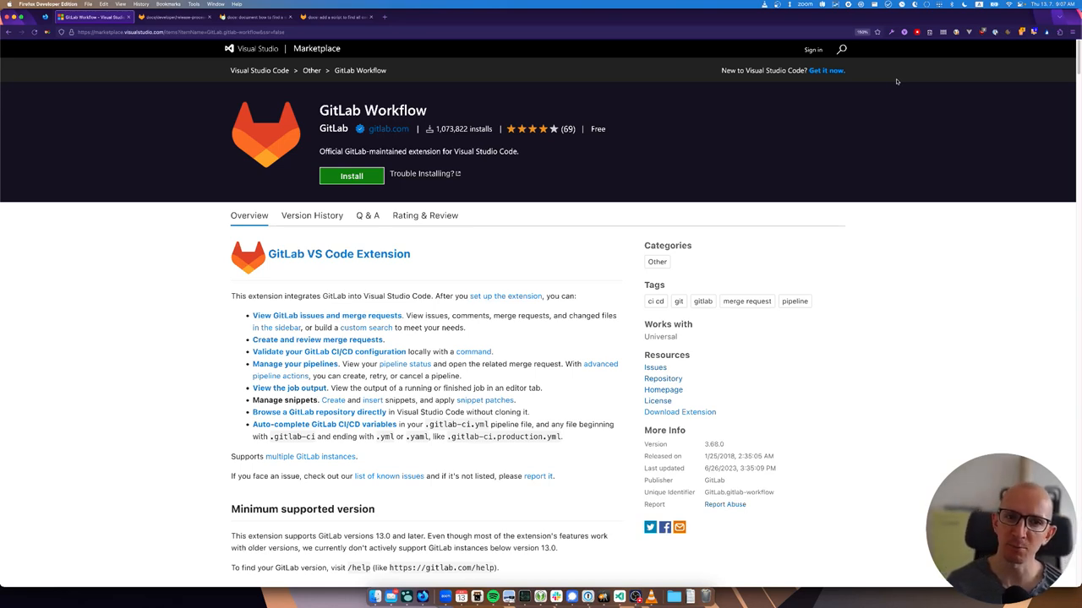
mouse_move(494, 93)
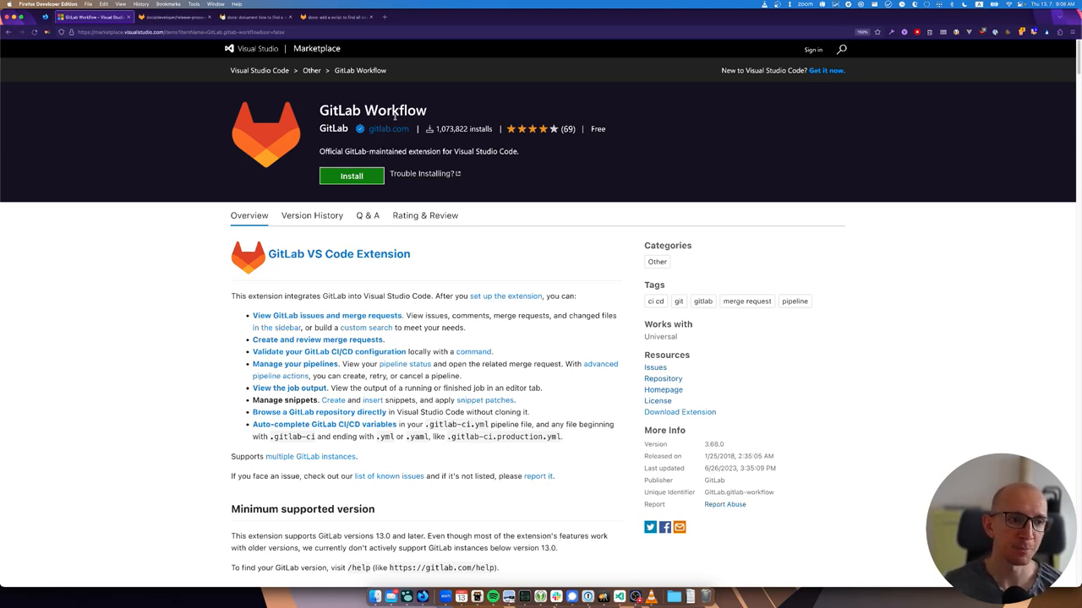
mouse_move(304, 162)
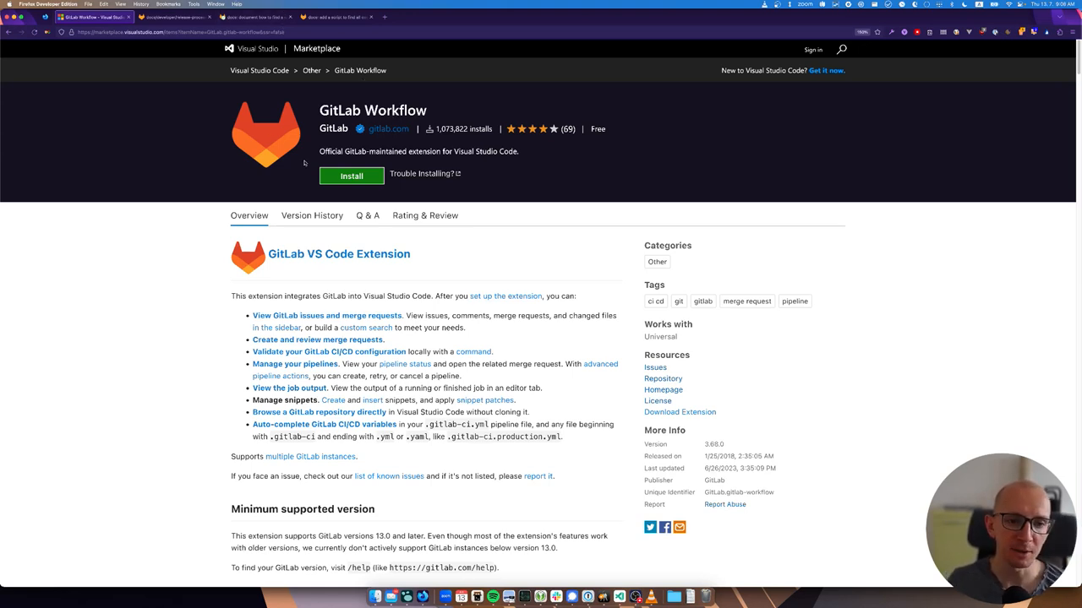
Check that Open VSX Registry lists GitLab Workflow with latest version 3.68.0
scroll("down", 3)
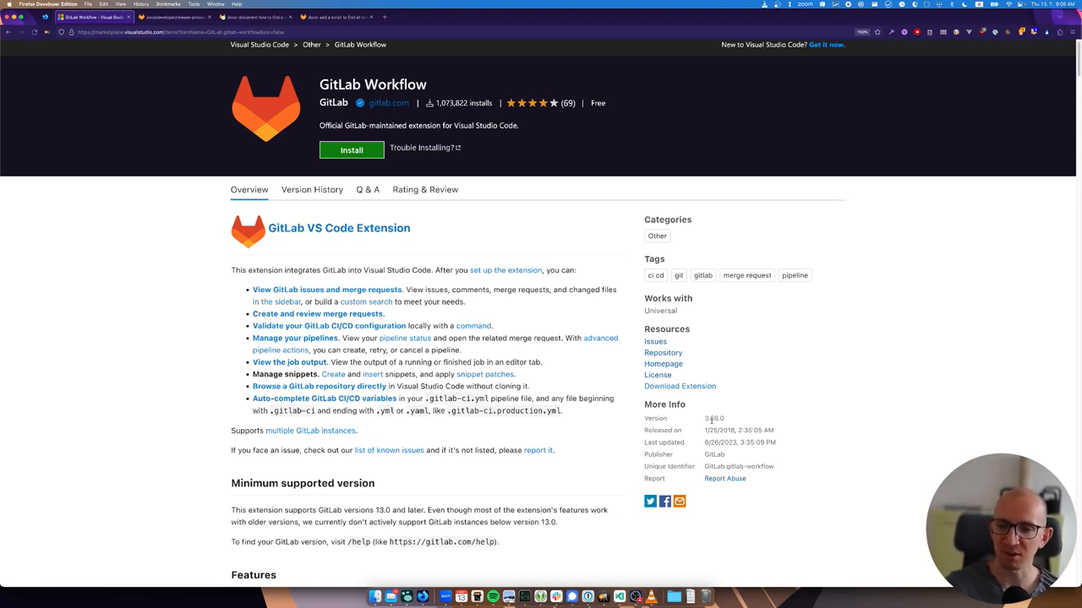
mouse_move(599, 414)
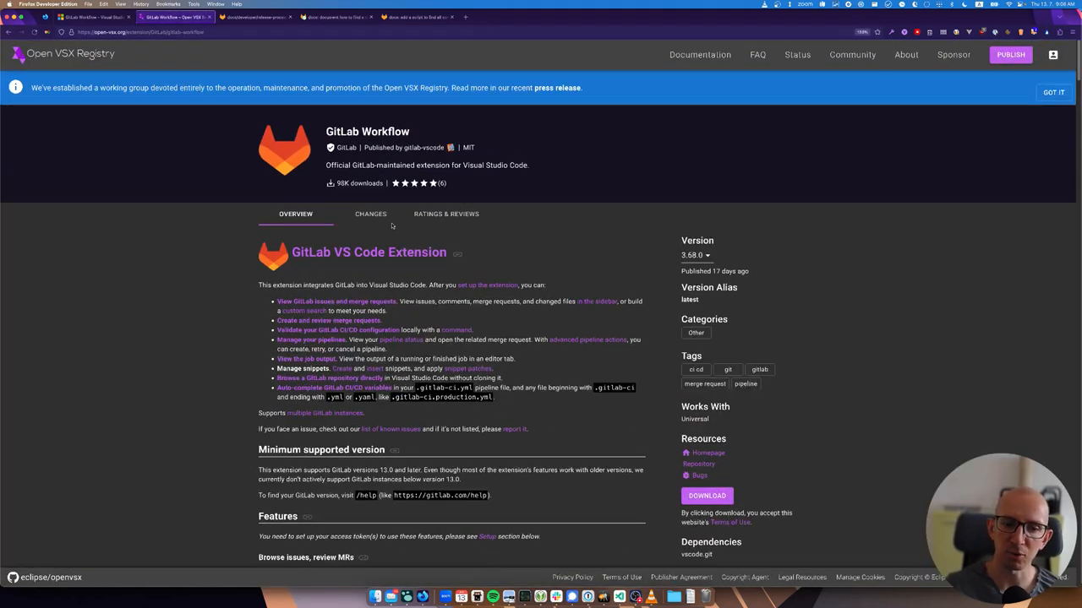
mouse_move(458, 227)
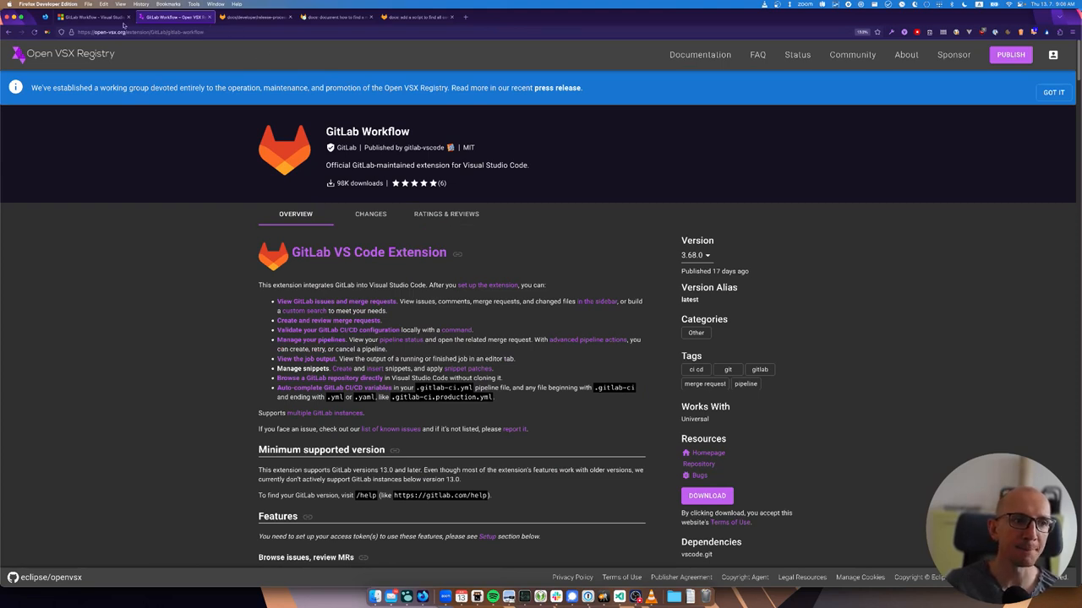
Read the release-process.md steps, then bring up the maintainer-guidance merge request
left_click(254, 17)
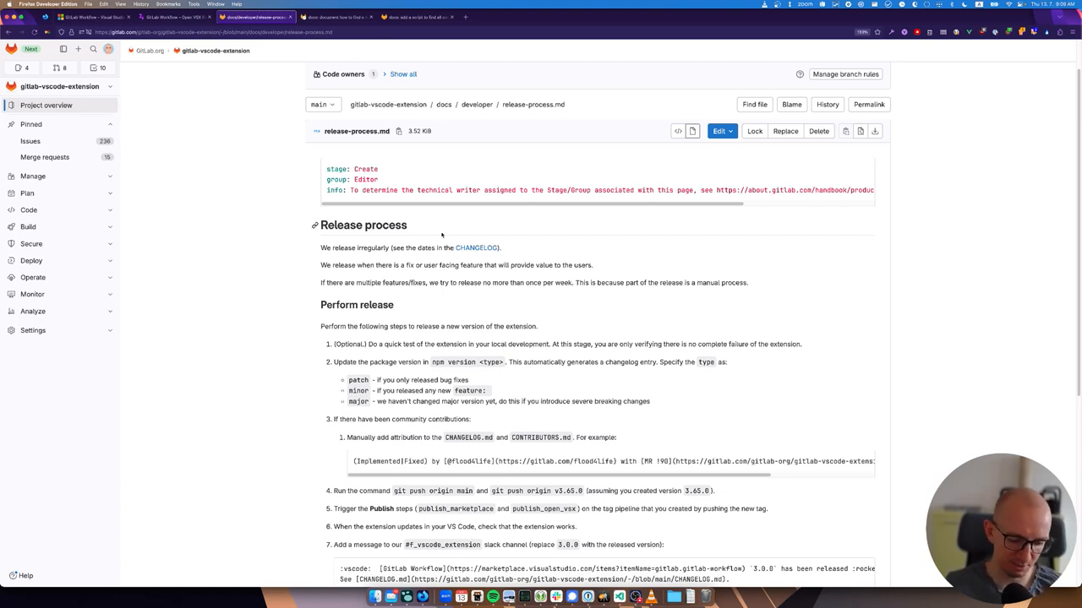
mouse_move(436, 239)
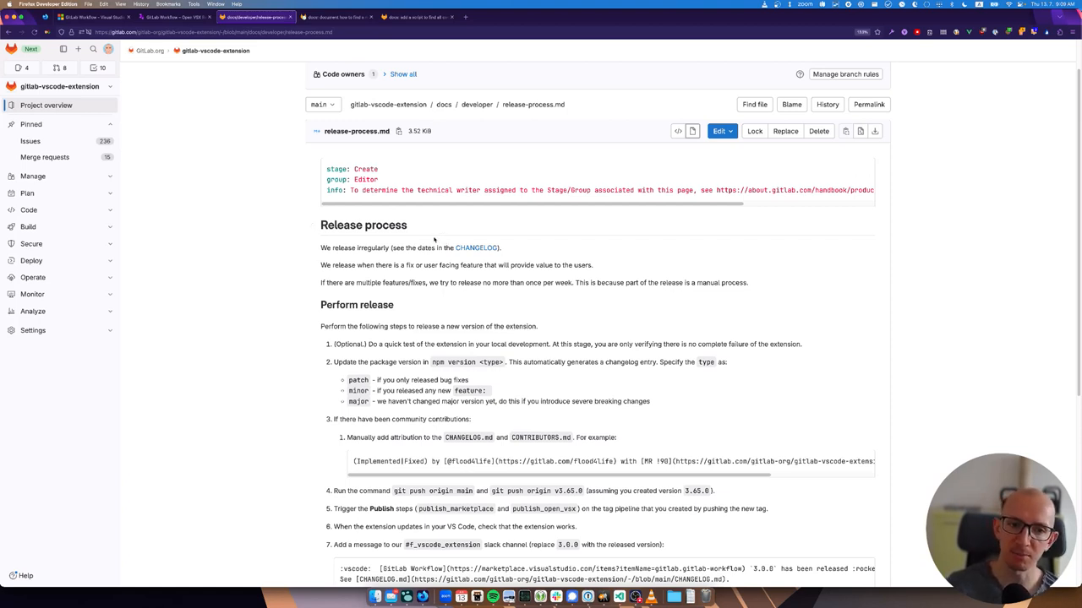
mouse_move(390, 245)
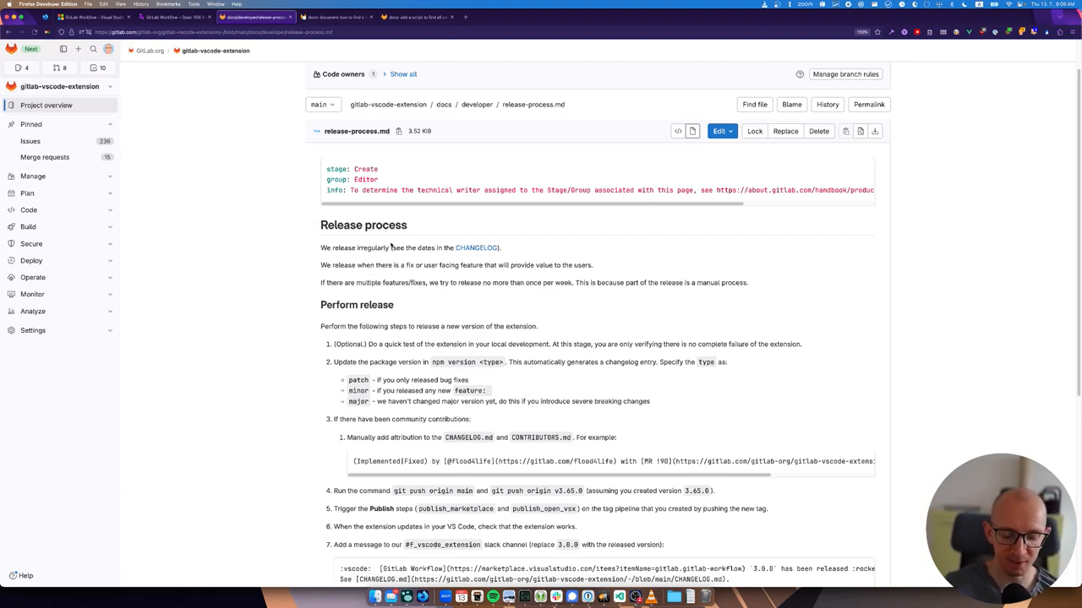
mouse_move(404, 242)
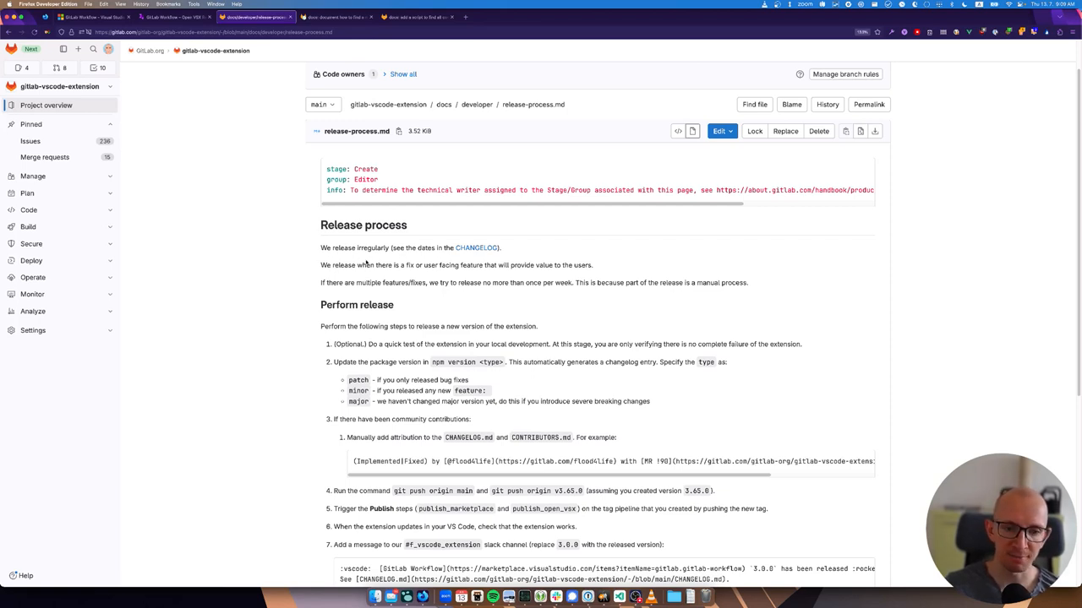
mouse_move(501, 273)
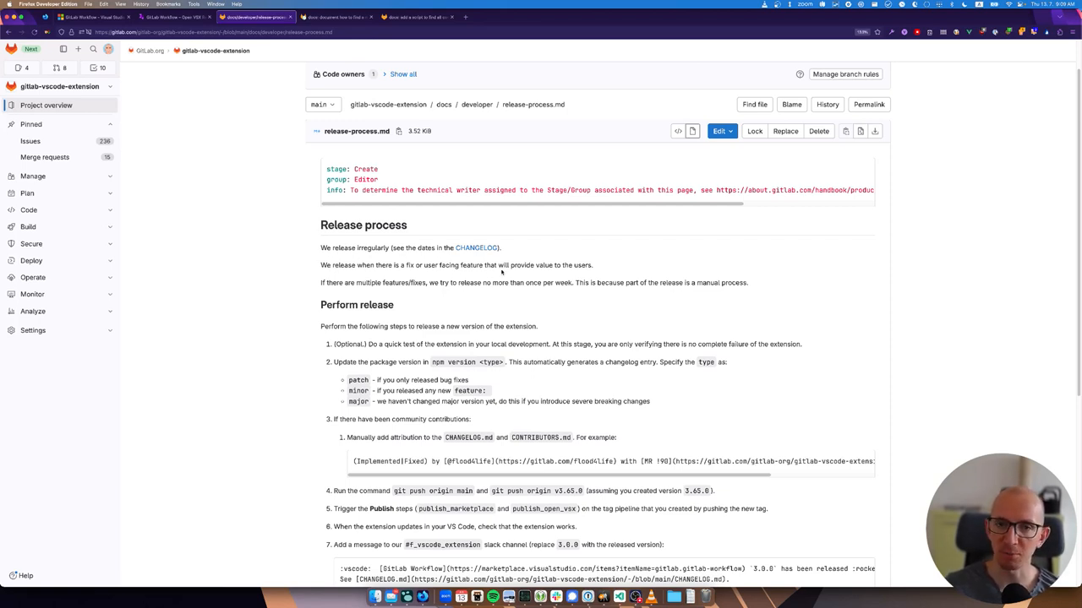
mouse_move(501, 272)
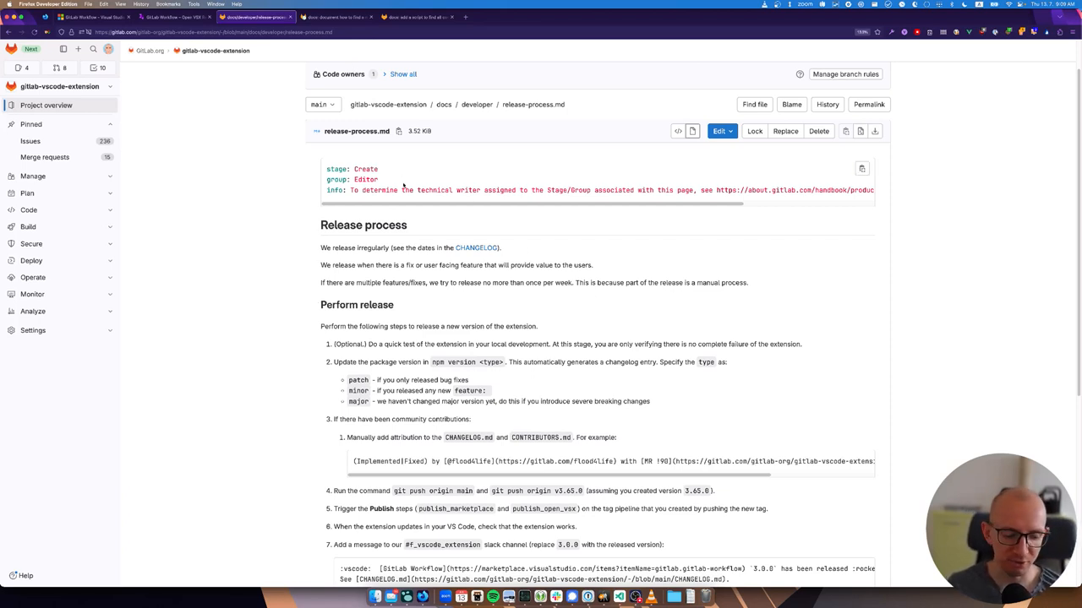
mouse_move(382, 80)
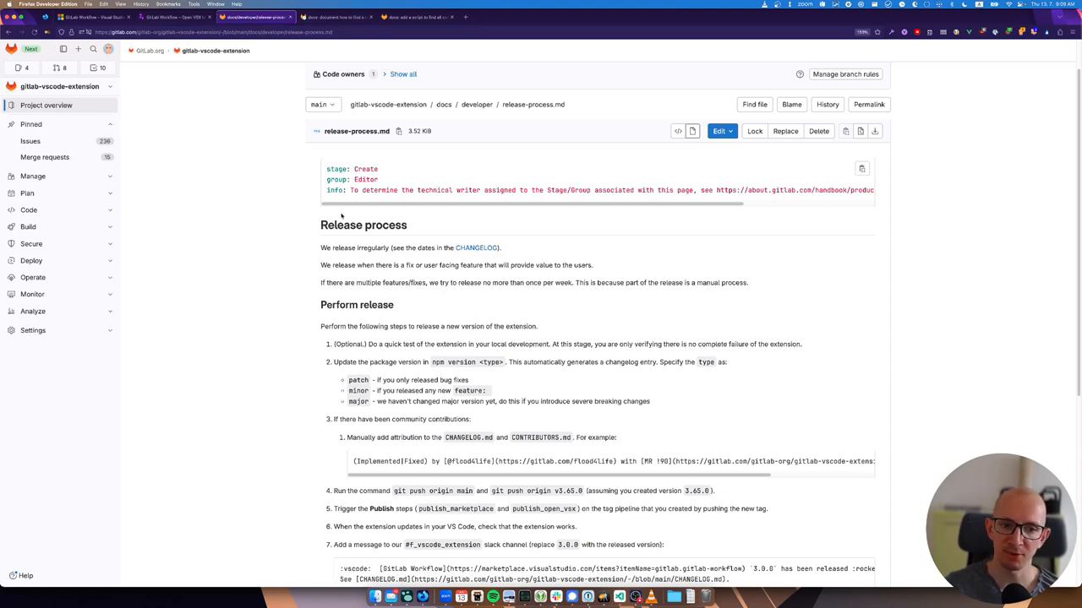
left_click(332, 17)
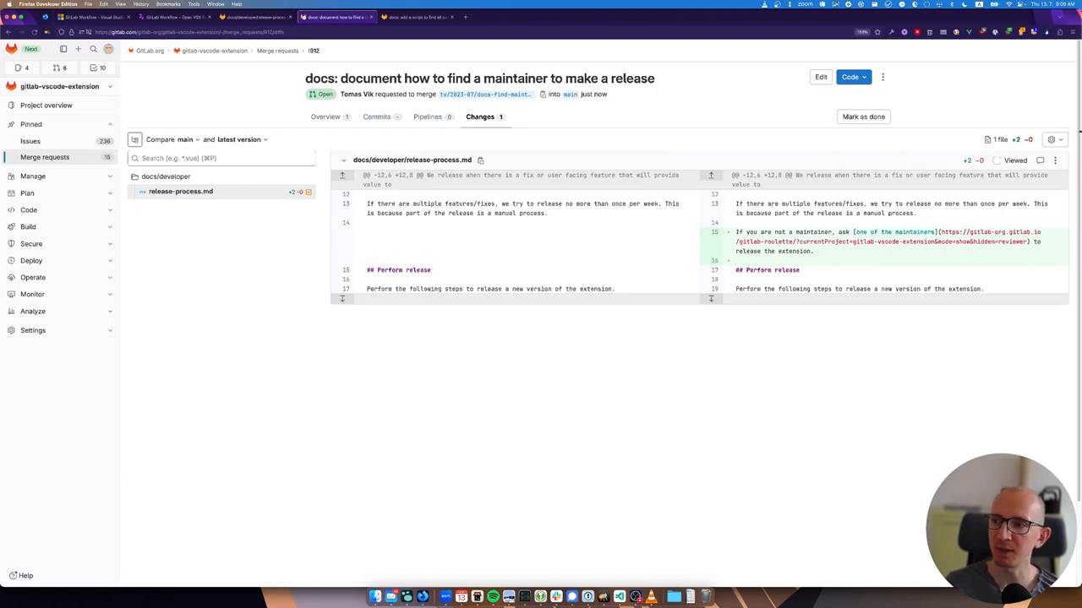
View release-process.md at commit 9284c7fd and confirm its maintainers link reaches the review dashboard
left_click(1054, 160)
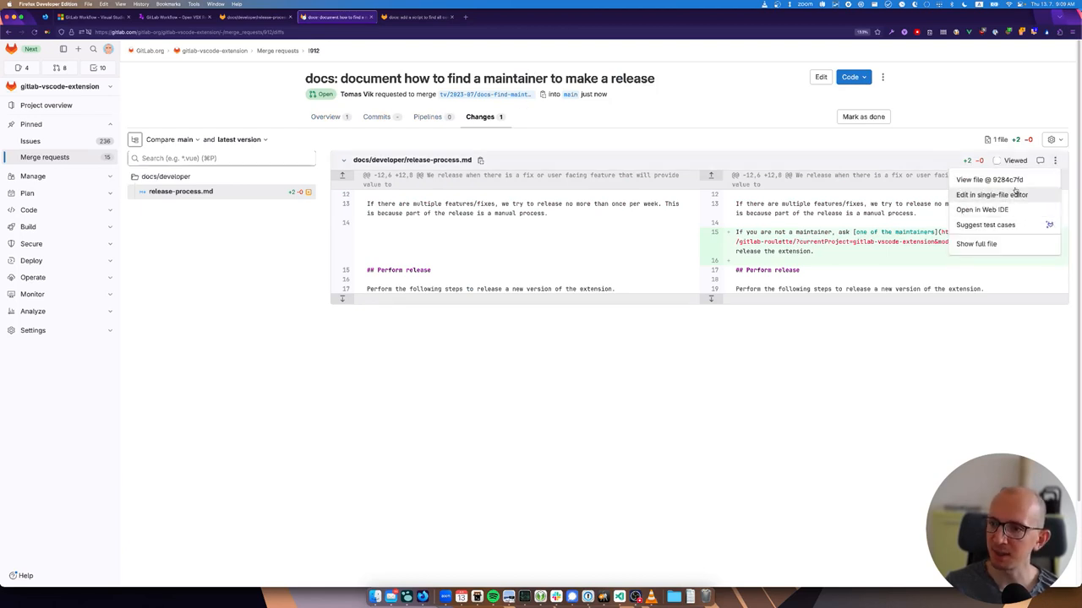
left_click(988, 180)
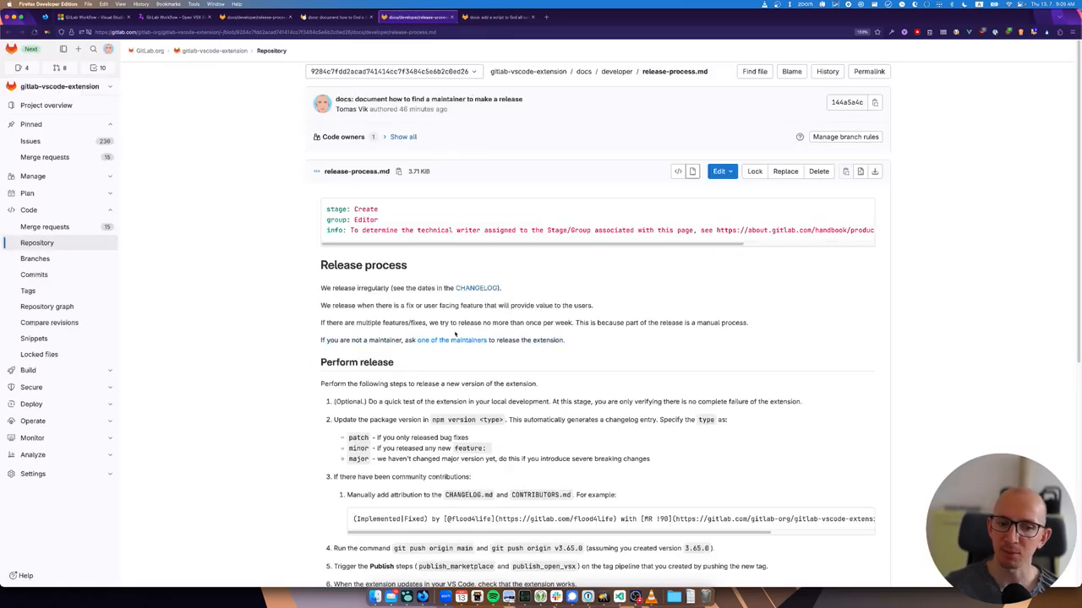
left_click(499, 17)
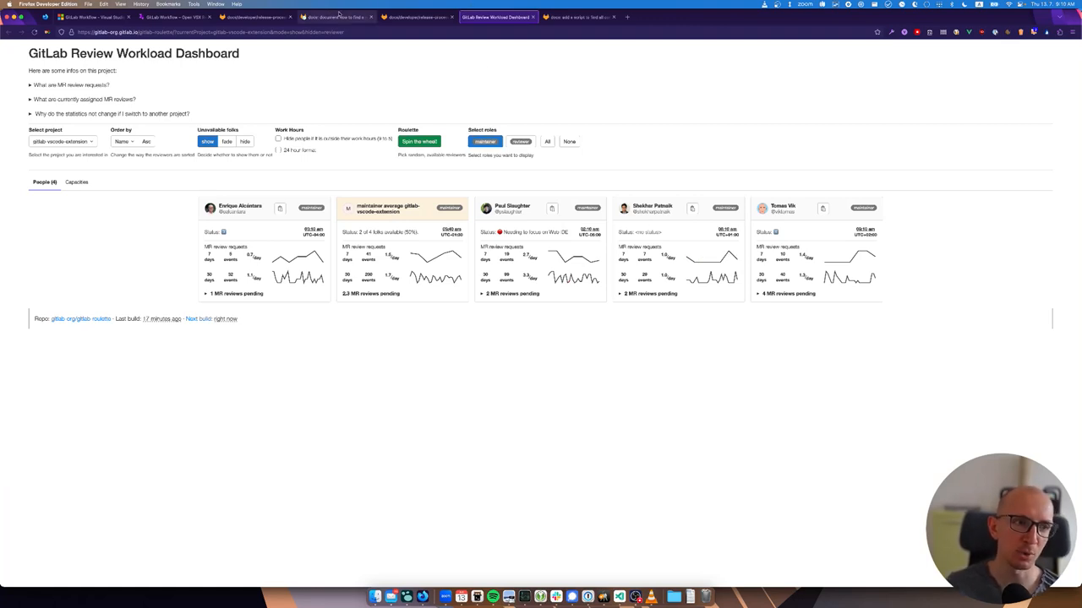
left_click(416, 17)
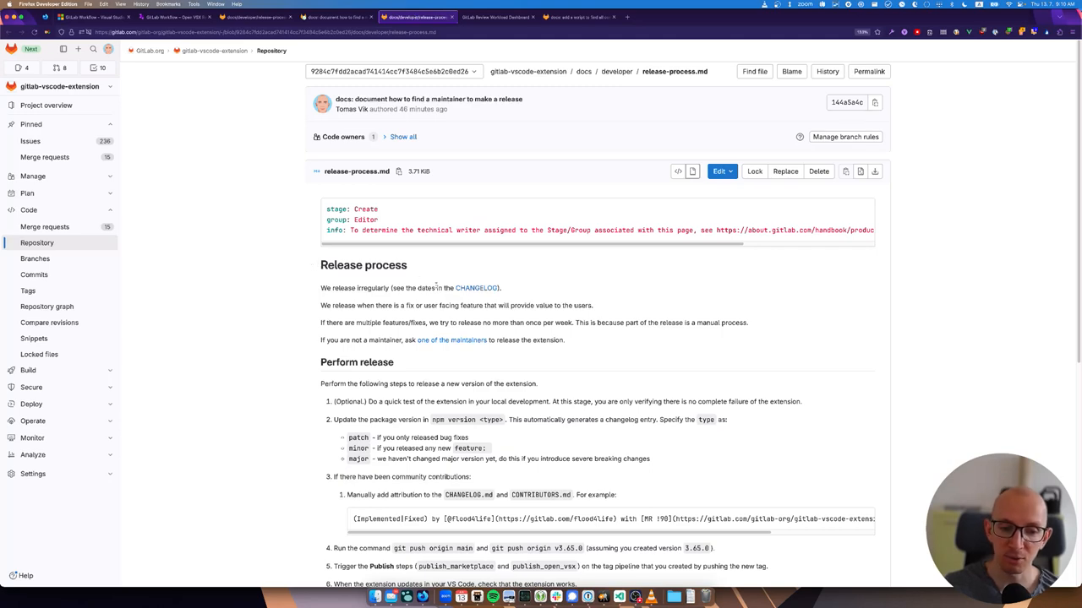
scroll("down", 3)
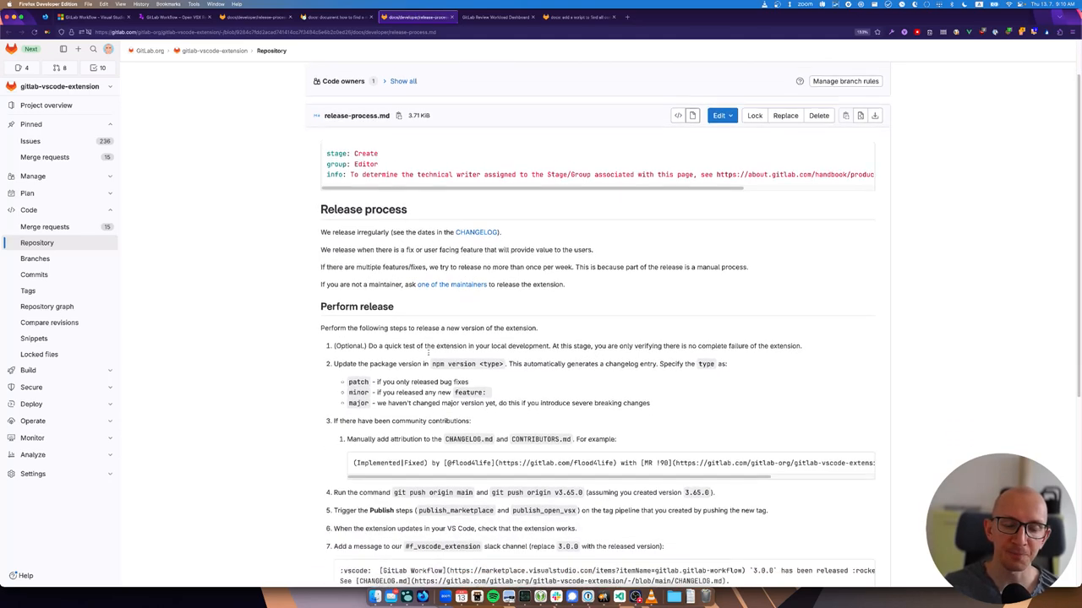
scroll("down", 3)
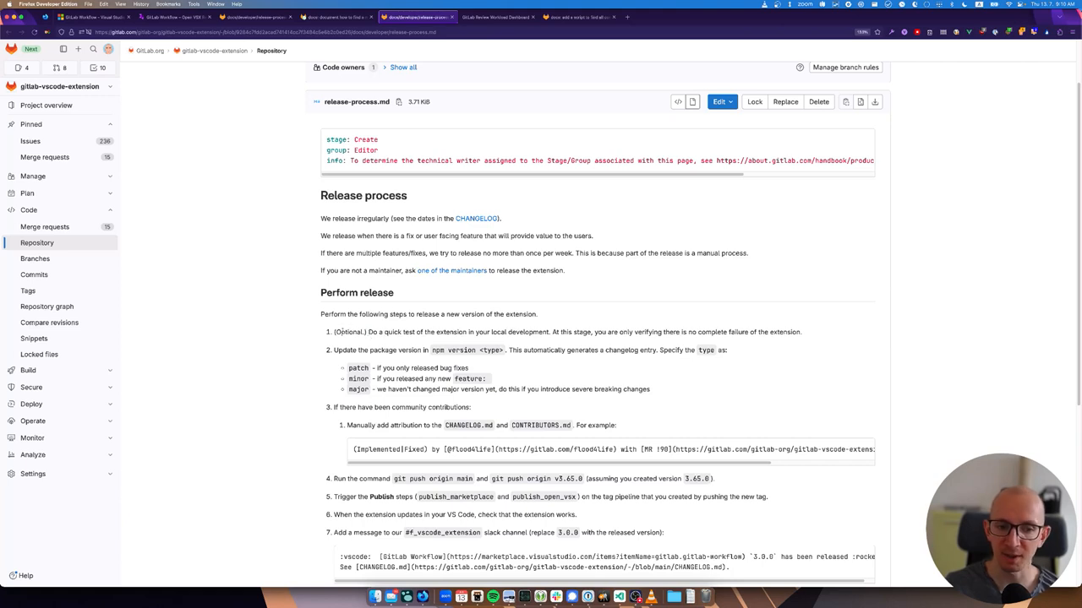
mouse_move(761, 350)
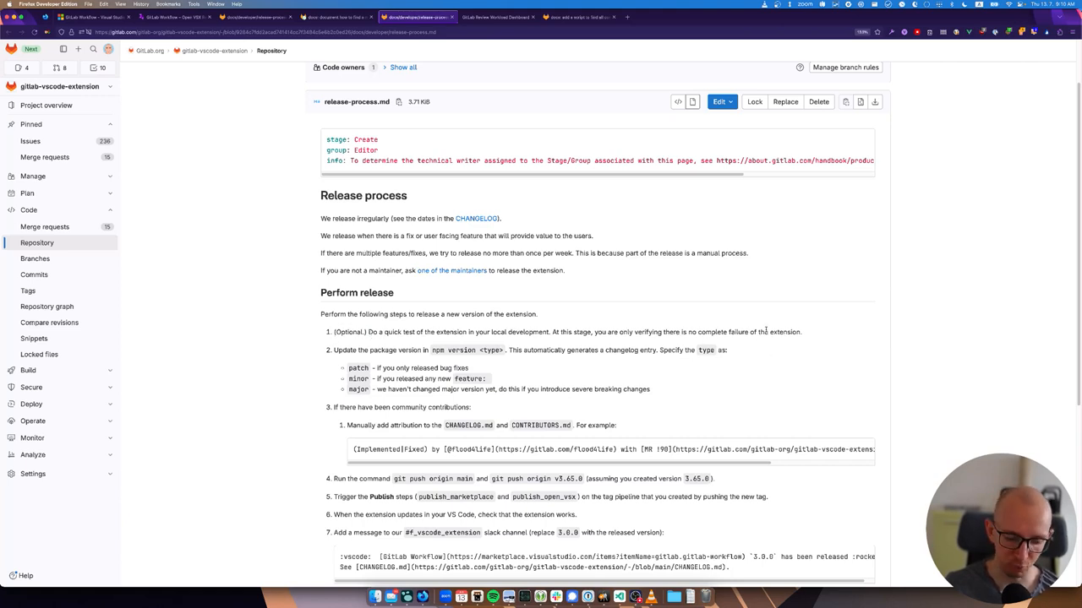
mouse_move(479, 331)
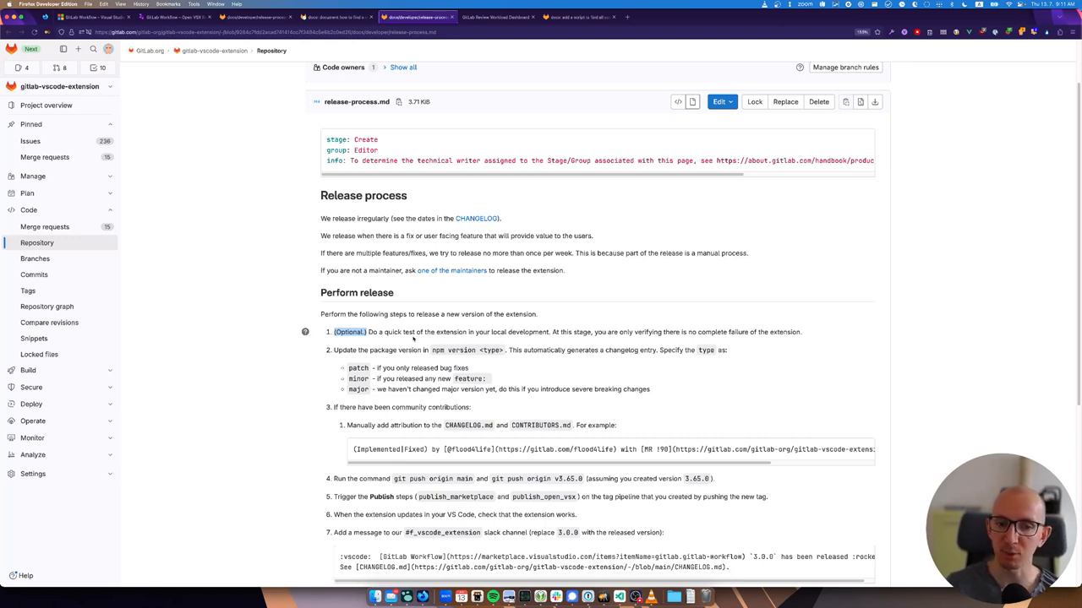
mouse_move(468, 322)
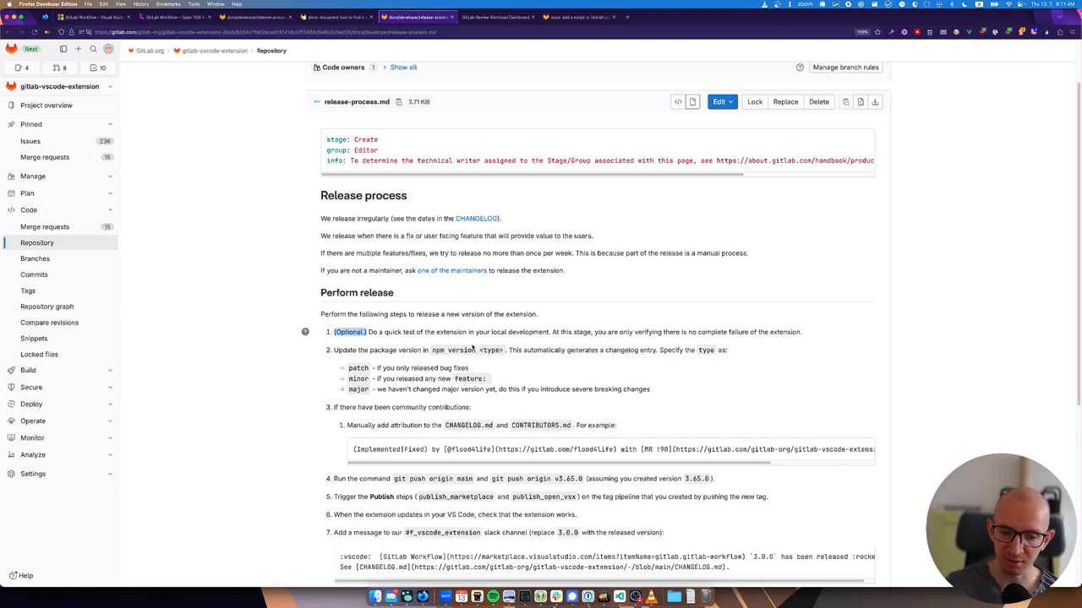
mouse_move(446, 330)
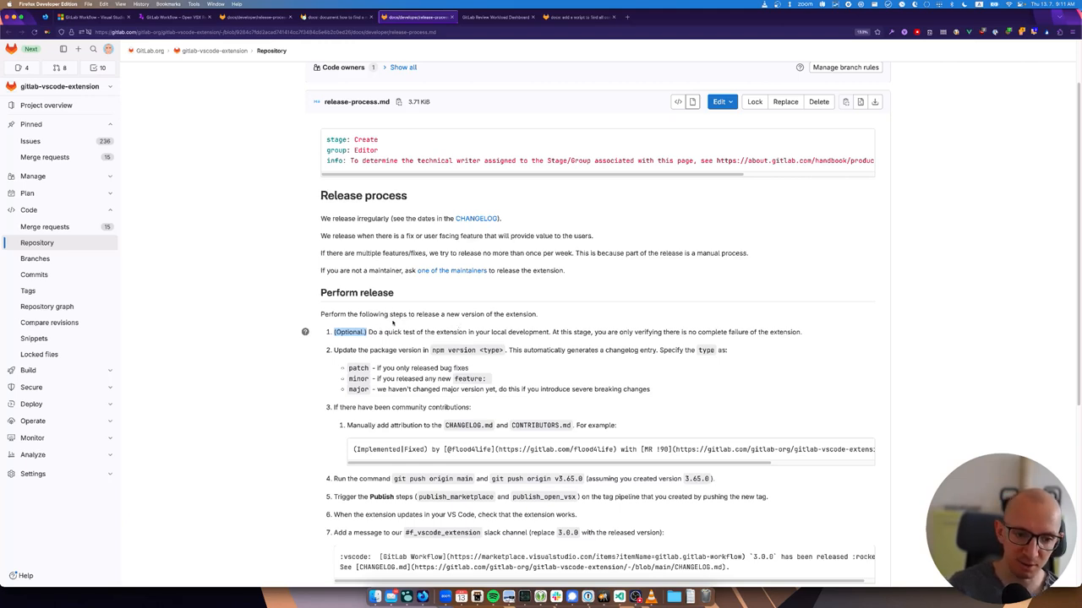
mouse_move(391, 327)
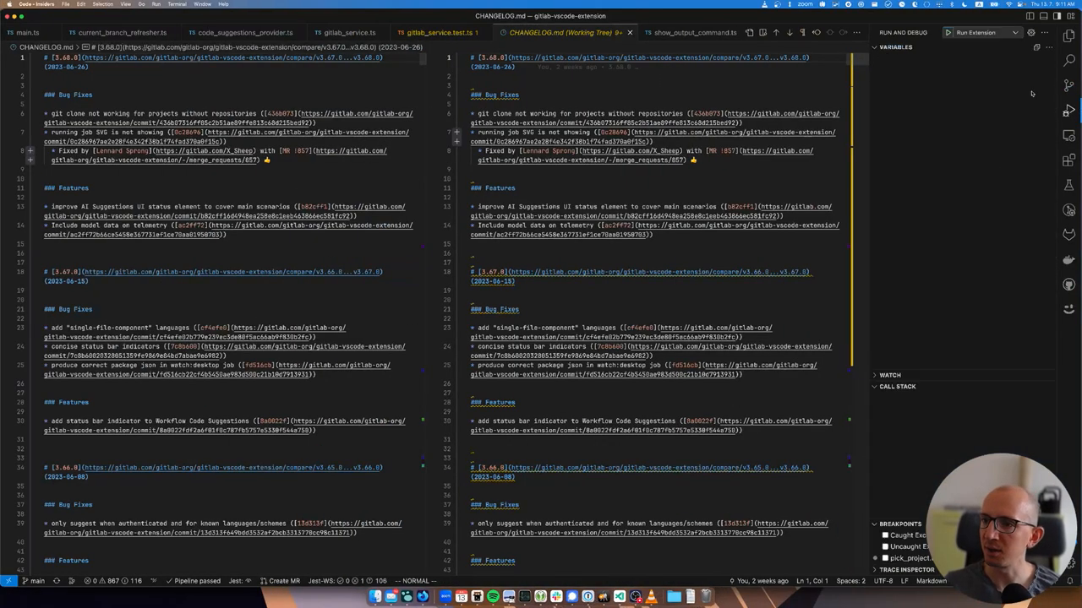
Run the extension in a development host and expand 'Issues assigned to me' in GitLab Workflow
left_click(948, 32)
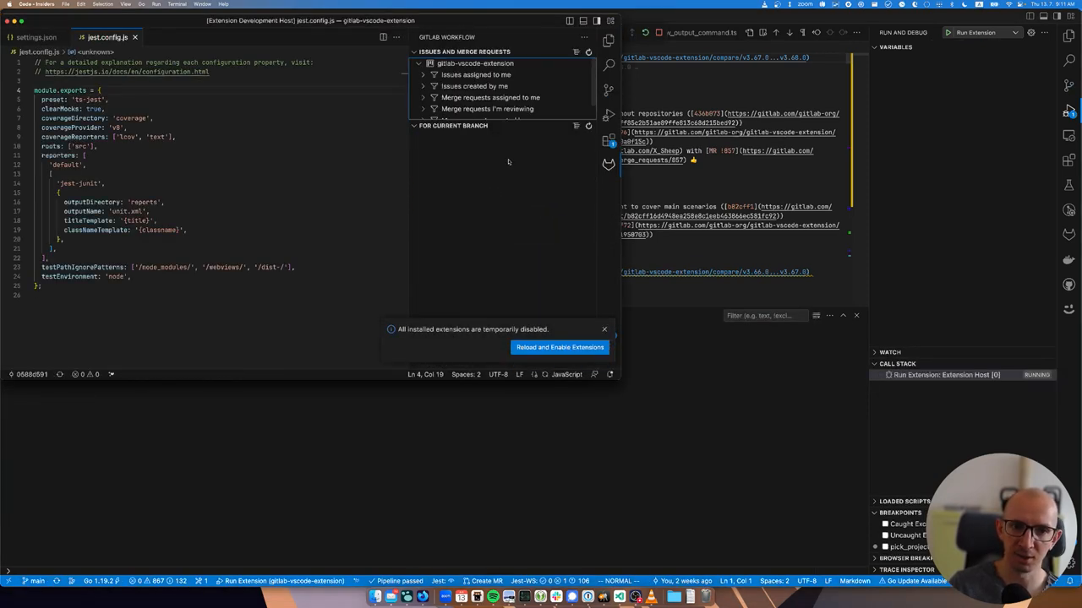
left_click(475, 74)
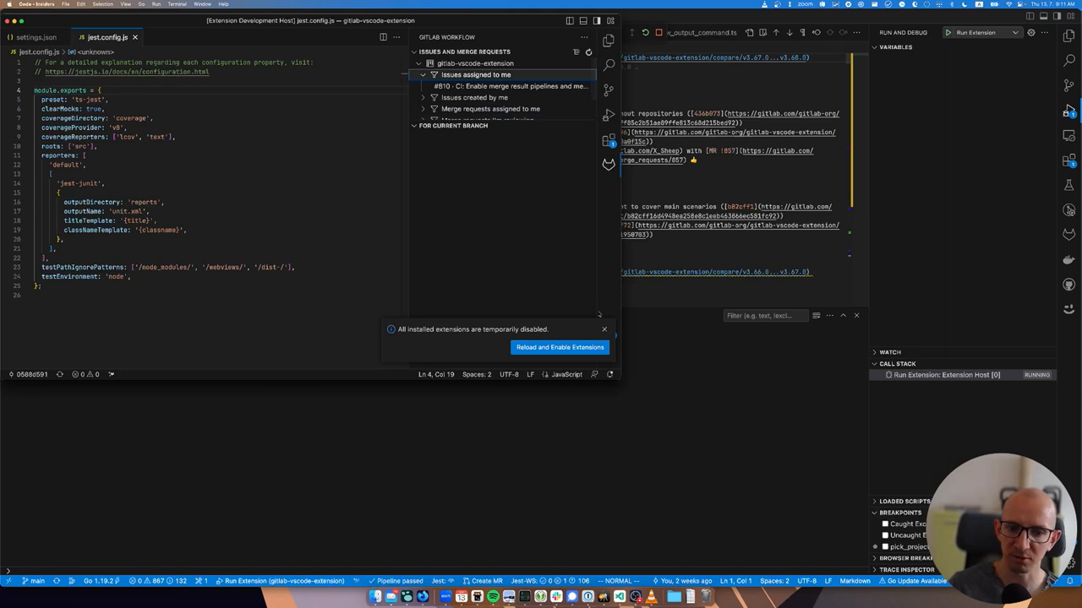
left_click(605, 329)
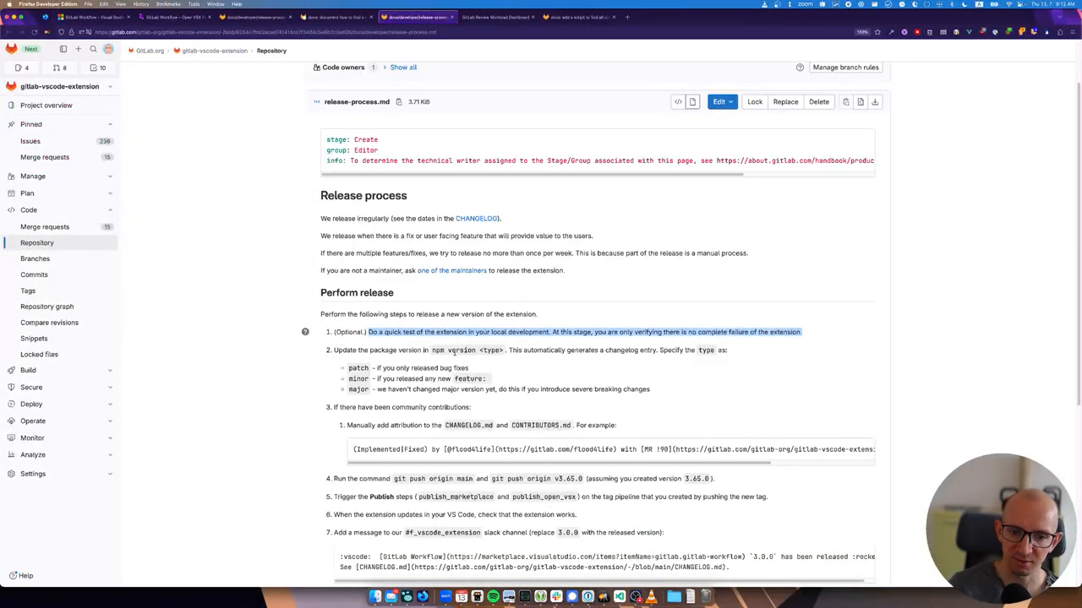
Scroll release-process.md down to the Perform release section
scroll("down", 3)
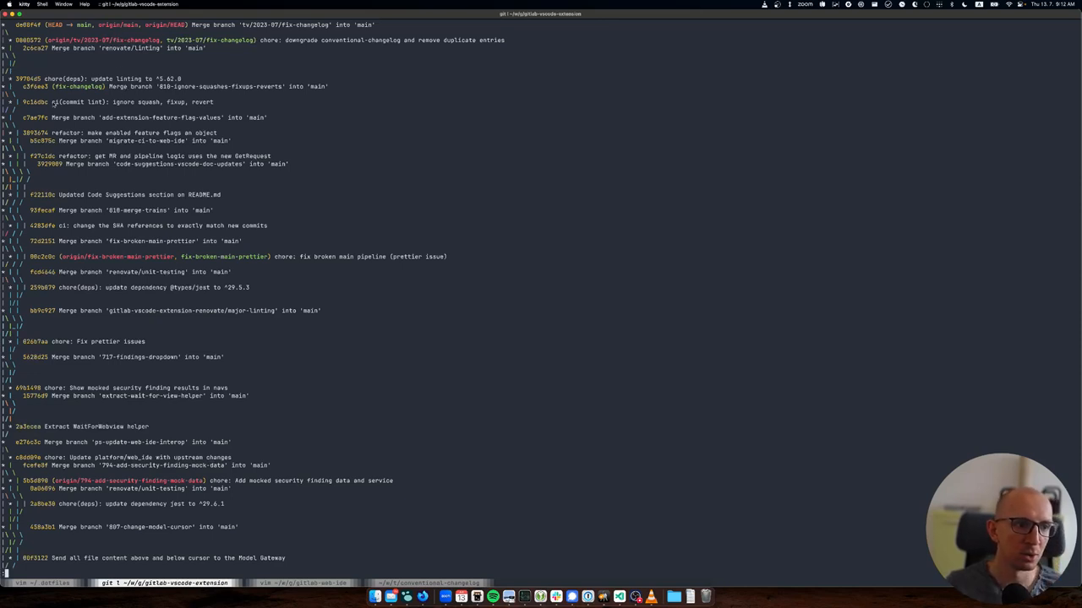
mouse_move(145, 209)
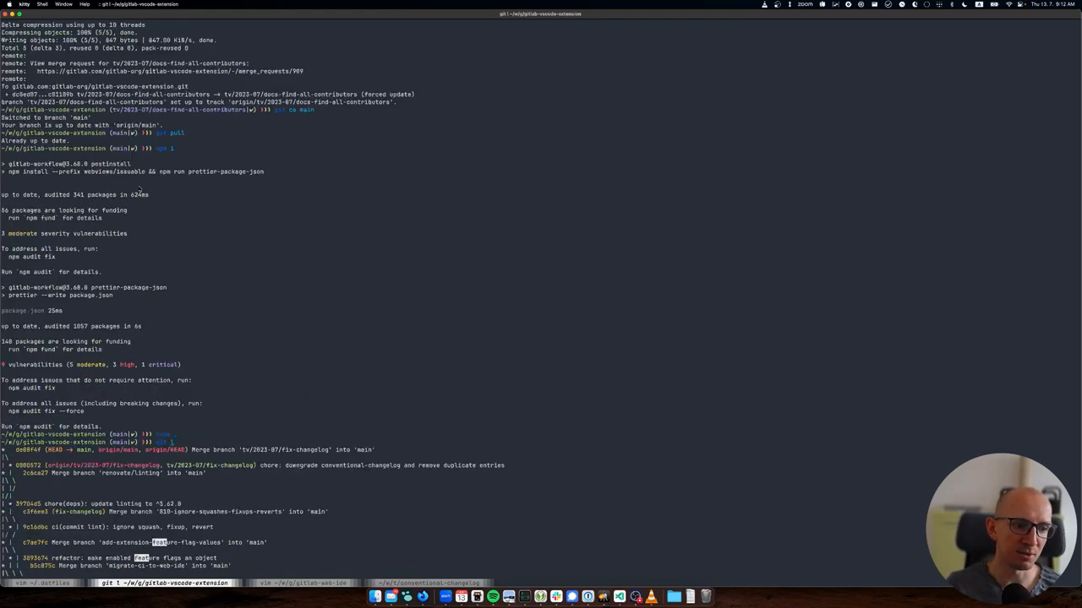
Browse the main commit log back past the v3.68.0 tag, then quit the pager
scroll("down", 3)
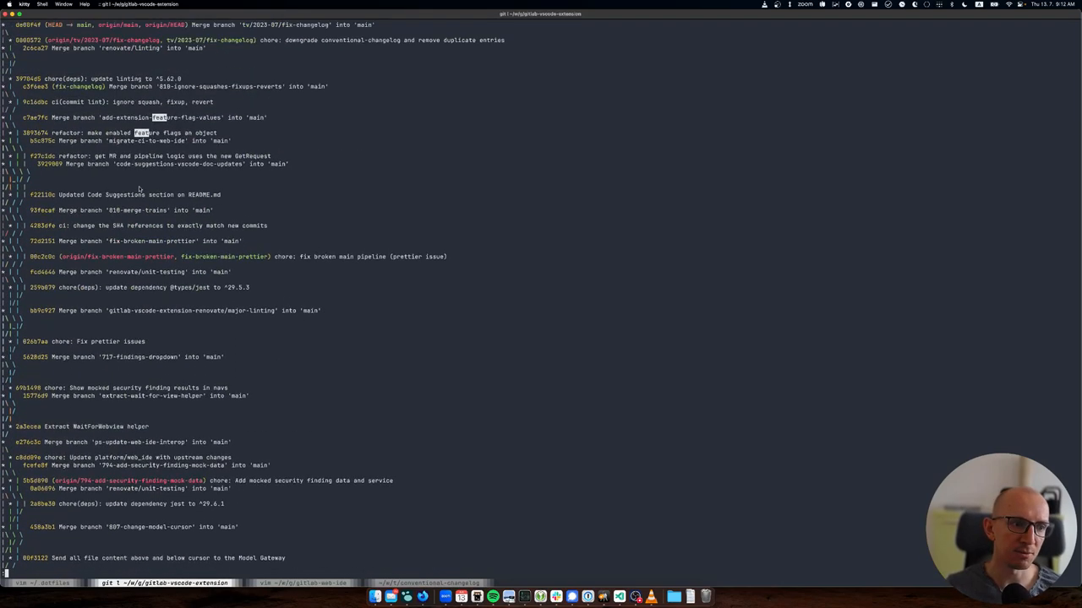
scroll("down", 3)
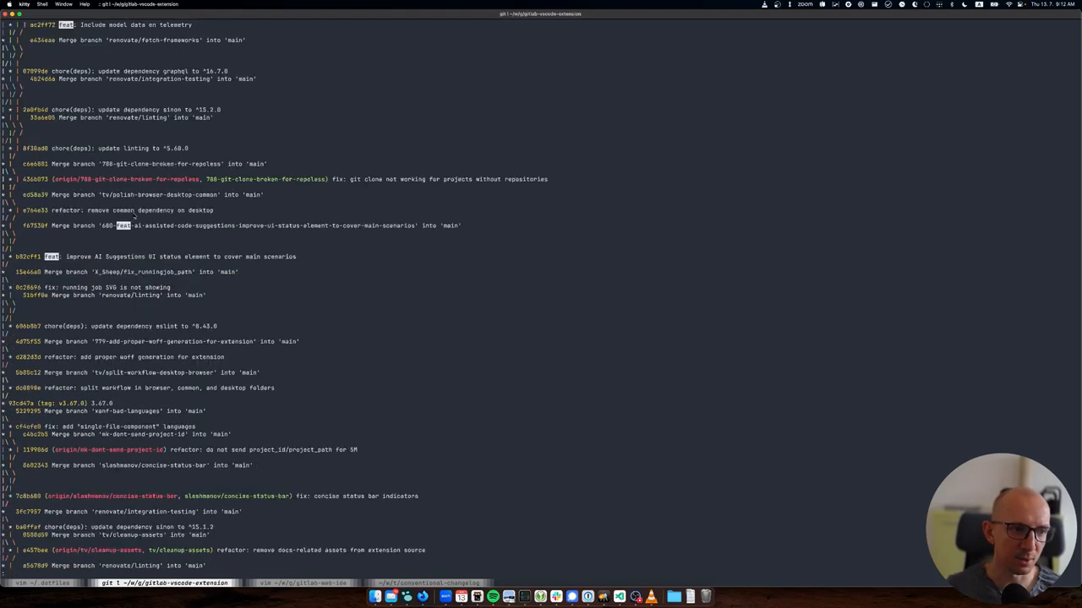
scroll("down", 3)
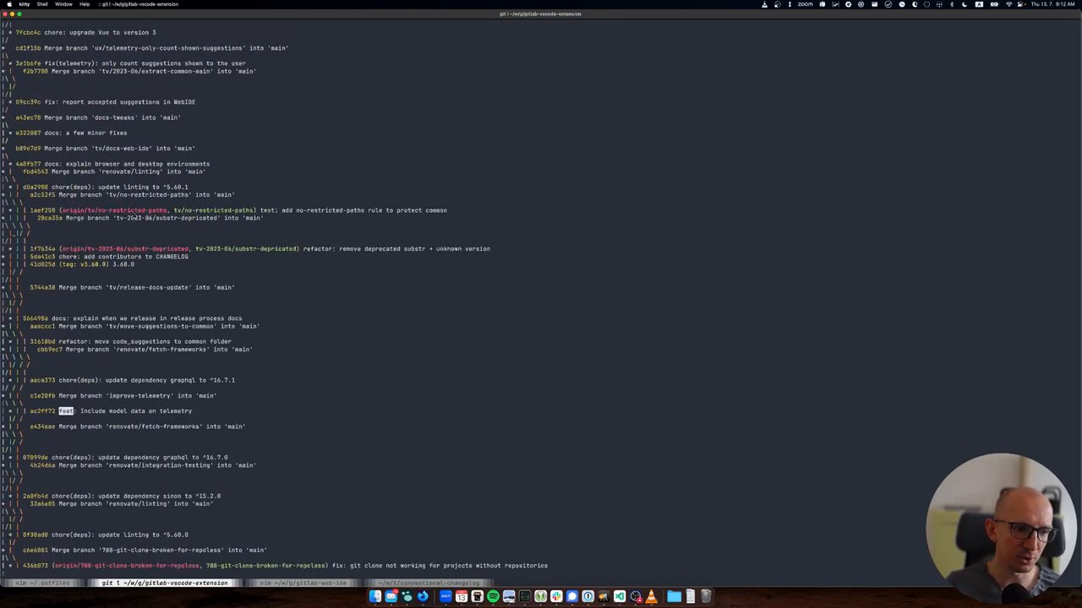
scroll("down", 3)
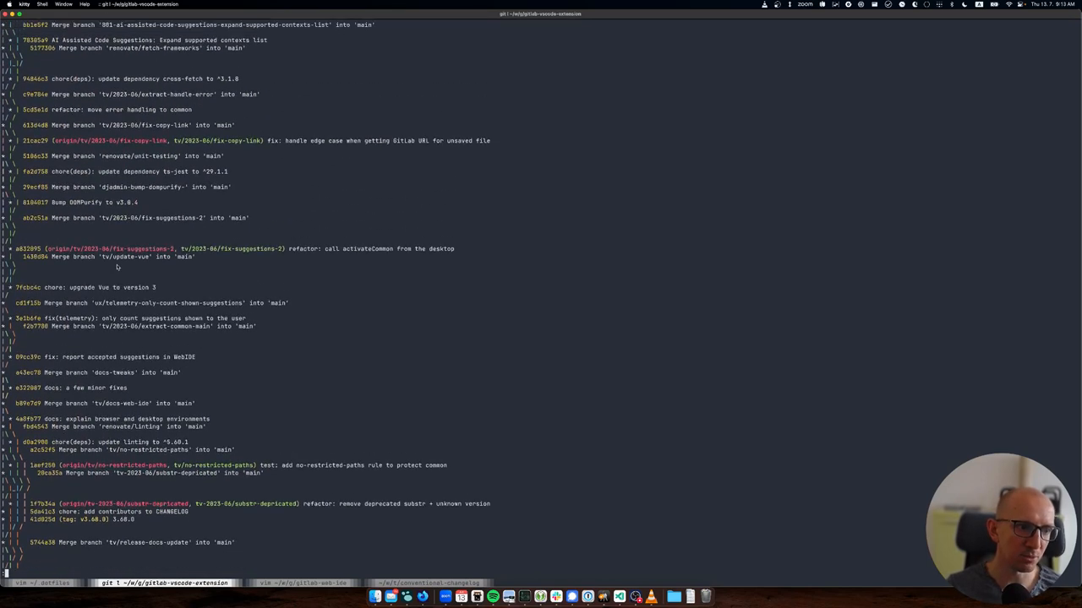
scroll("down", 3)
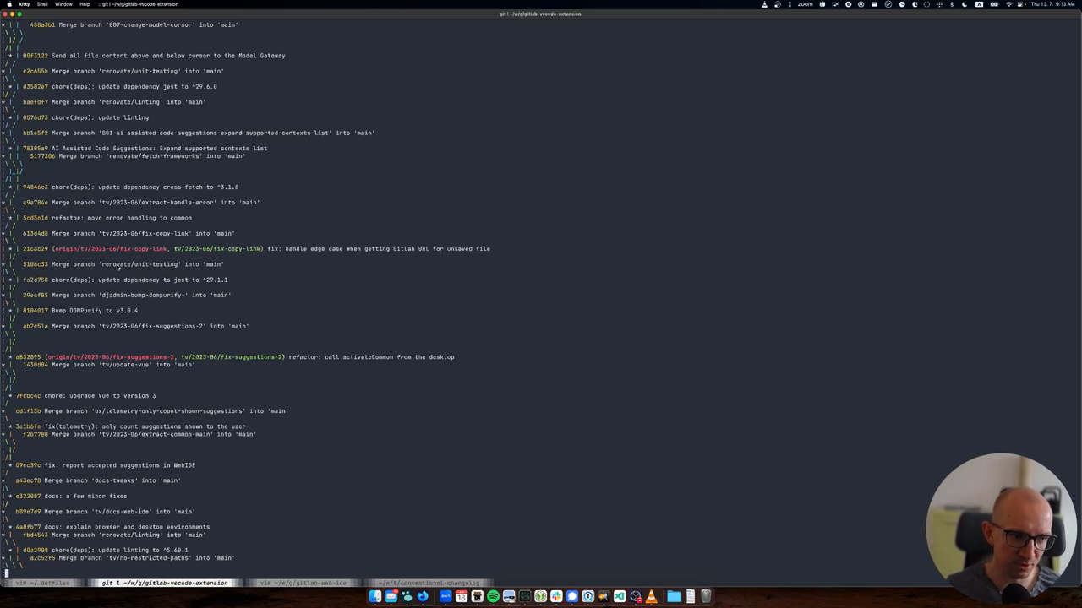
scroll("down", 3)
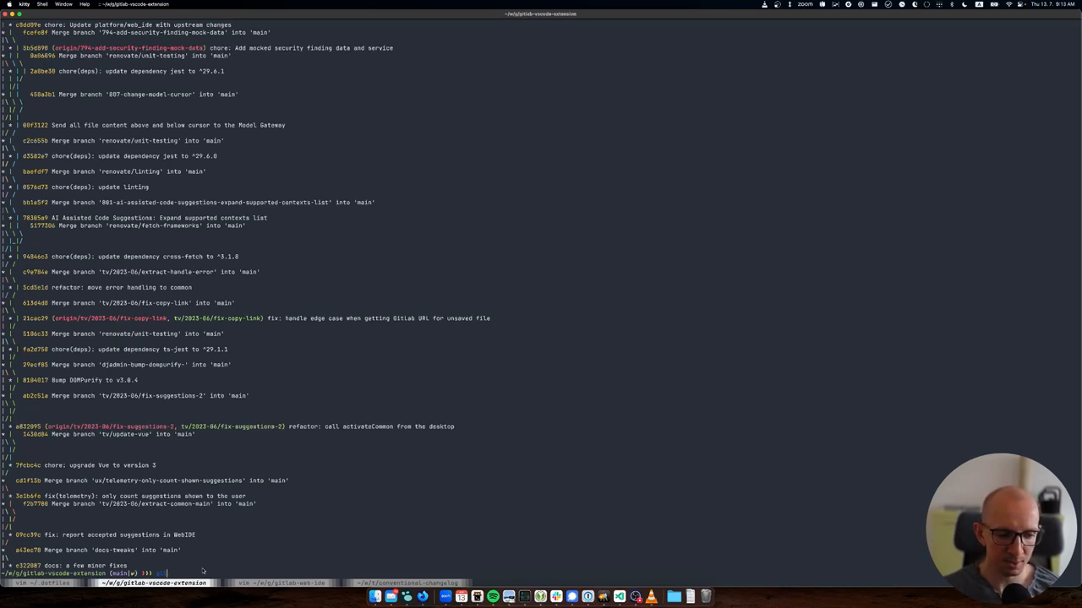
Find the version-update step explaining patch, minor and major release types
type("version")
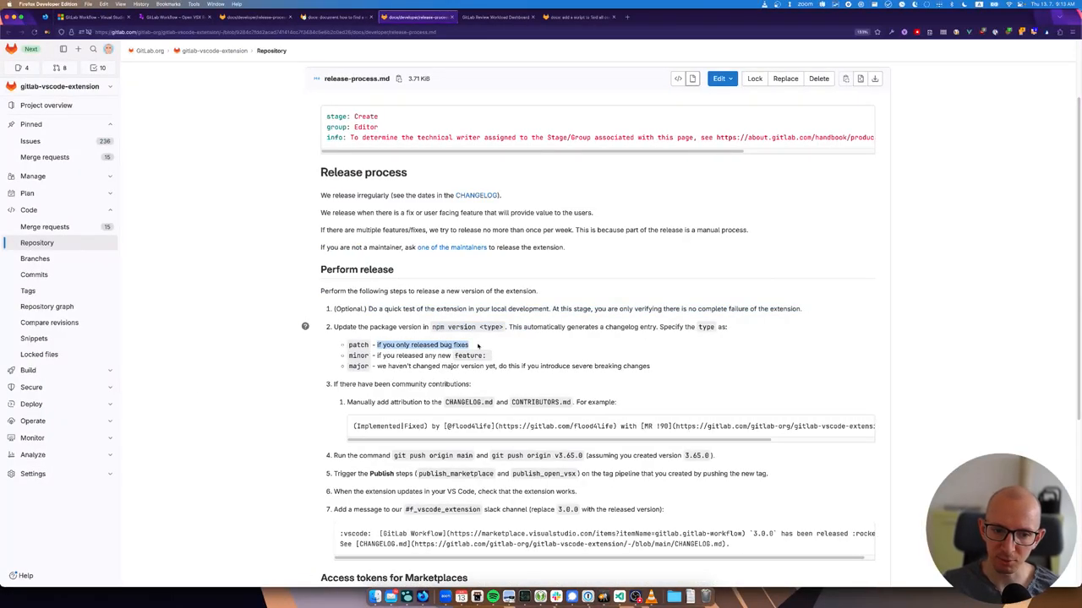
mouse_move(538, 357)
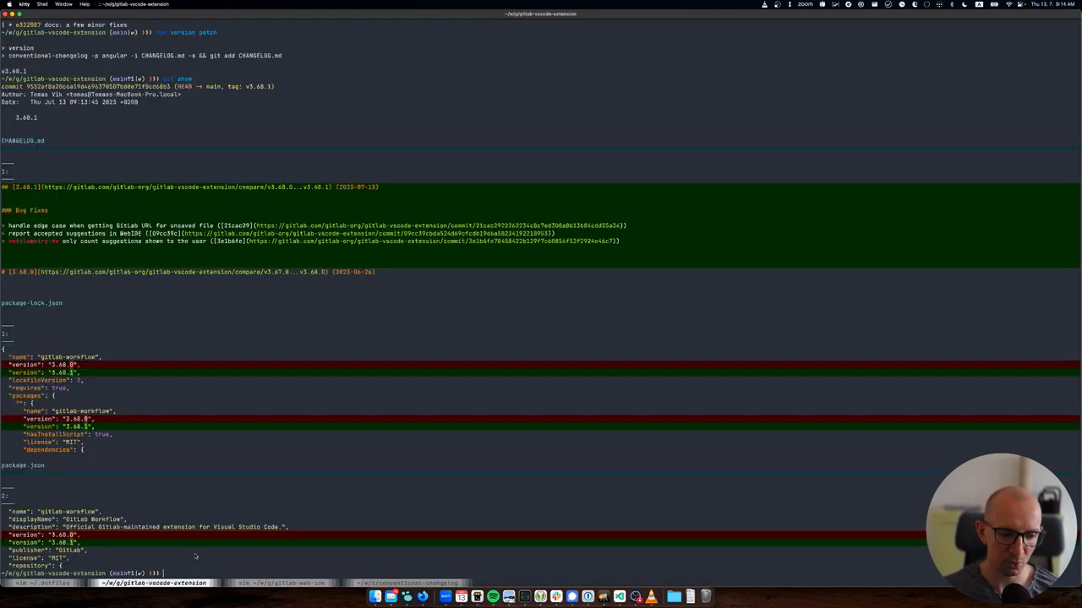
mouse_move(54, 190)
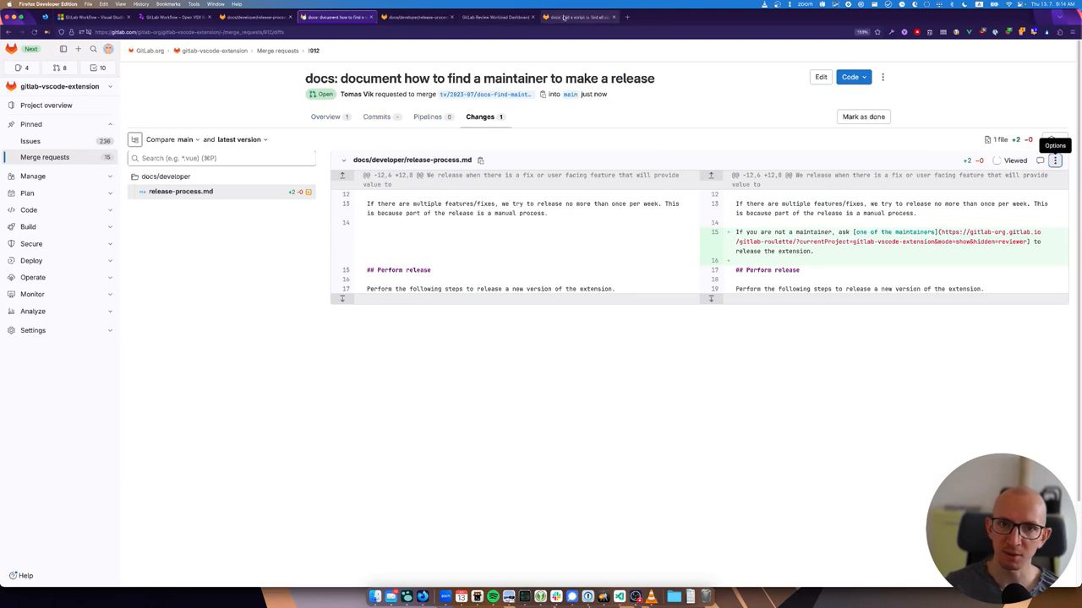
View MR !909's release document at its commit and select step 3's contributor git log command
left_click(579, 17)
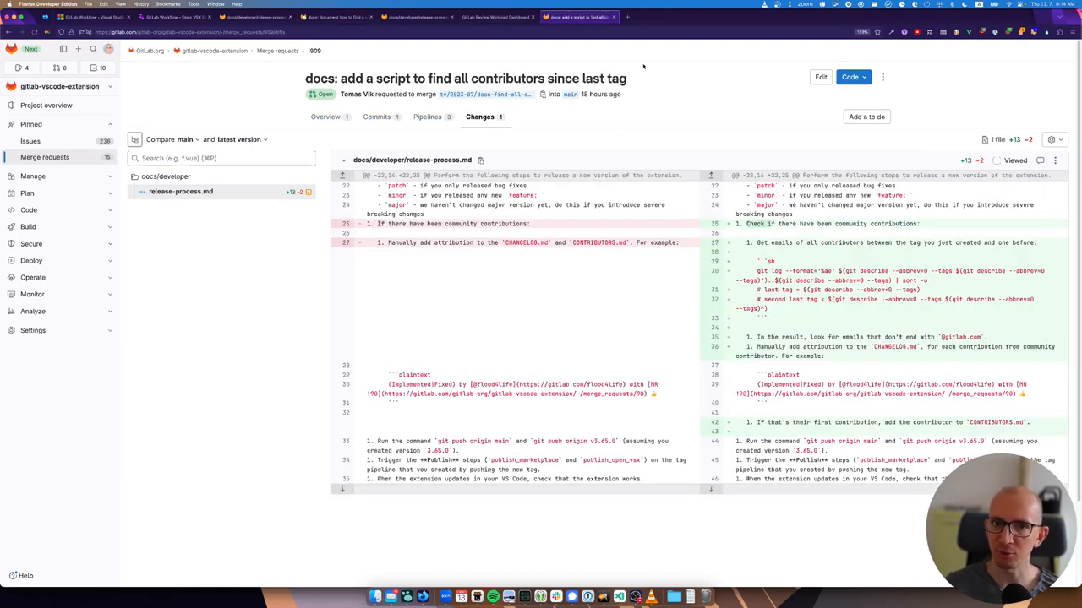
left_click(1054, 159)
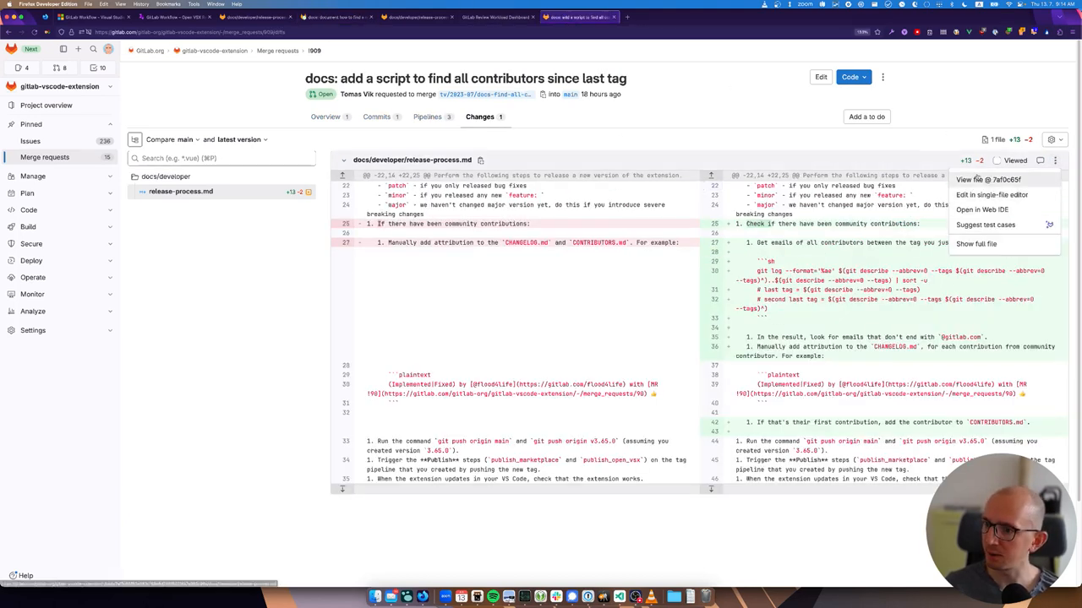
left_click(988, 179)
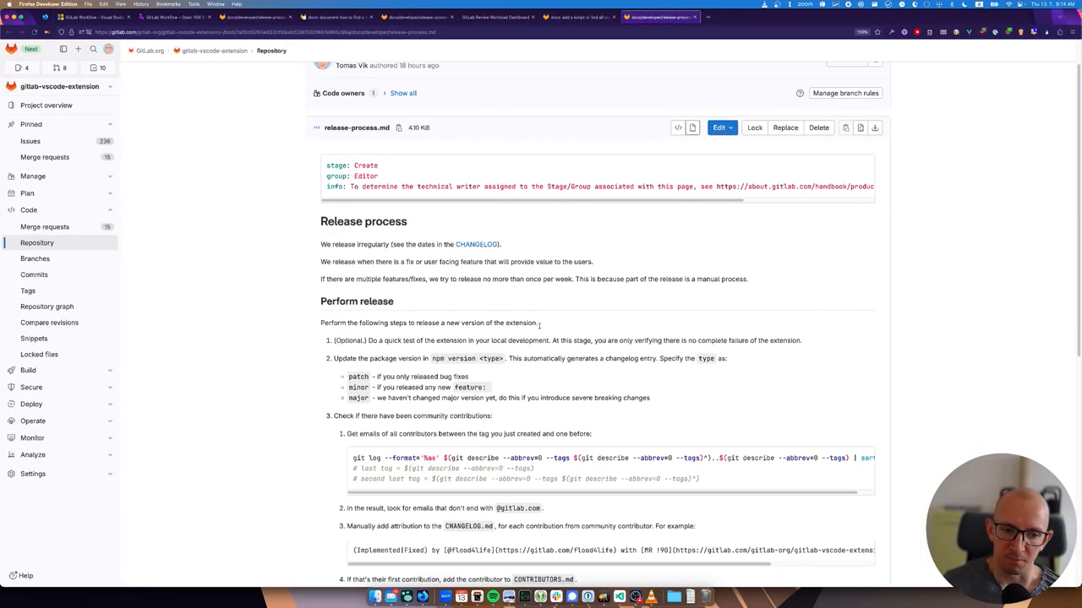
scroll("down", 3)
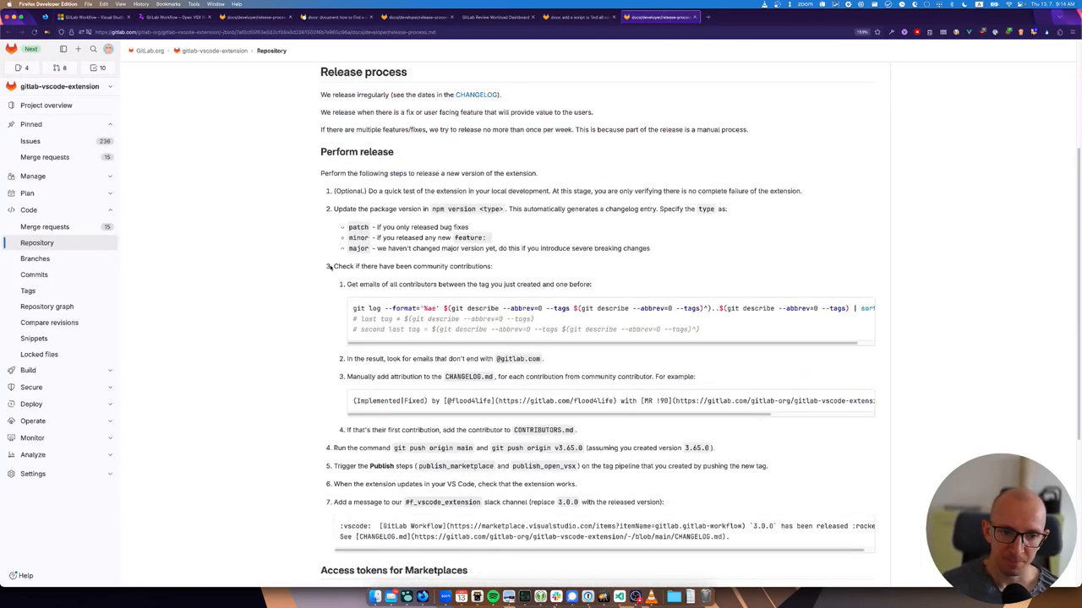
left_click_drag(359, 266, 492, 266)
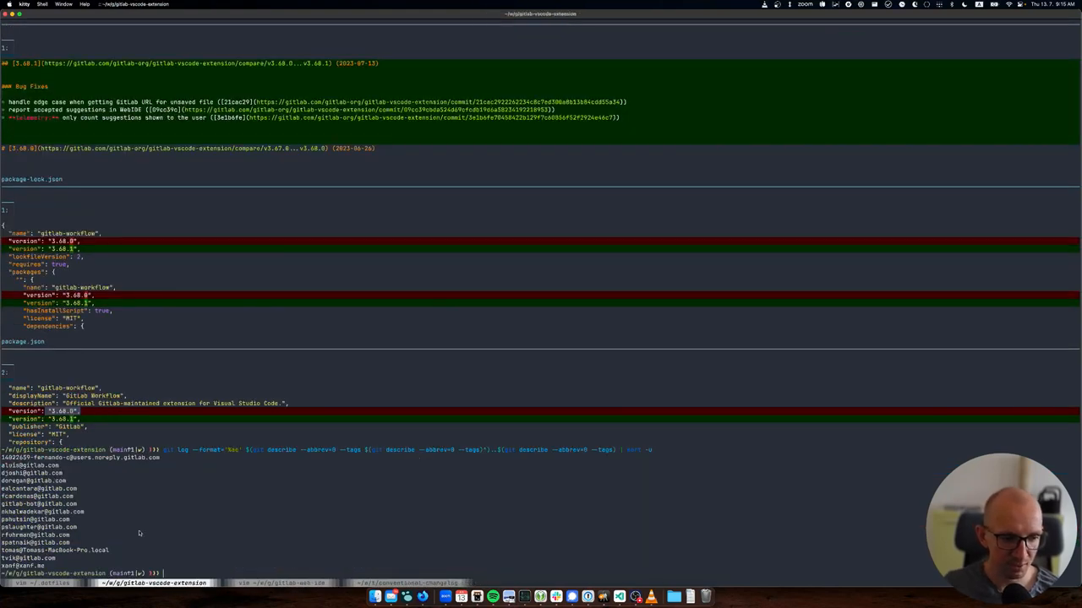
mouse_move(140, 513)
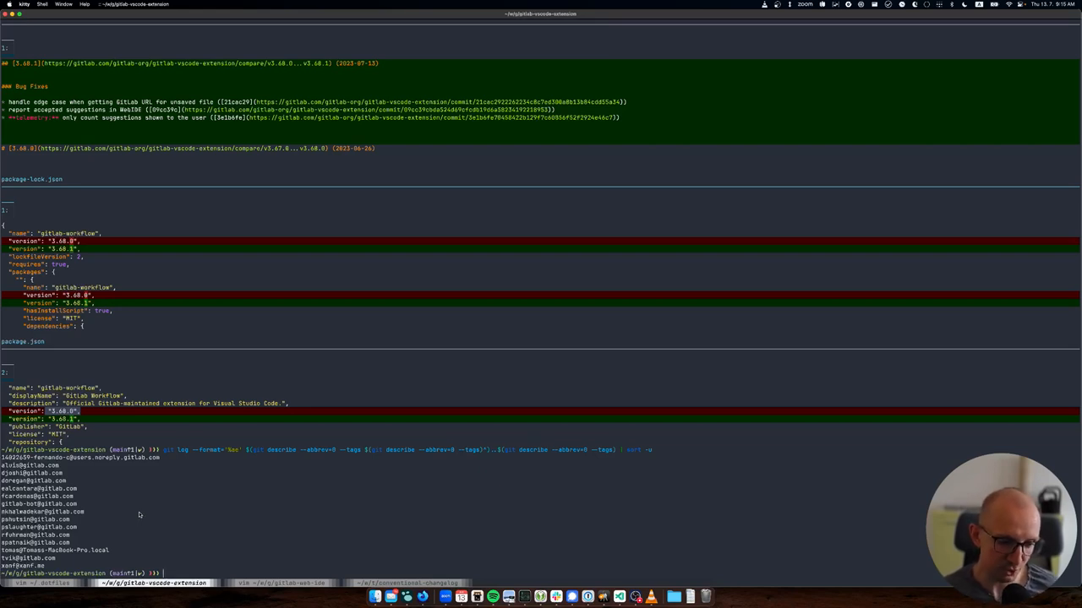
mouse_move(118, 496)
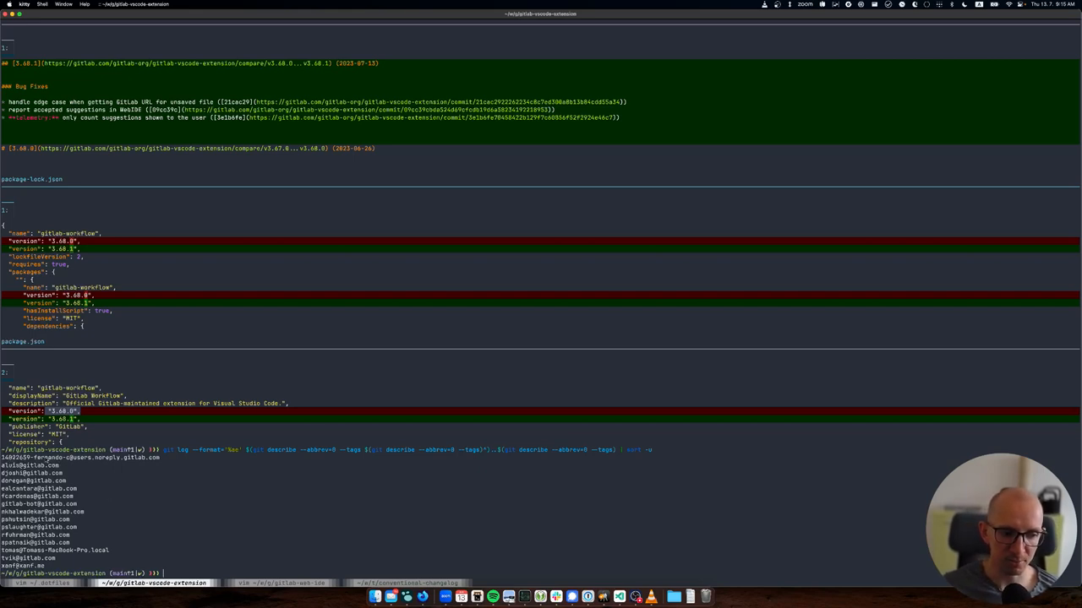
mouse_move(78, 566)
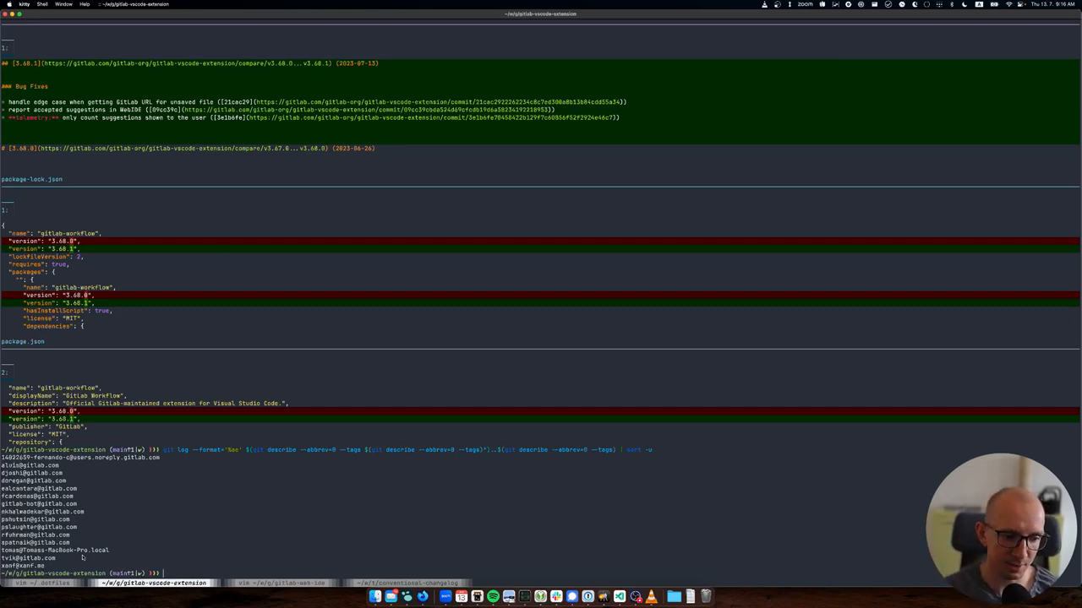
mouse_move(140, 567)
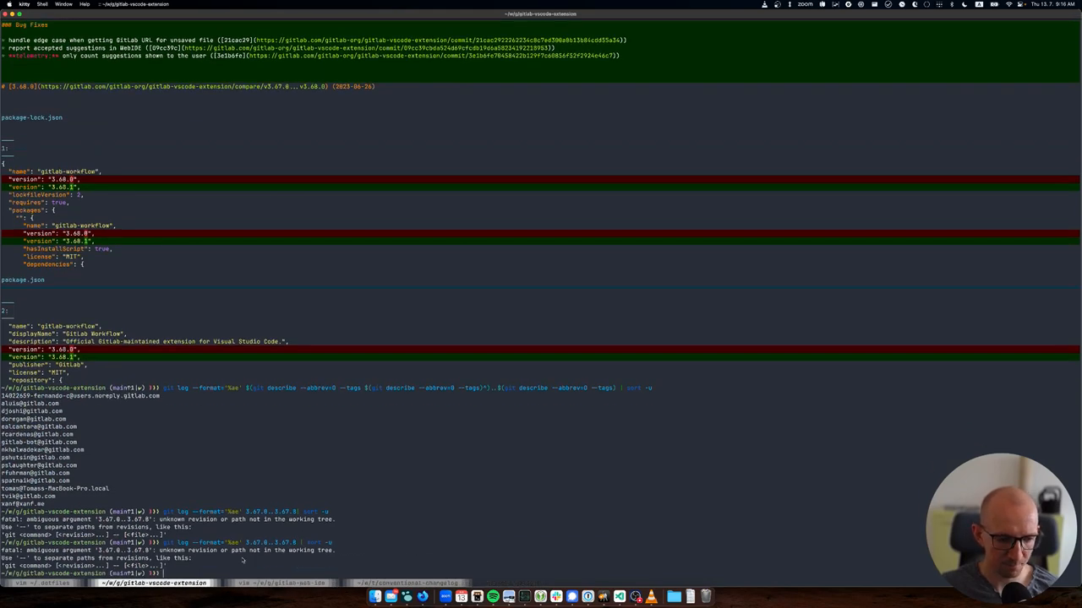
List unique contributor emails with git log --format='%ae' over the v3.67.0..v3.68.0 range
type("git log --format='%ae' 3.67.0..3.67.0 | sort -u")
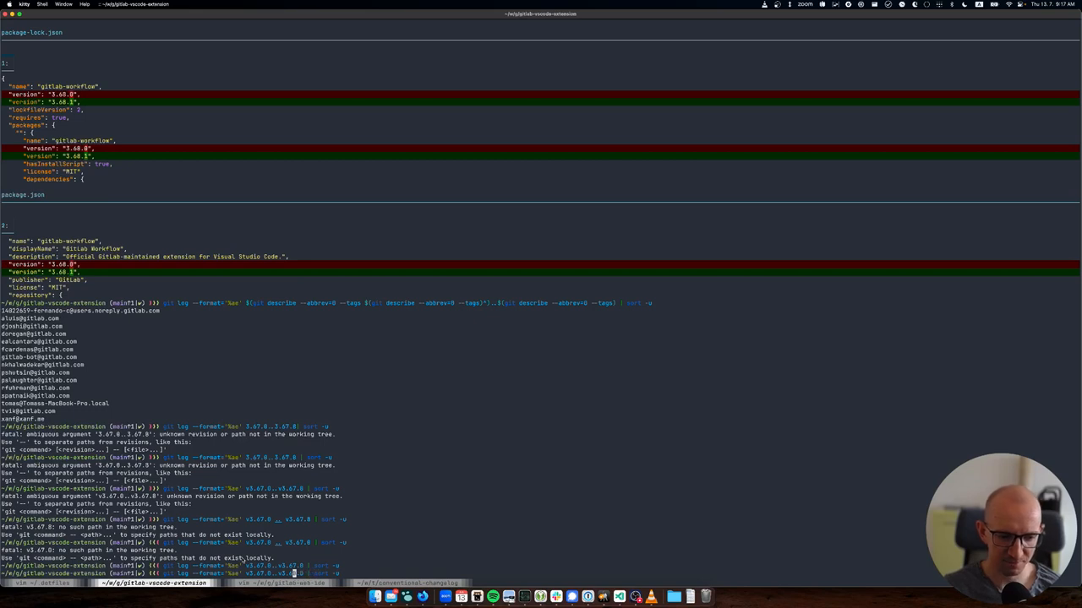
scroll("down", 3)
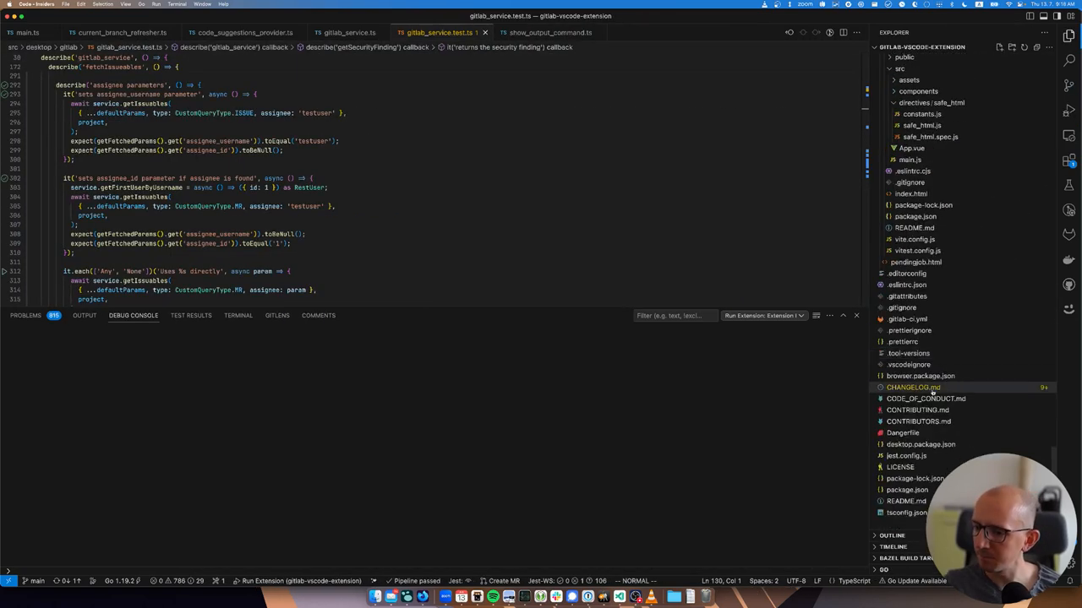
Open CHANGELOG.md and scroll through the 3.68.0 entries and their contributor credits
left_click(912, 387)
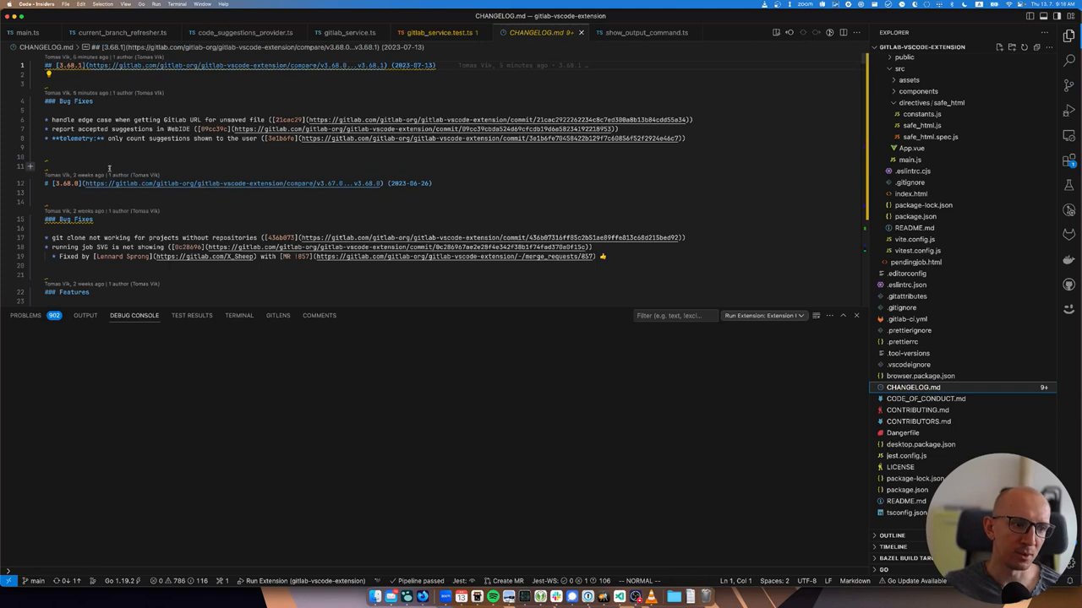
scroll("down", 3)
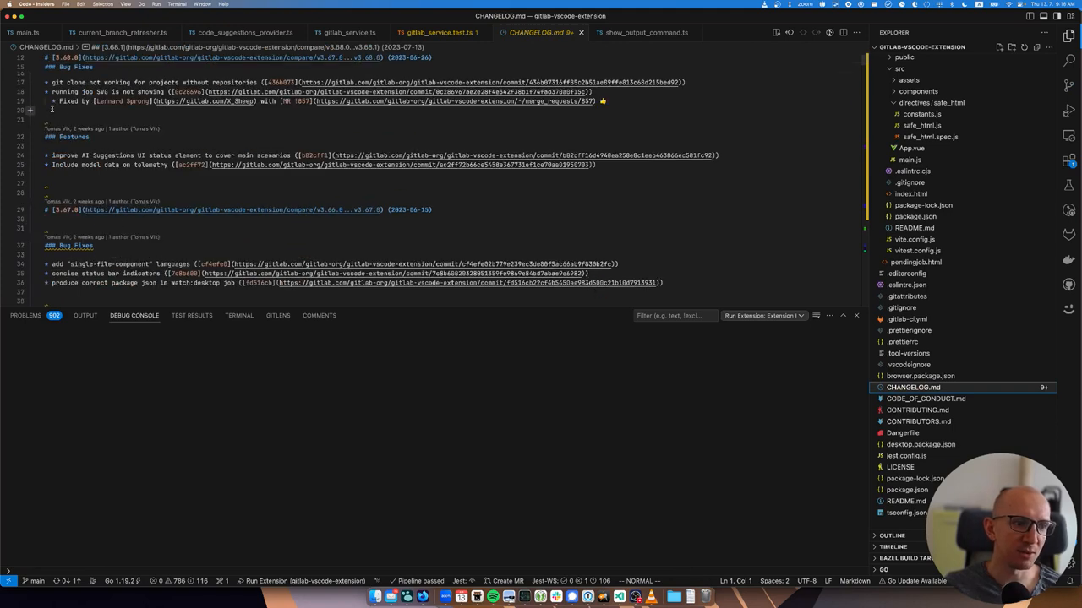
left_click_drag(50, 92, 169, 91)
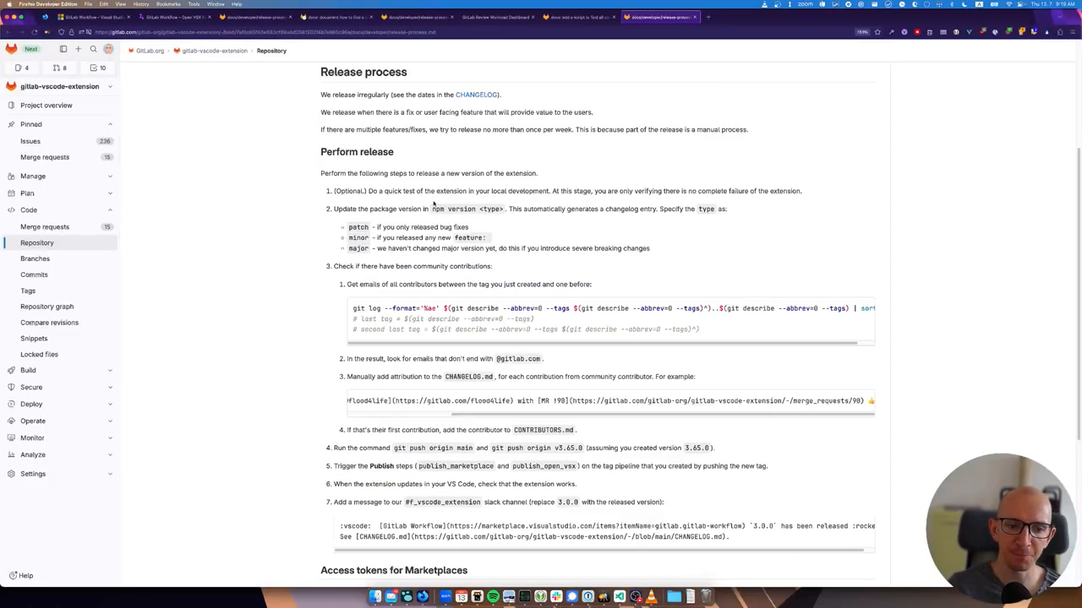
Scroll the release-process.md docs down to the Perform release section
scroll("down", 3)
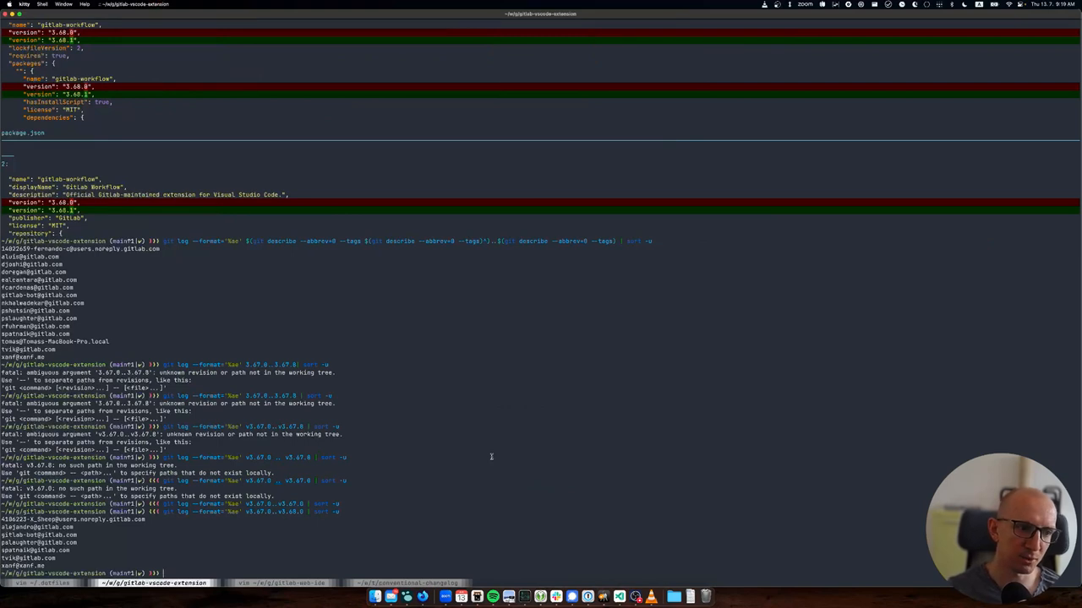
mouse_move(502, 520)
type("git push")
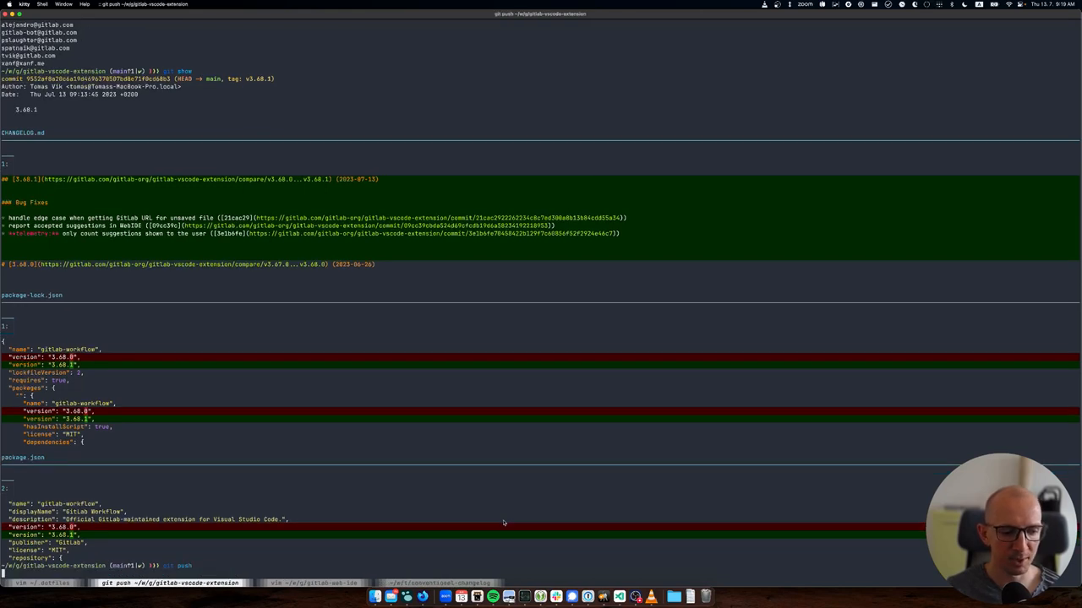
Run git push to send the tagged v3.68.1 release commit to GitLab
key("Return")
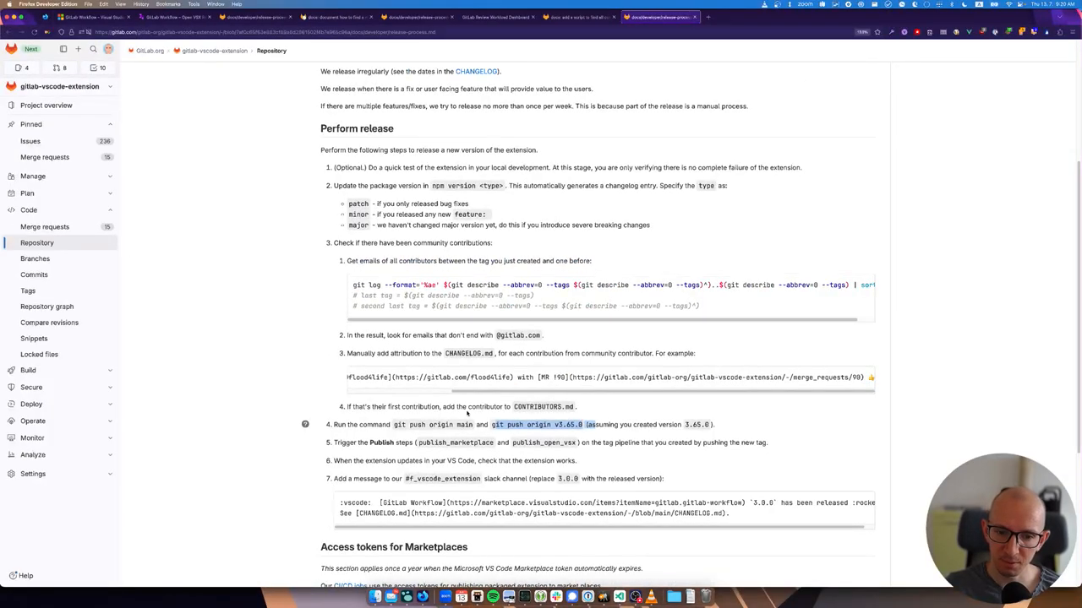
Scroll the Build > Pipelines list to the two running 3.68.1 pipelines
scroll("down", 3)
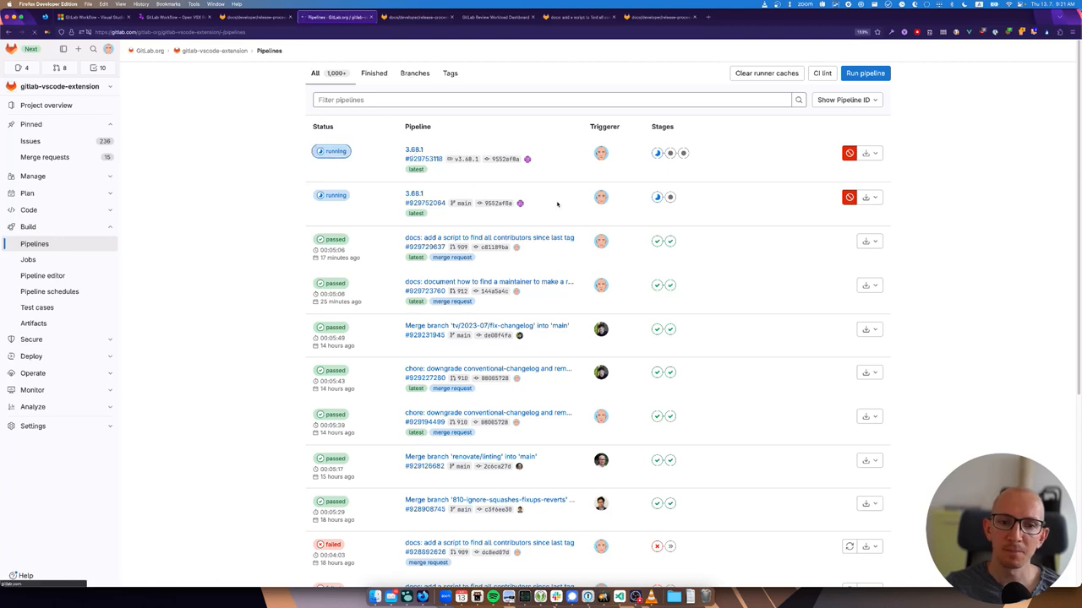
Open pipeline #929753118 for the v3.68.1 tag
left_click(423, 159)
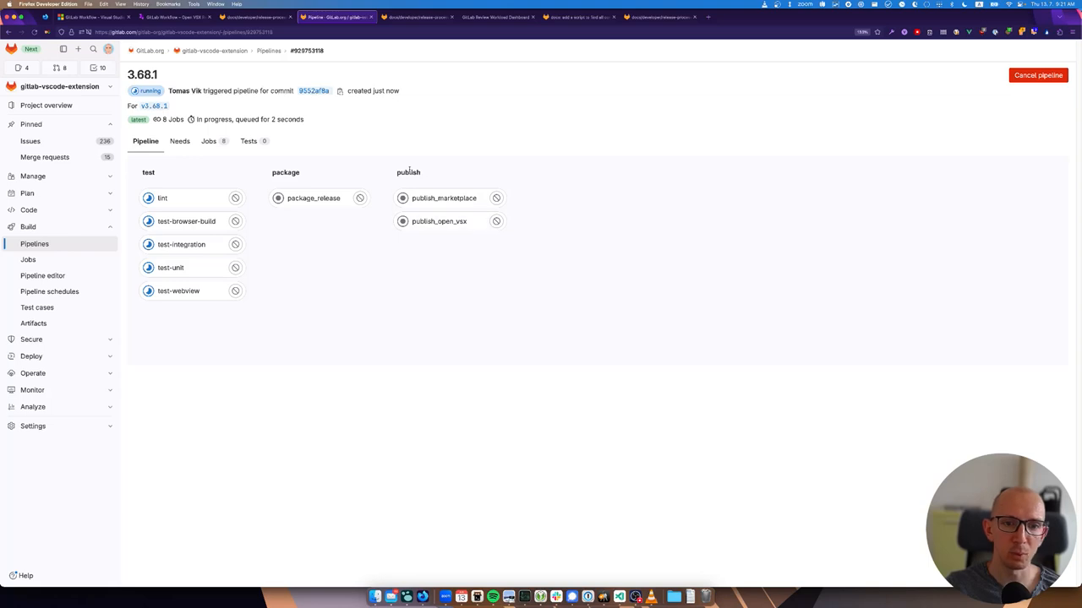
mouse_move(381, 165)
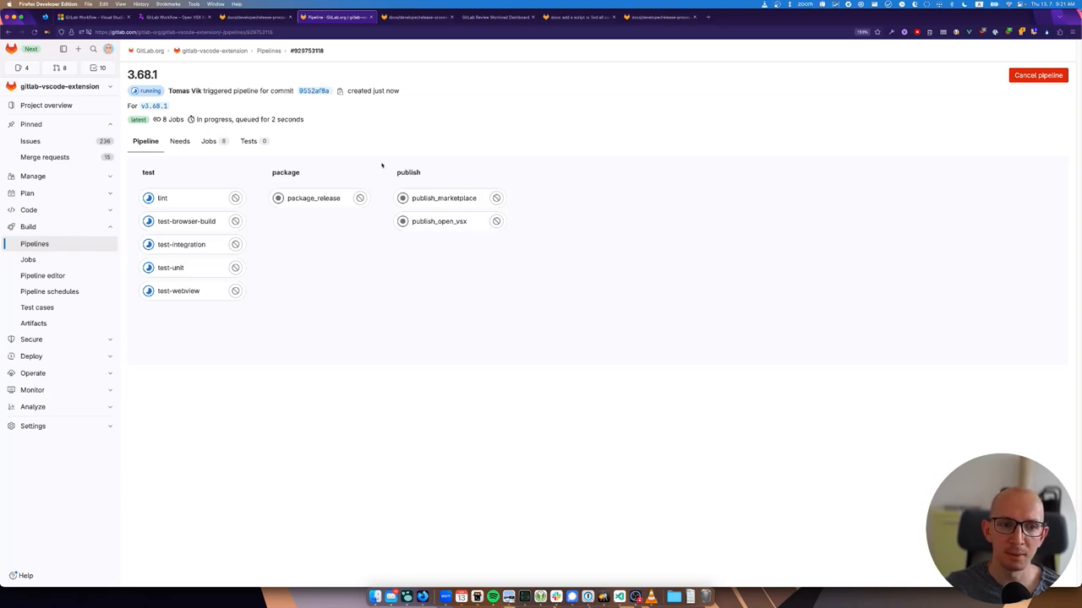
mouse_move(394, 179)
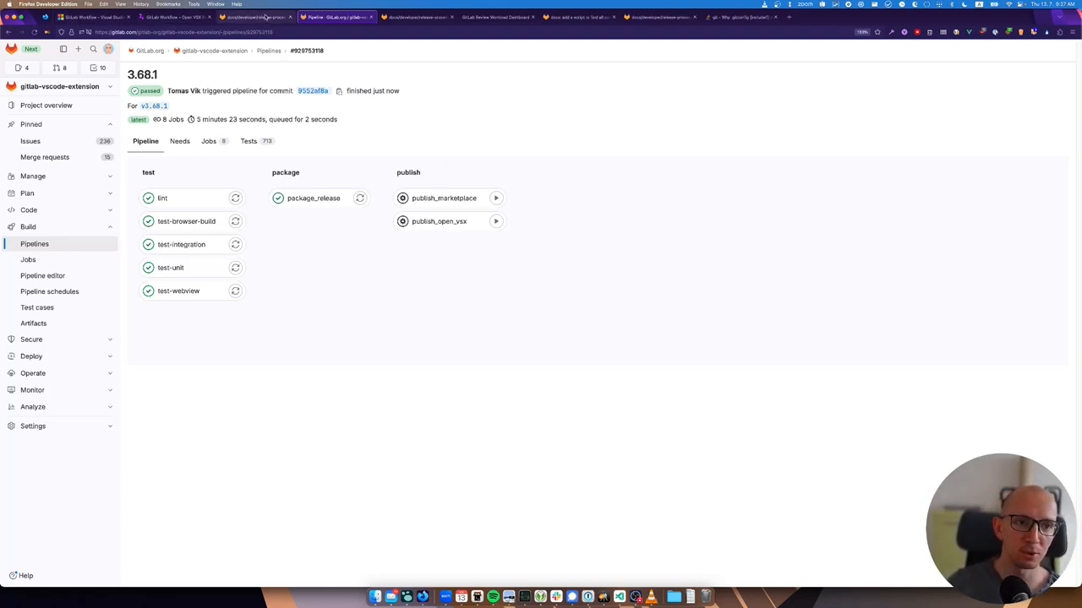
Switch back to the release-process docs tab once the pipeline has passed
left_click(253, 16)
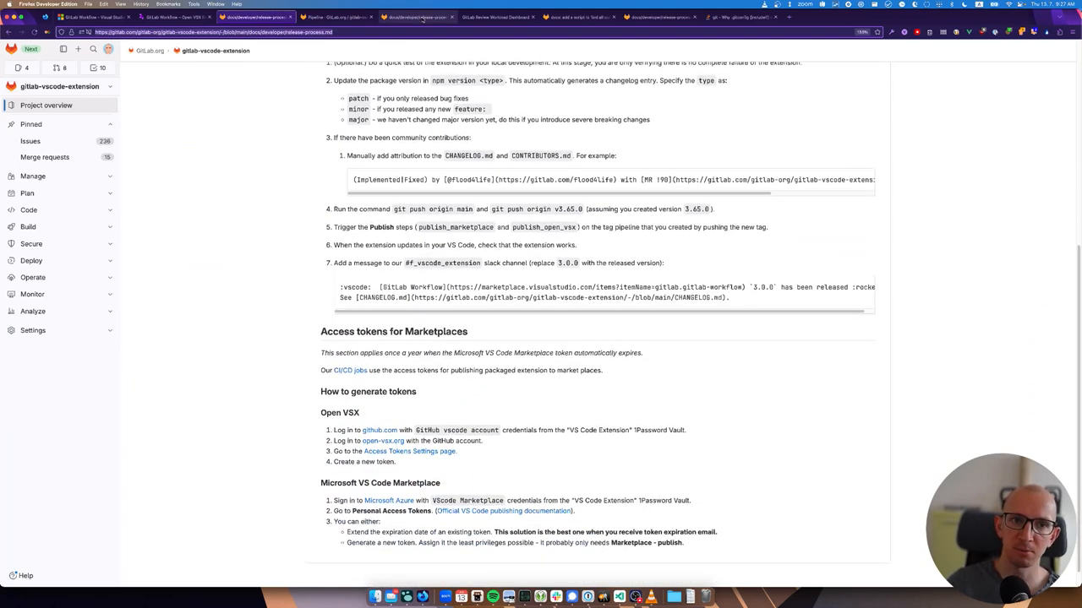
Run the publish_marketplace and publish_open_vsx jobs in the v3.68.1 pipeline
left_click(336, 17)
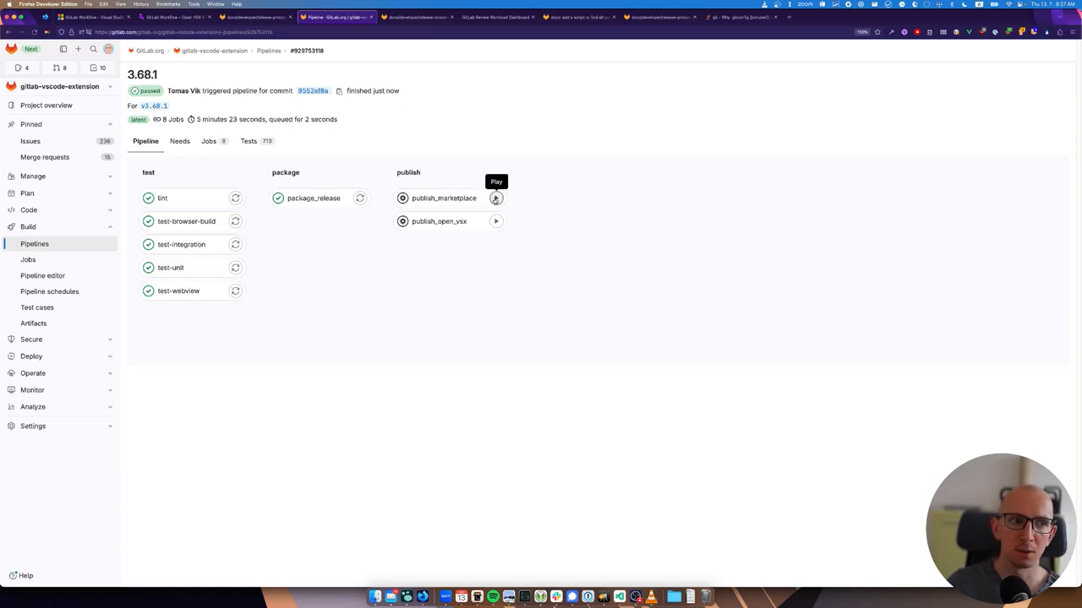
left_click(496, 197)
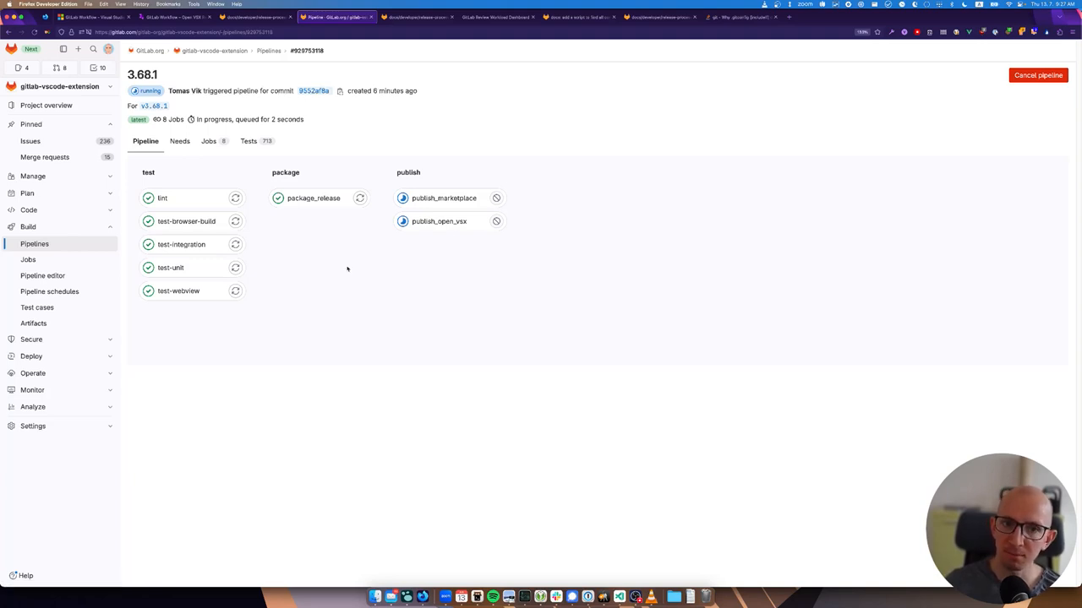
mouse_move(339, 266)
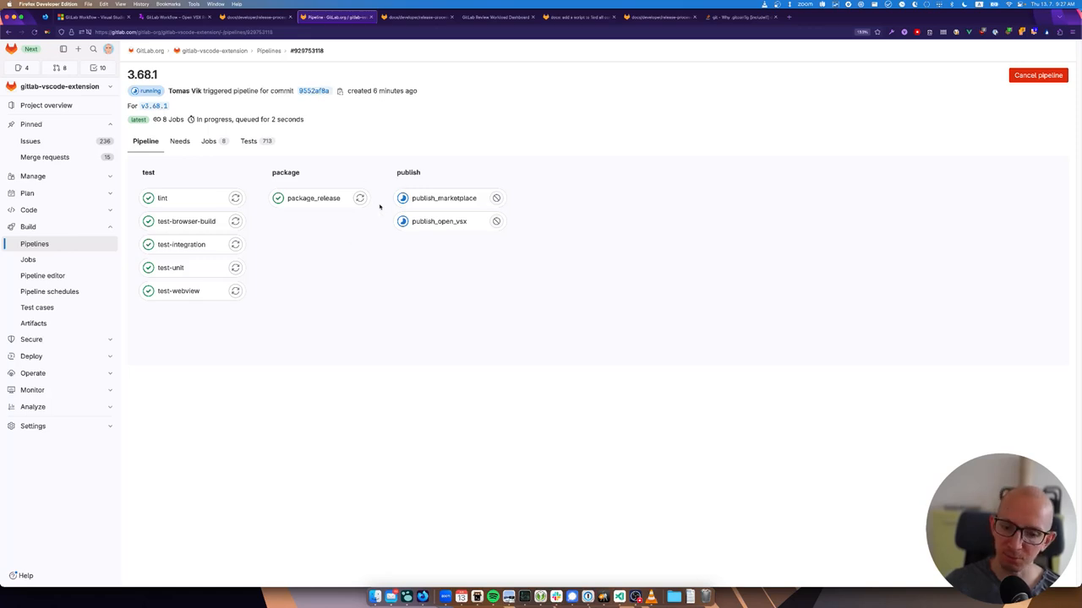
mouse_move(521, 436)
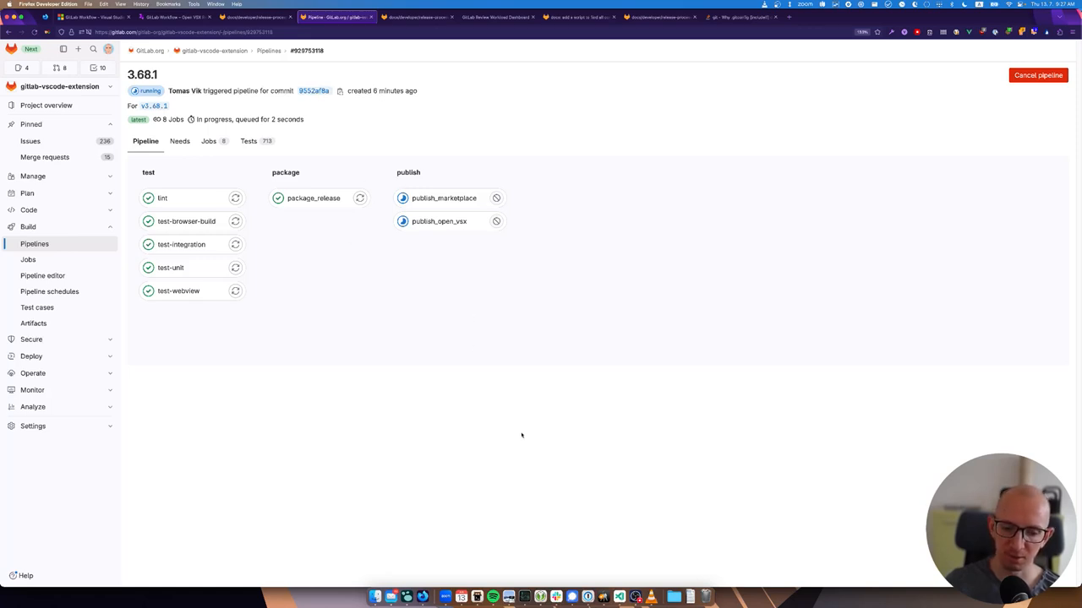
mouse_move(441, 168)
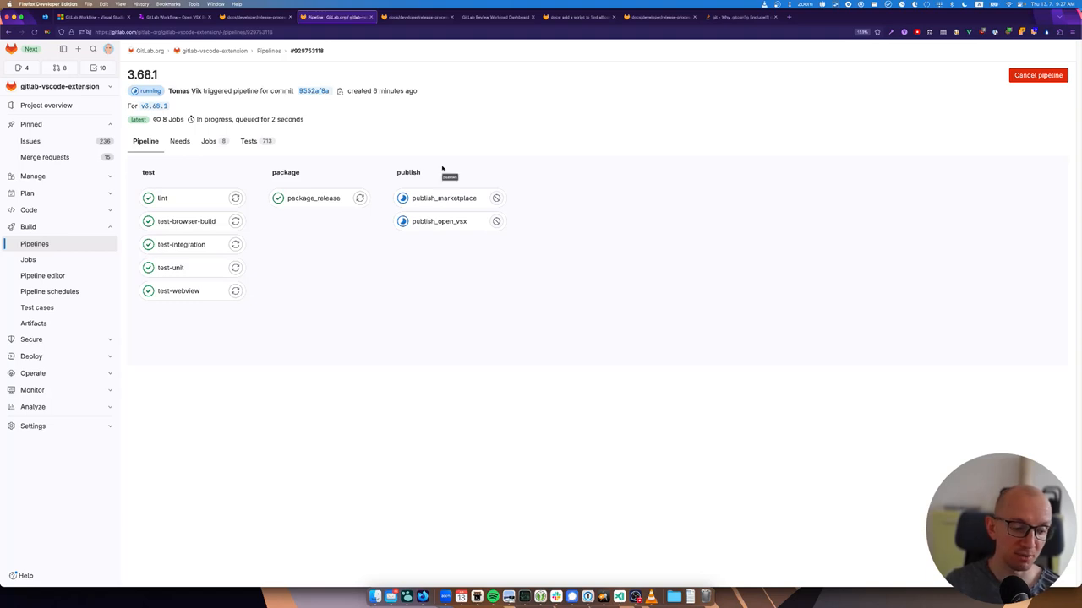
mouse_move(589, 546)
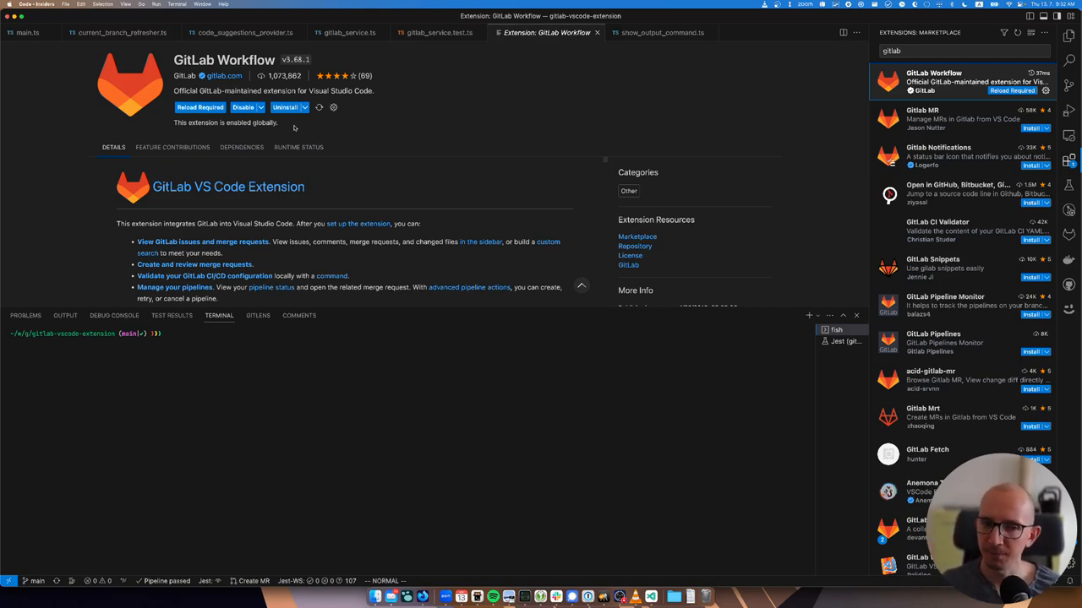
mouse_move(289, 107)
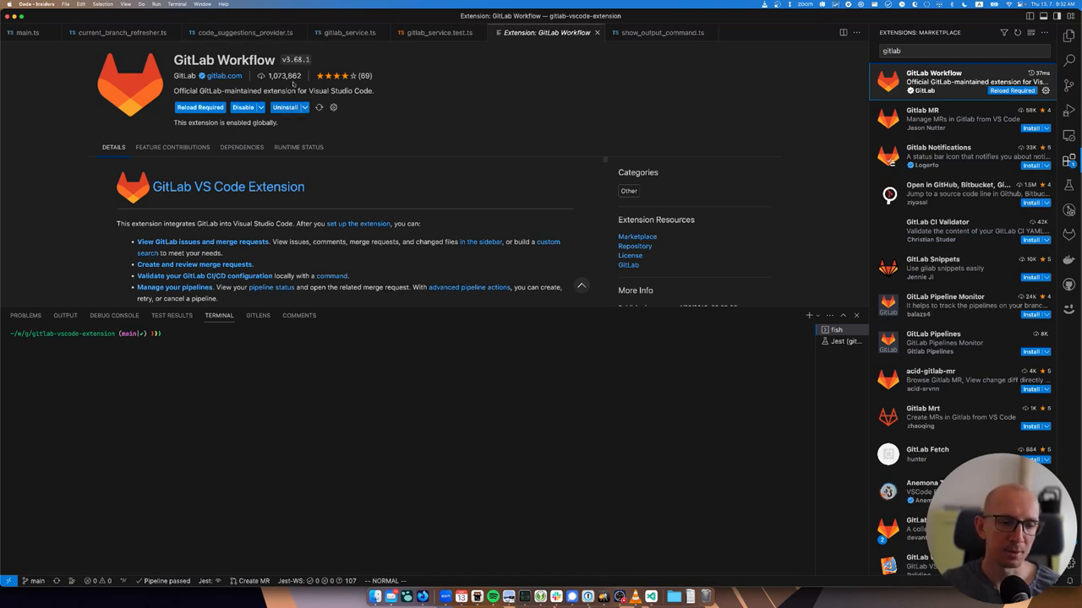
mouse_move(293, 85)
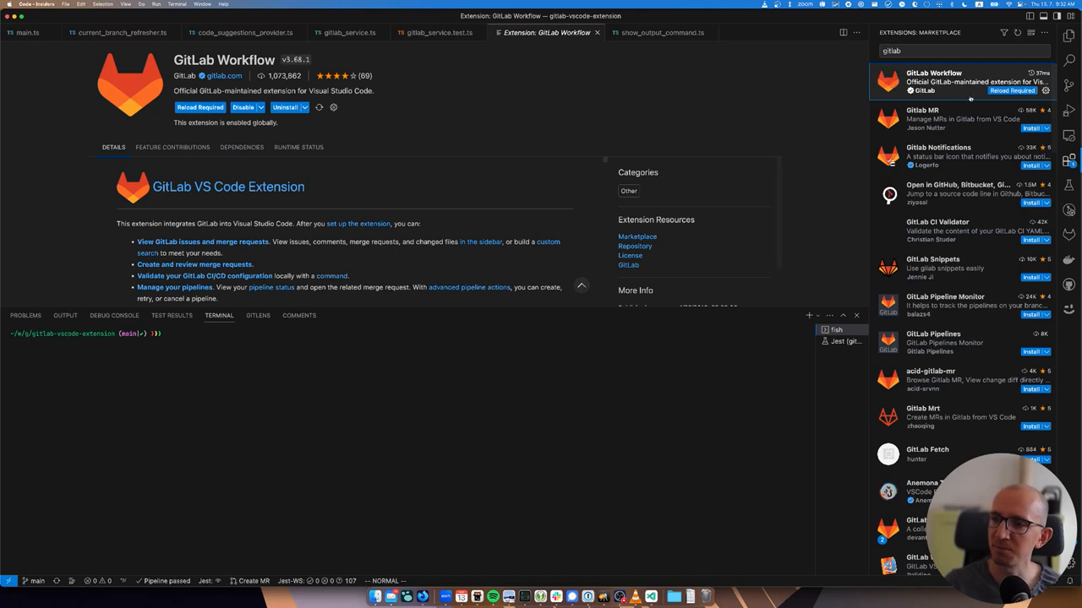
mouse_move(509, 82)
type("g")
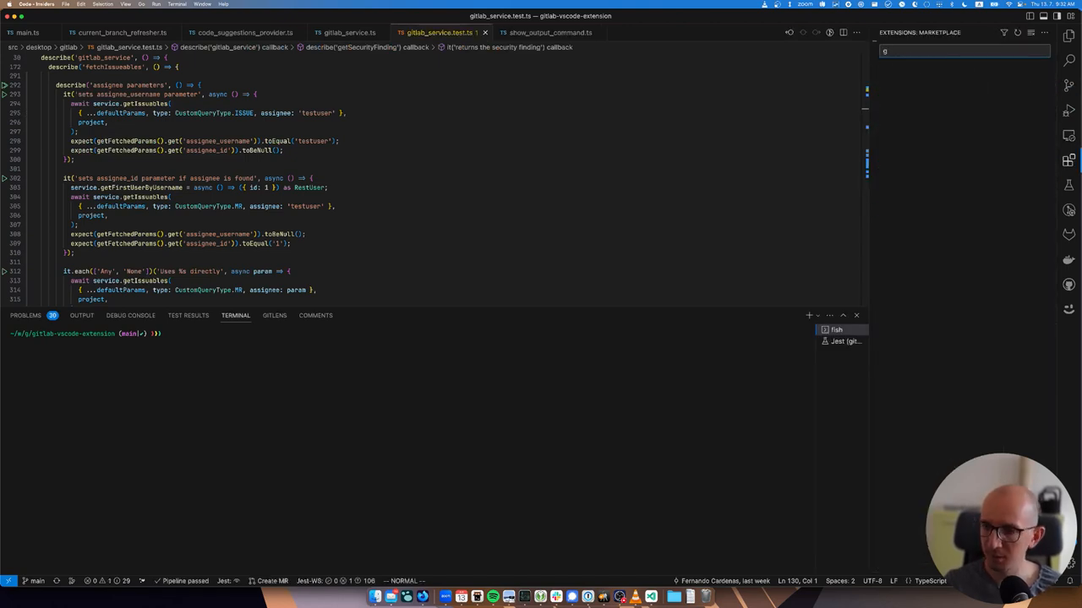
Search the Extensions view for 'gitlab' to reach GitLab Workflow v3.68.1
type("itlab")
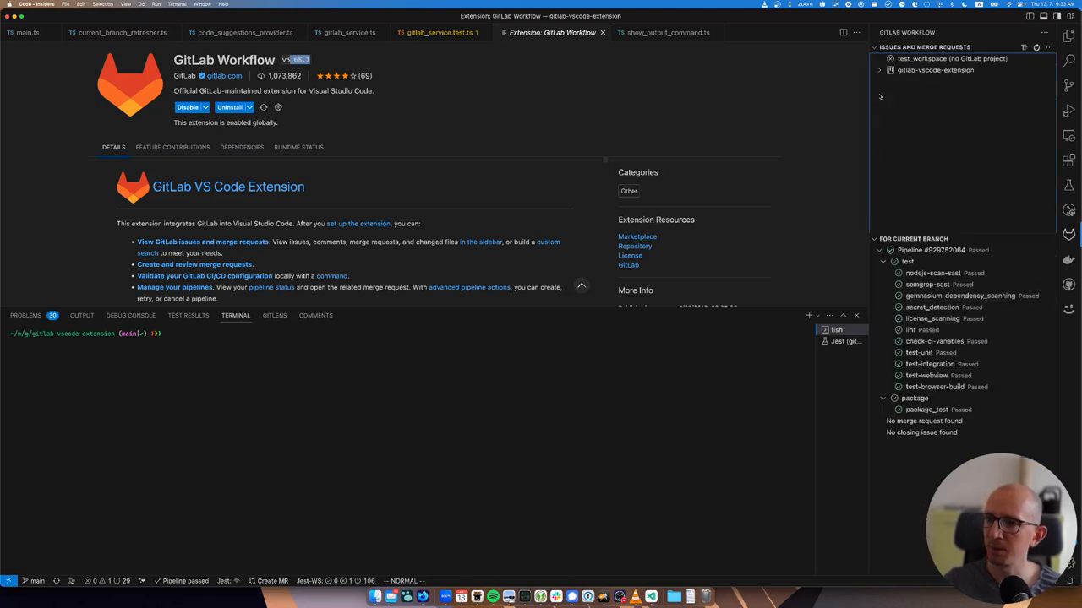
Expand the project's issue lists and open issue #810 from 'Issues created by me'
left_click(879, 70)
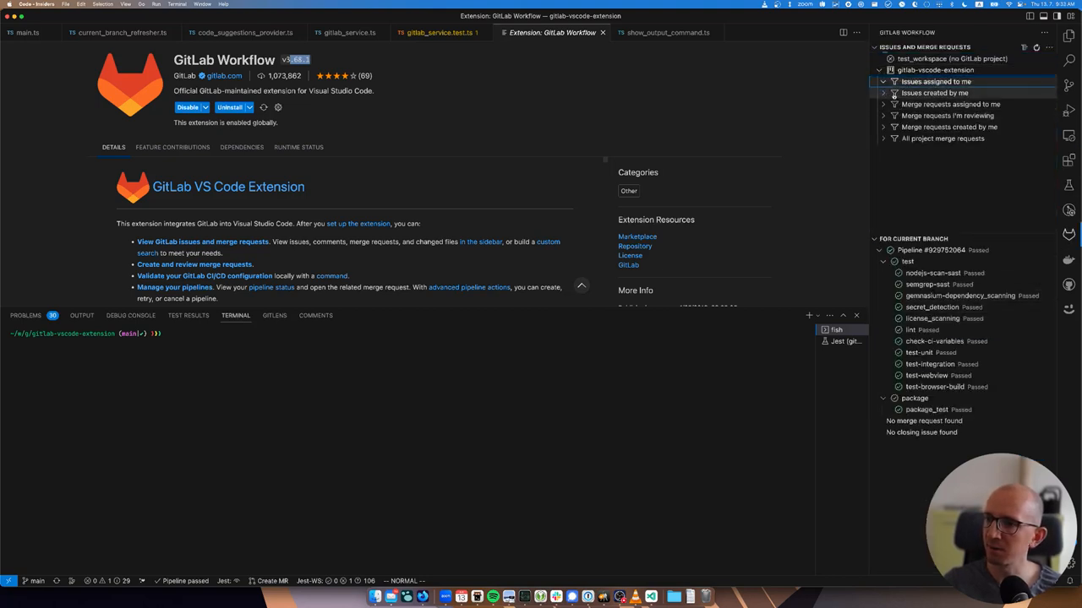
left_click(964, 92)
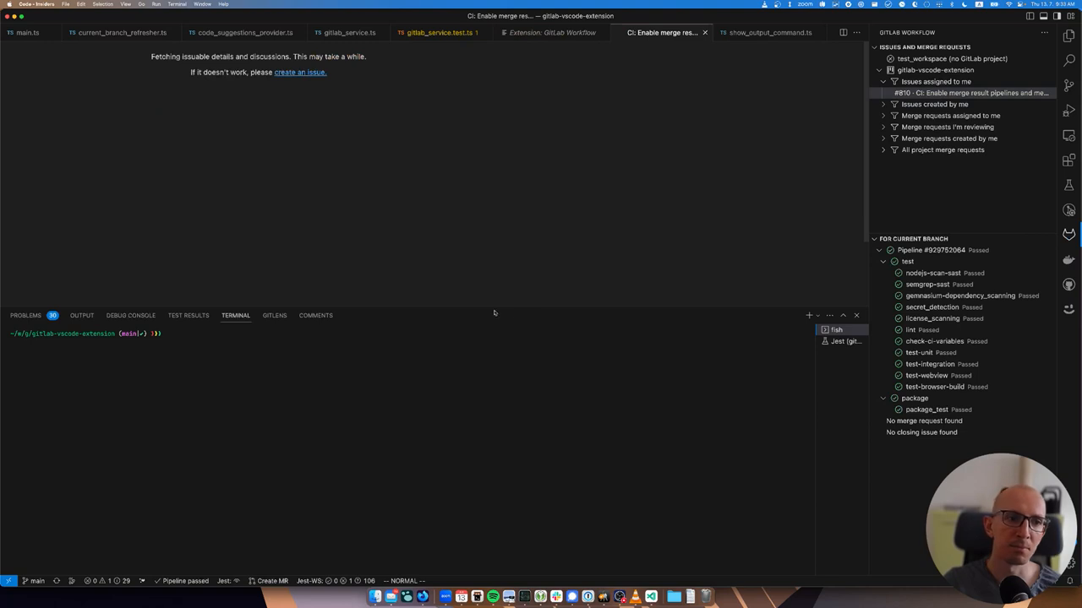
mouse_move(471, 271)
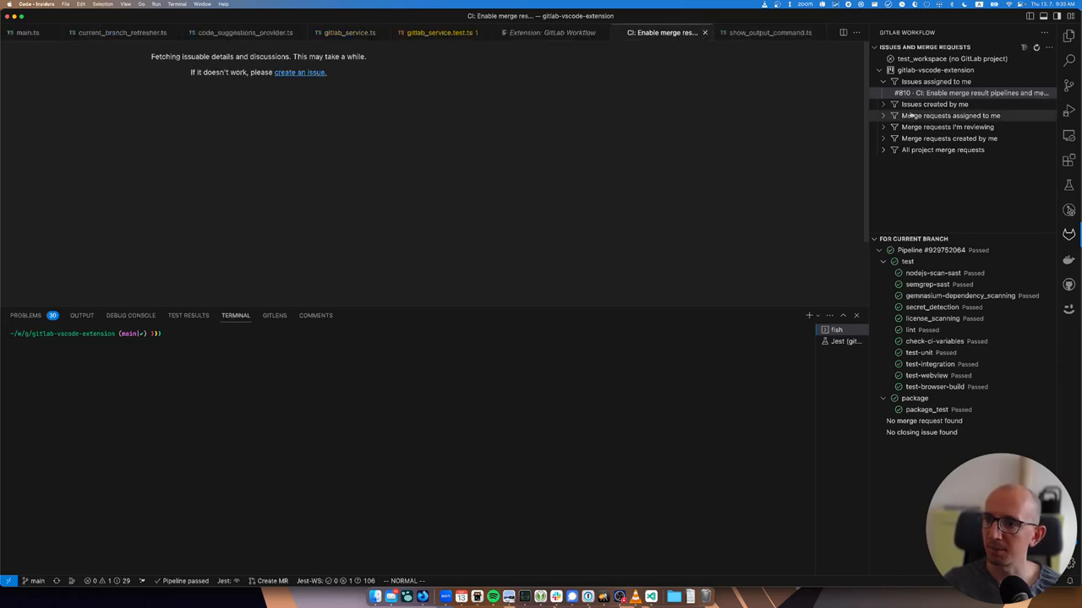
left_click(935, 104)
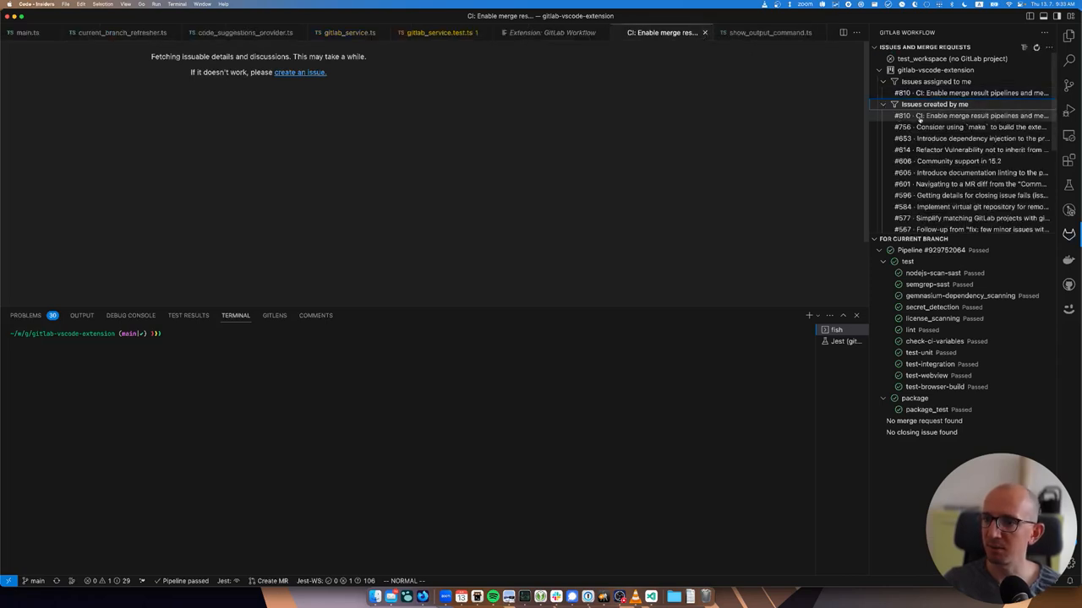
left_click(972, 116)
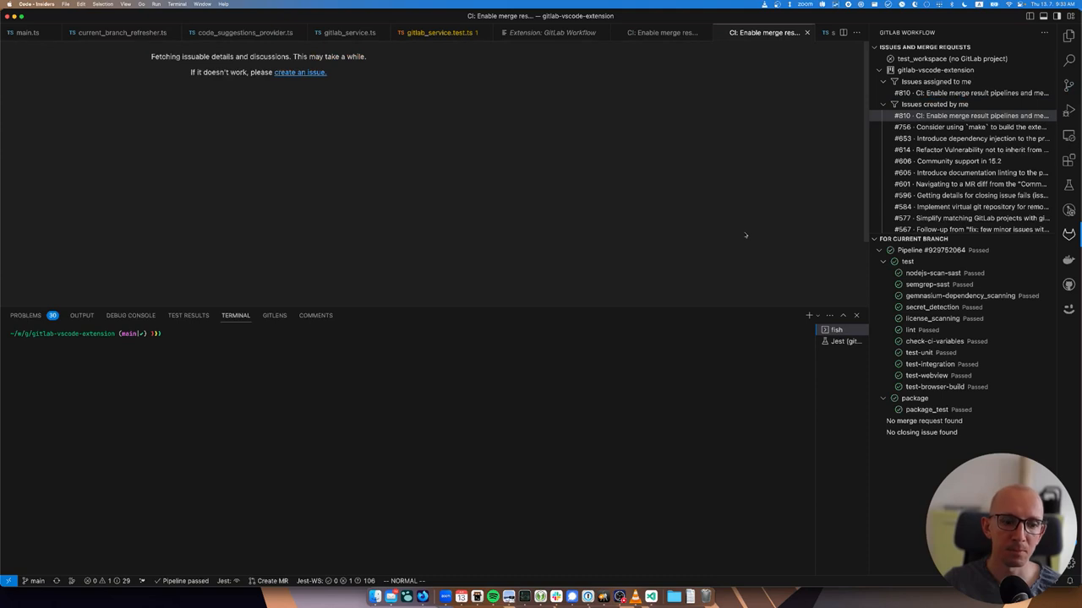
mouse_move(619, 217)
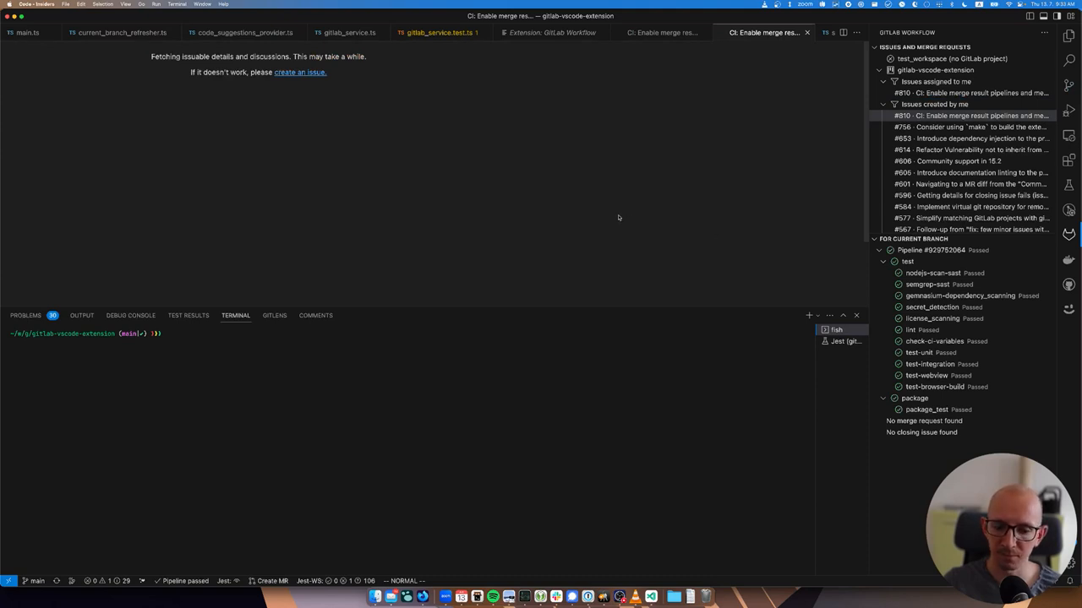
mouse_move(629, 216)
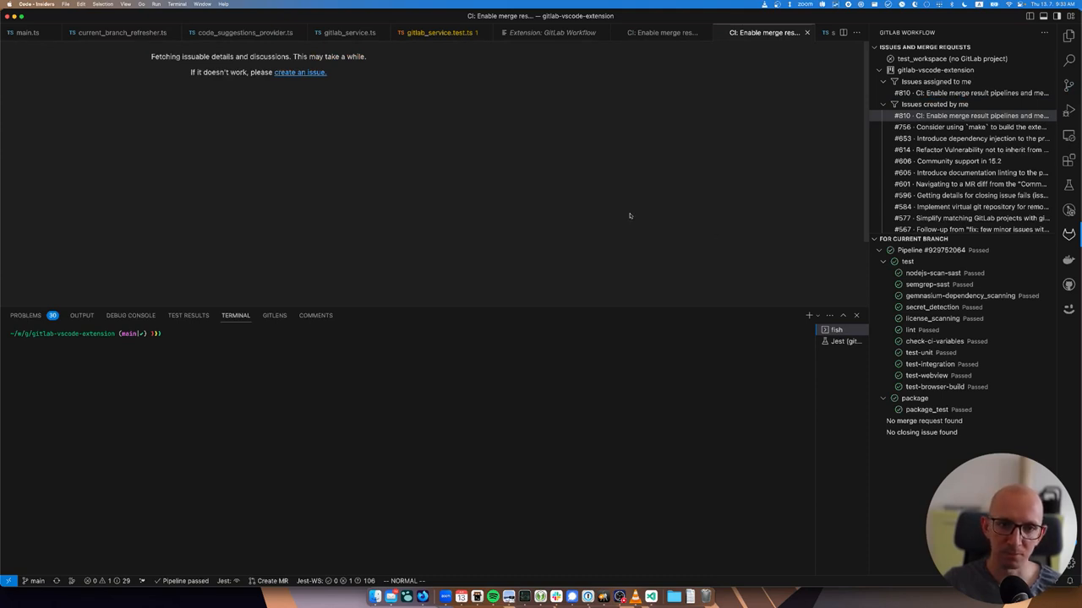
mouse_move(409, 114)
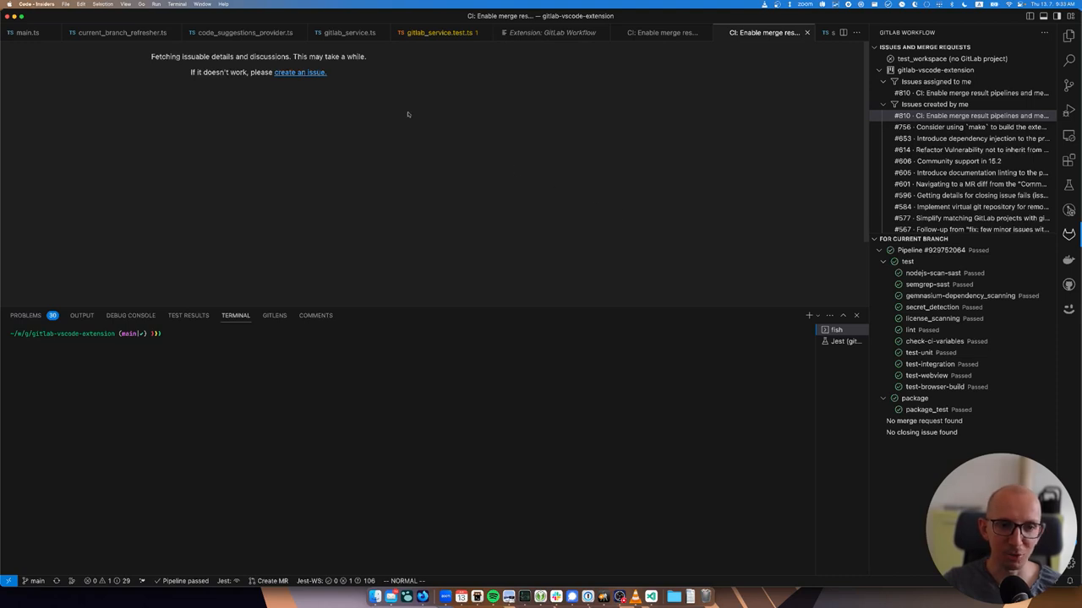
mouse_move(419, 128)
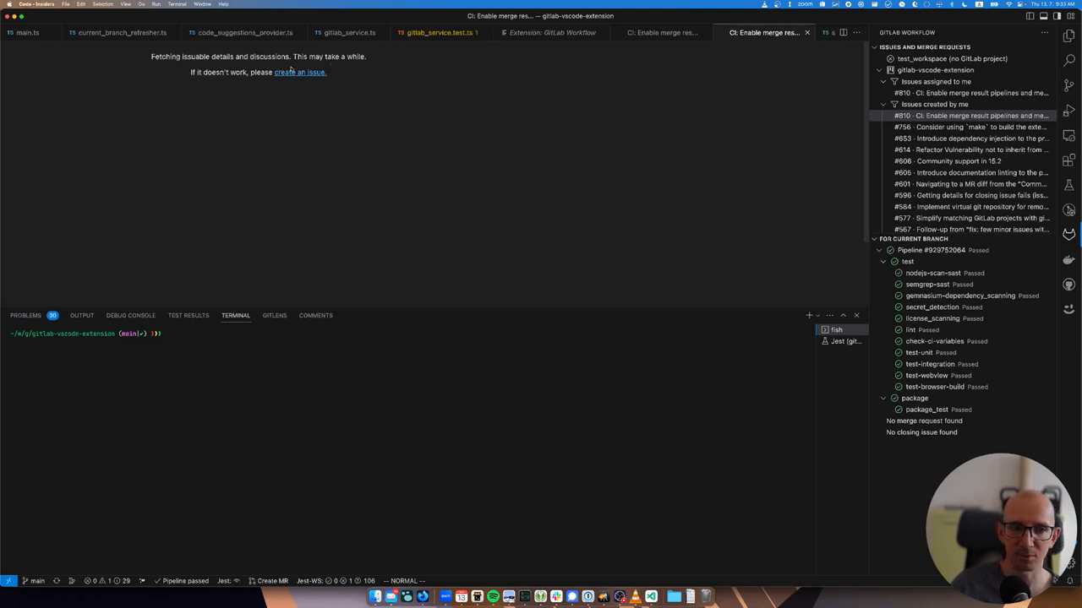
mouse_move(412, 138)
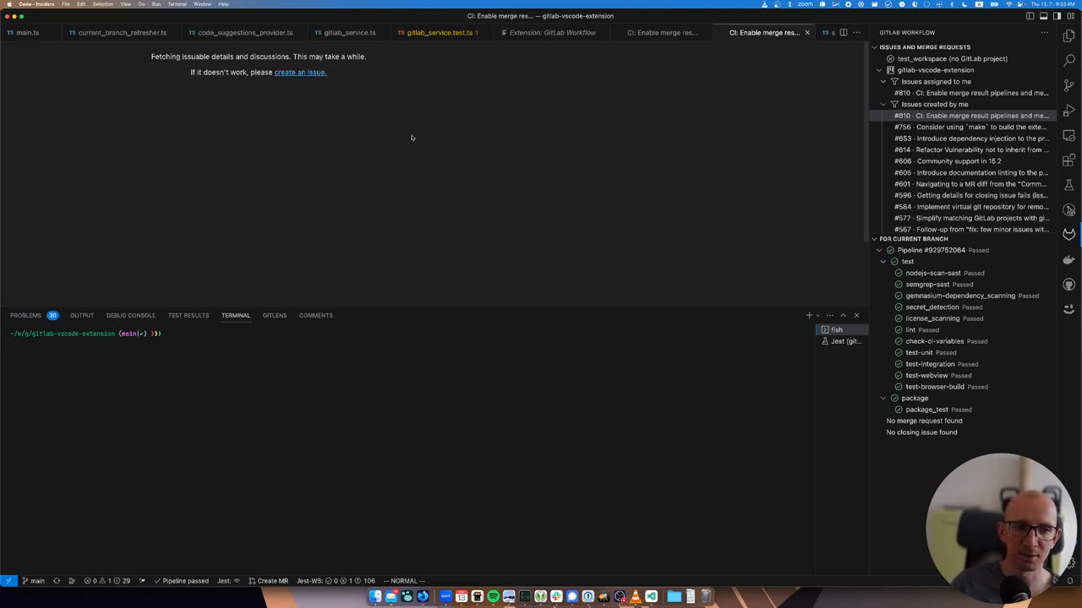
mouse_move(458, 98)
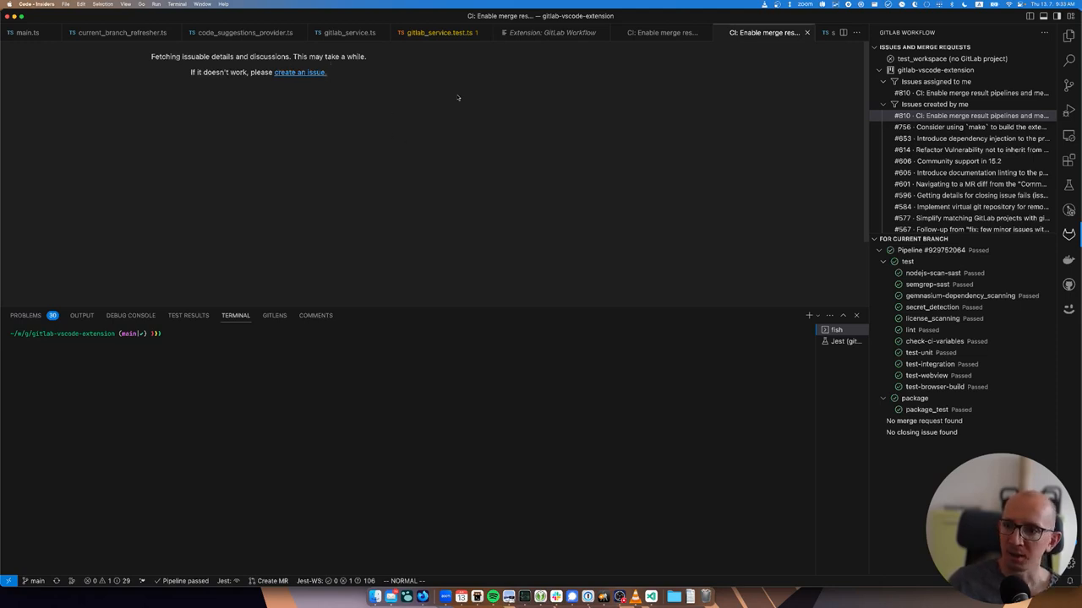
mouse_move(511, 136)
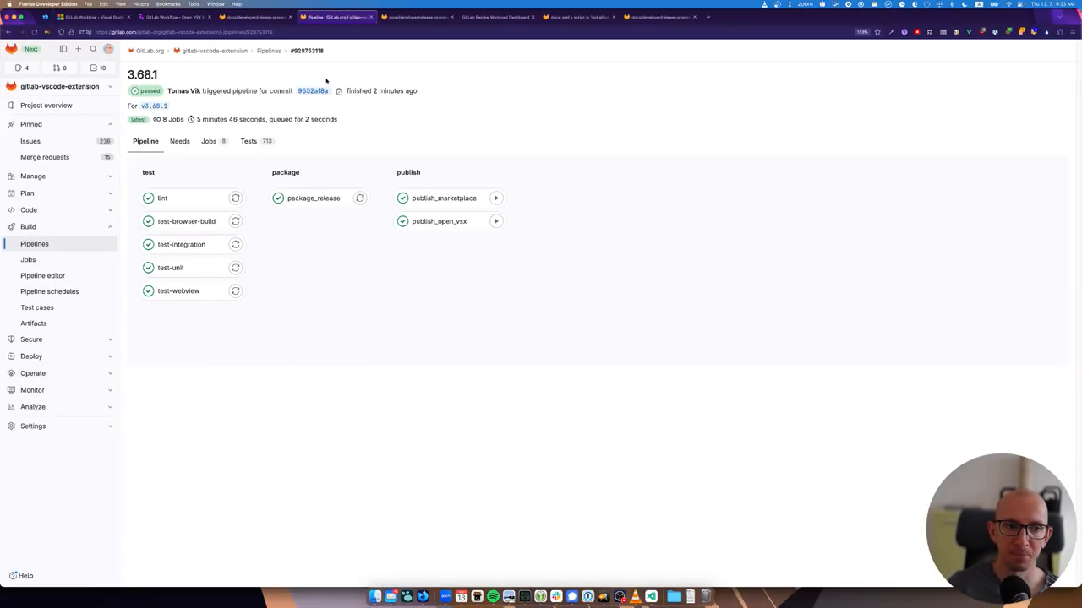
mouse_move(366, 122)
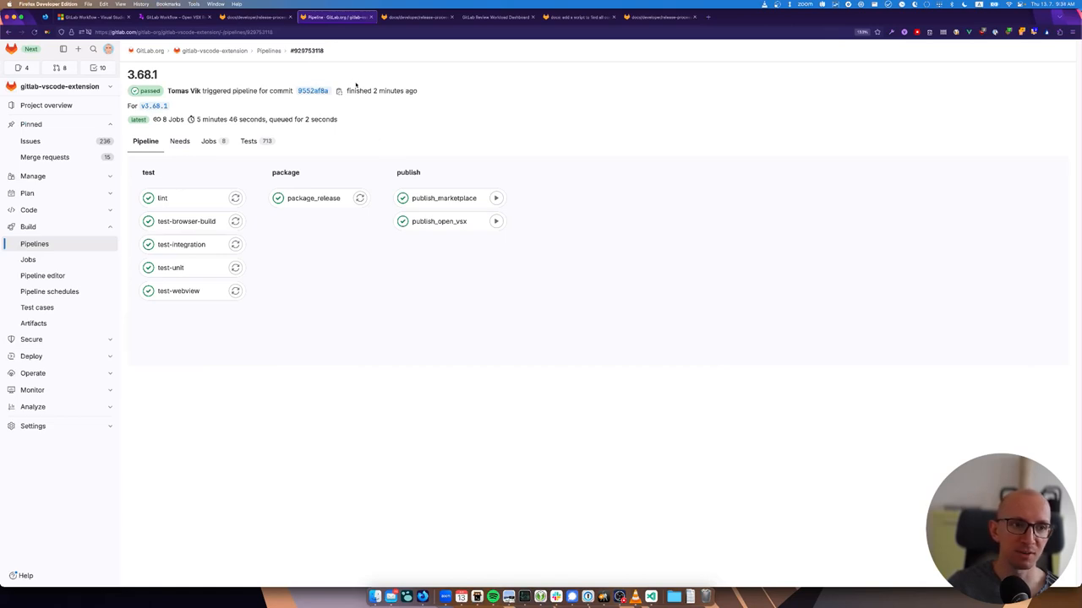
mouse_move(287, 114)
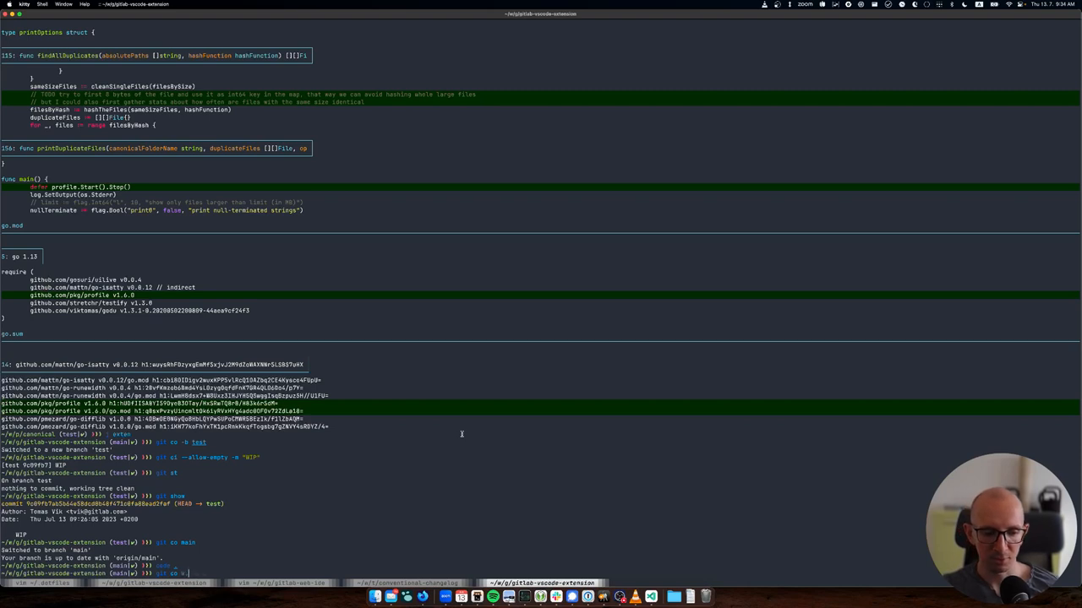
Begin typing a git checkout command in kitty on the main branch
type("3")
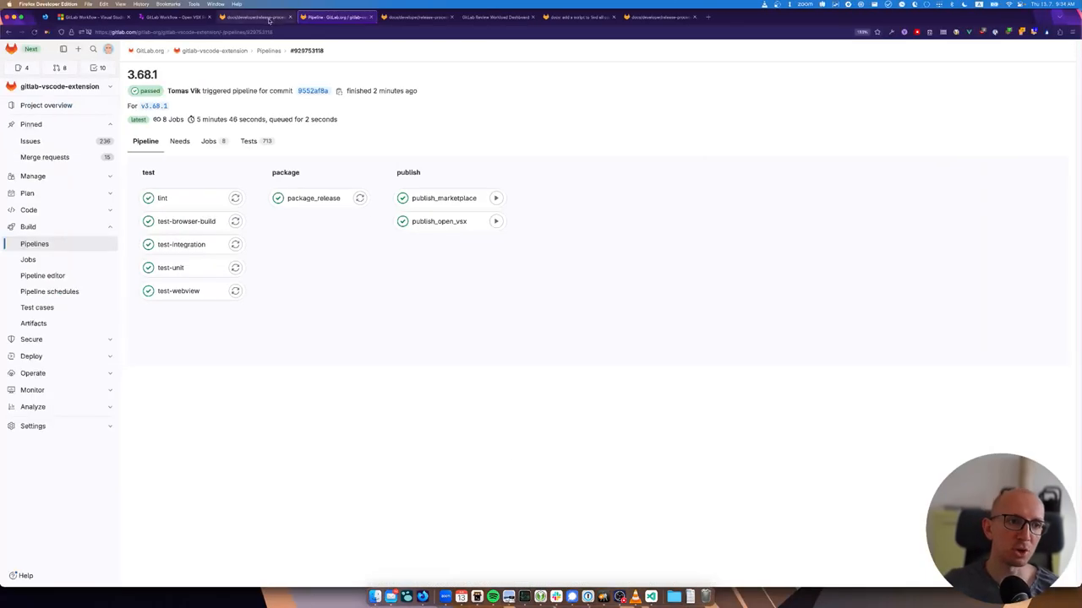
Switch to the CHANGELOG.md tab on main to review the 3.68.1 entry
left_click(414, 17)
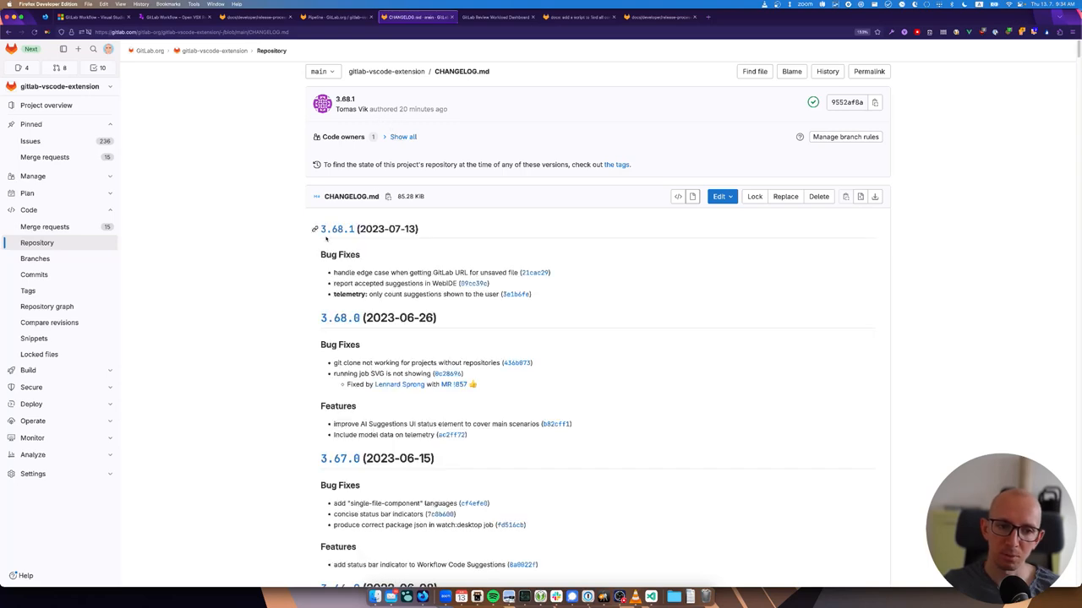
mouse_move(339, 318)
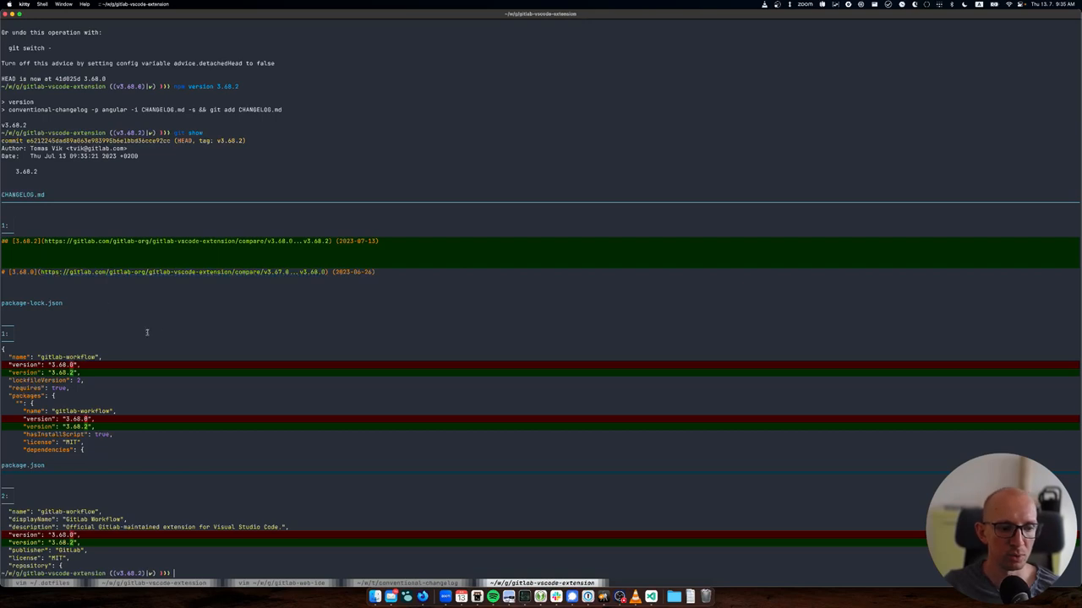
mouse_move(191, 385)
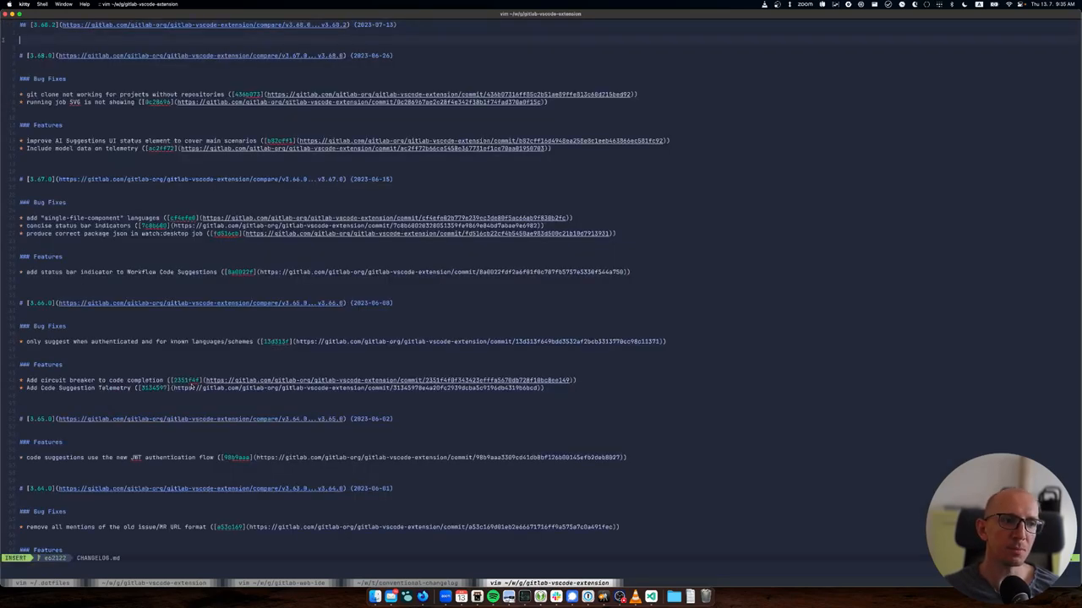
Write the 3.68.2 note: a rollback release since 3.68.1 broke the webview, identical to 3.68.0
type("This is a rel")
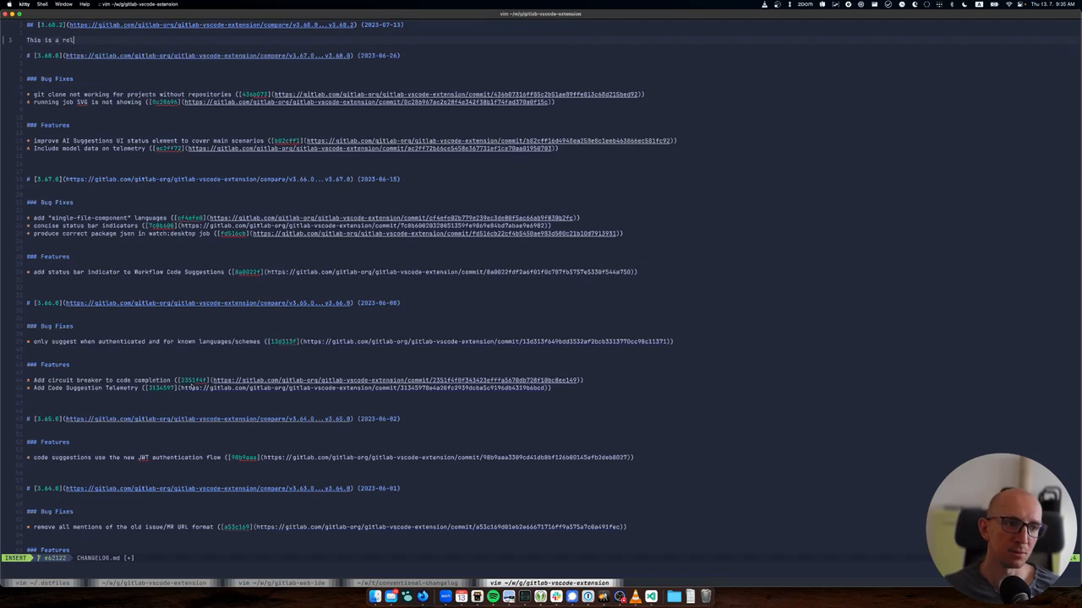
type("lback release since `3.68.1")
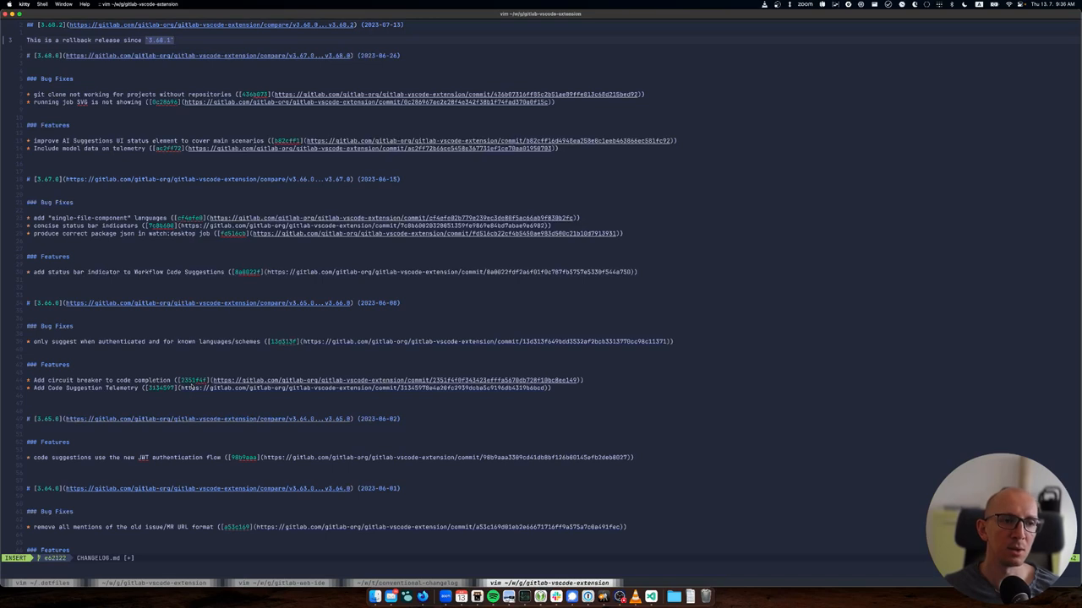
type("broke the webview. This version is")
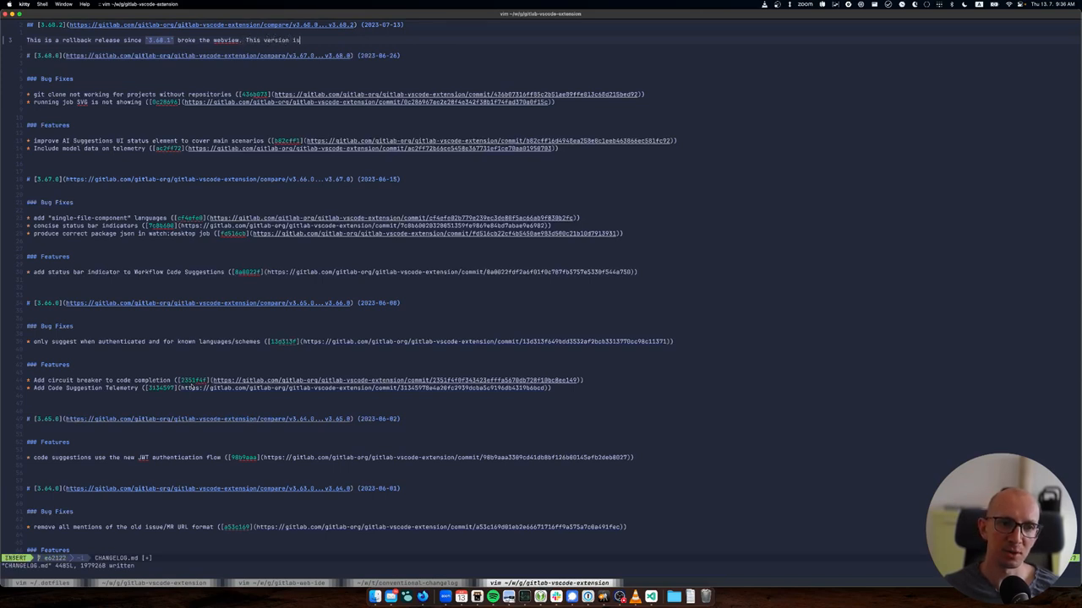
type("identical to")
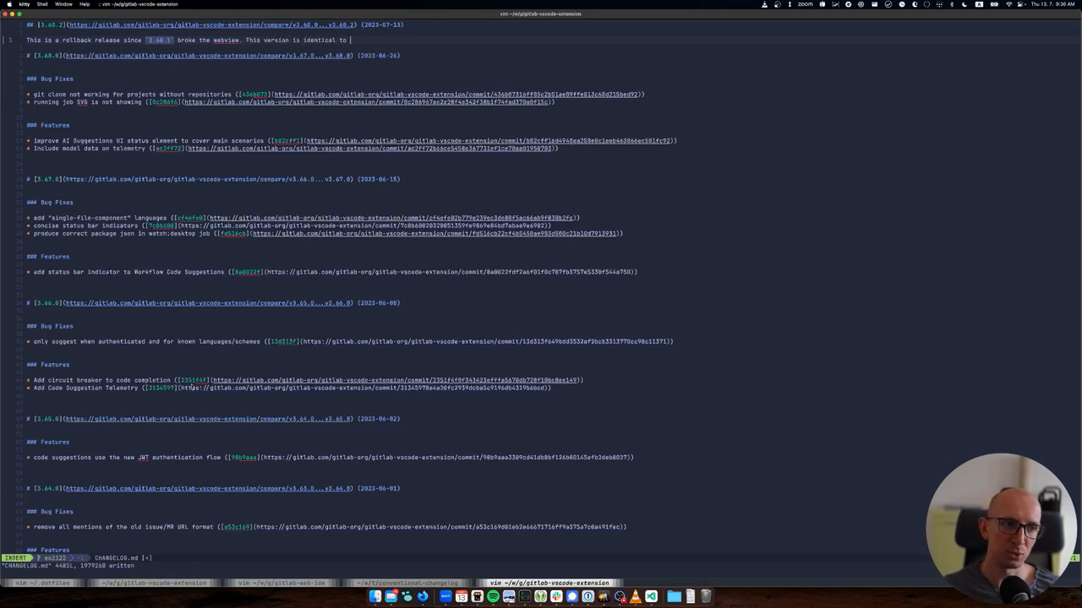
type("3.6")
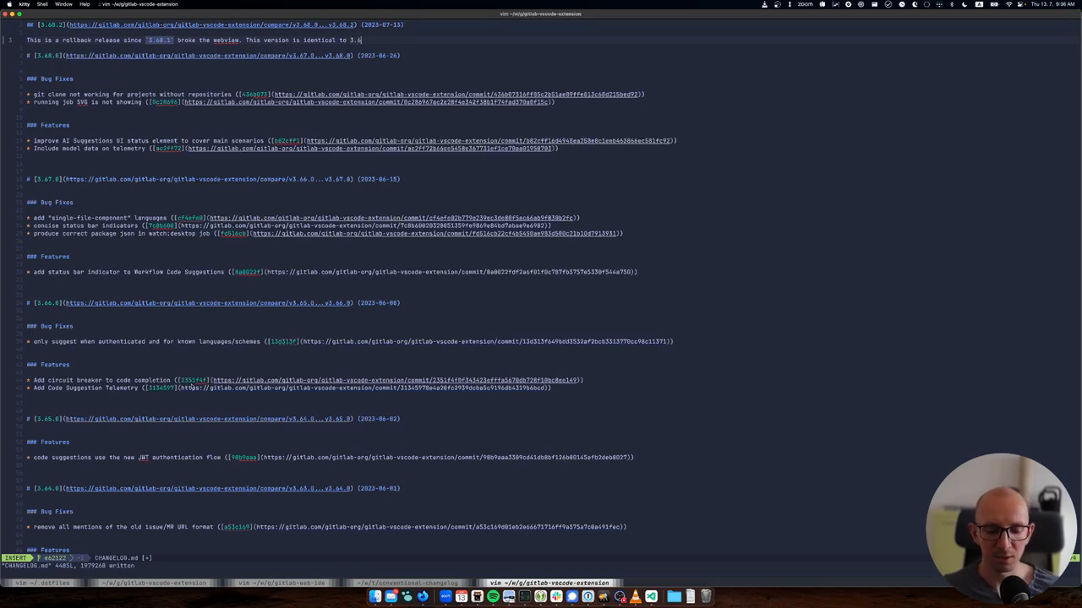
key("Escape")
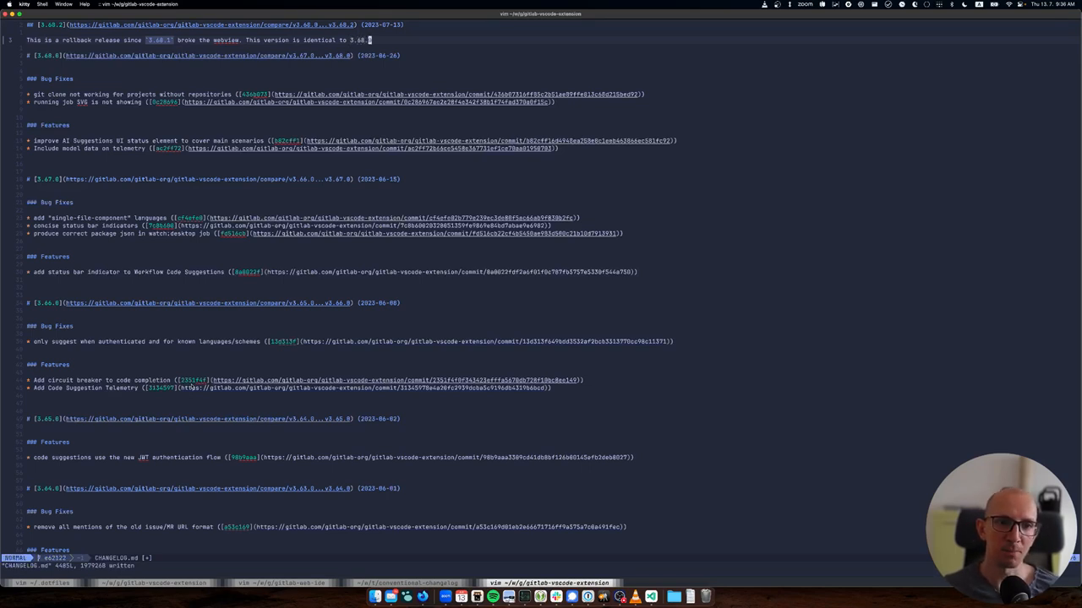
key("i")
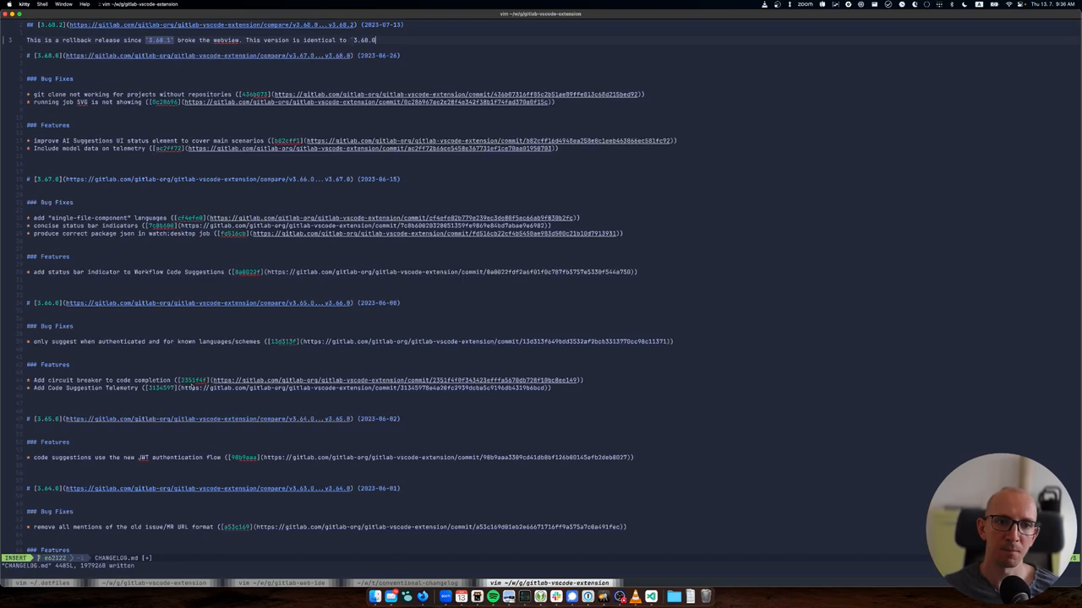
key("Escape")
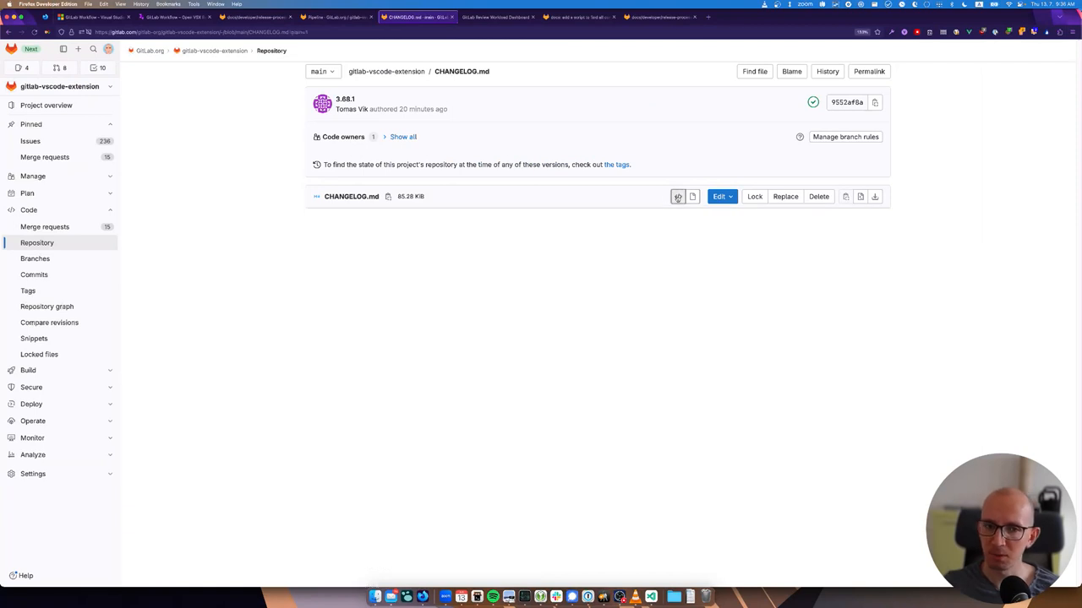
Toggle the CHANGELOG.md file header between source and rendered display
left_click(676, 196)
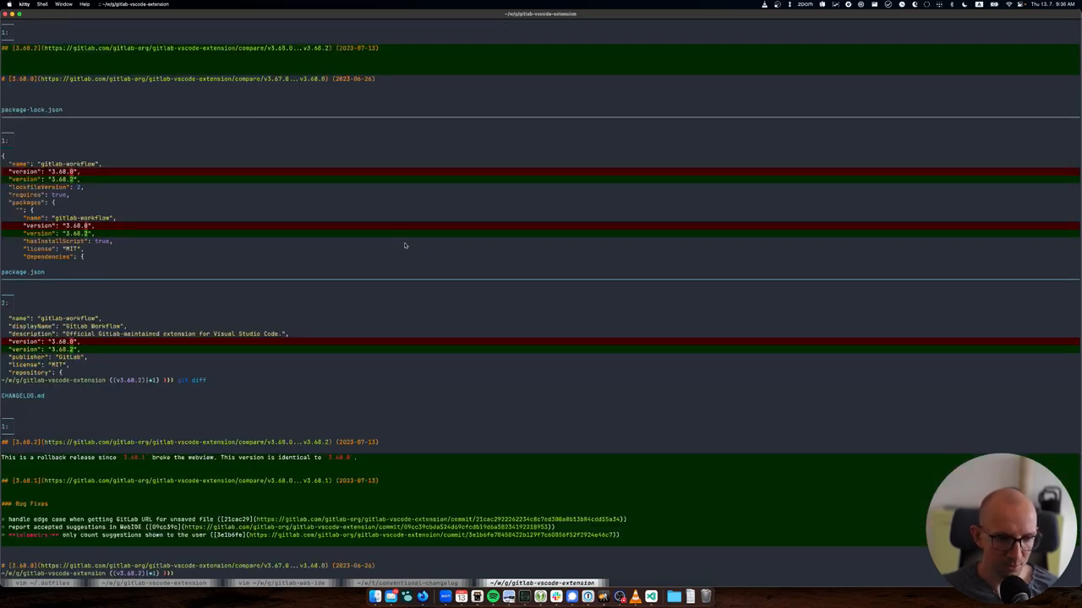
mouse_move(228, 465)
type("git ci -m 'chore: manually c")
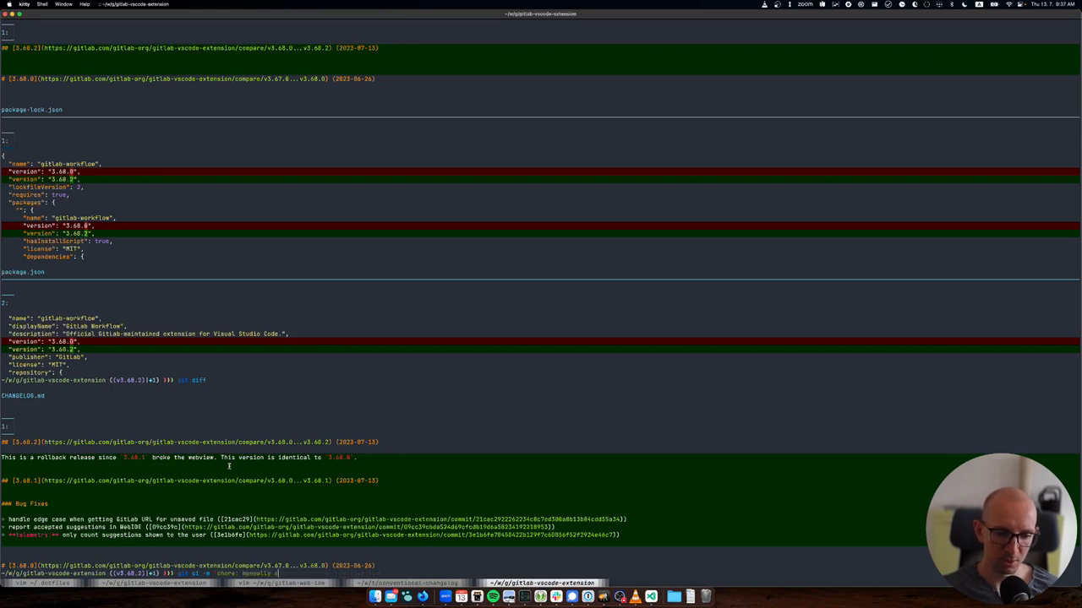
Finish typing the commit message 'chore: manually update changelog' and return to the browser
type("update changelog")
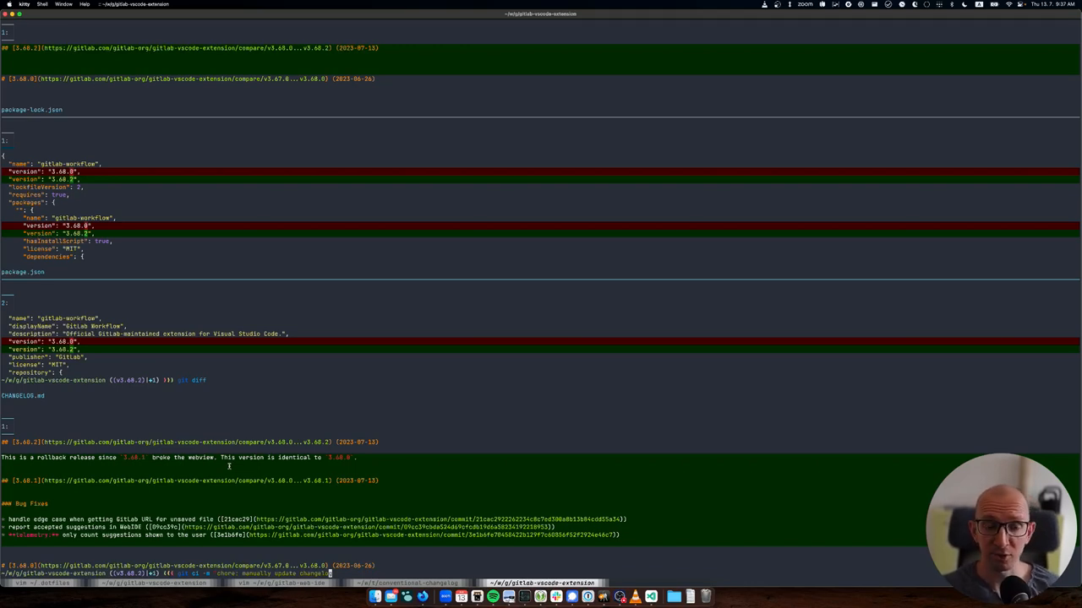
left_click(416, 17)
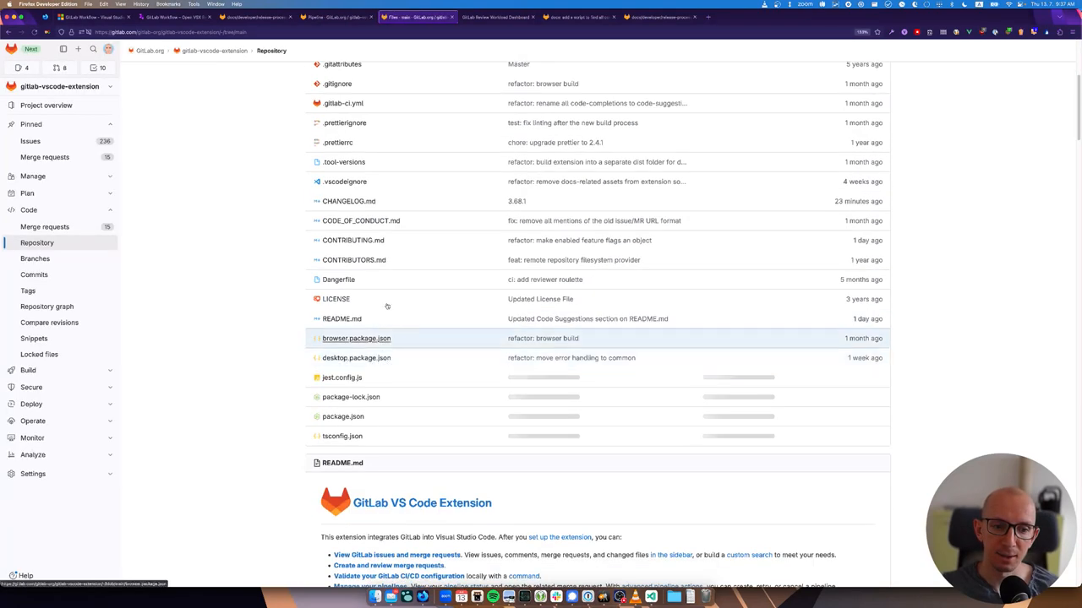
Browse the gitlab-vscode-extension file list on main, noting CHANGELOG.md's 3.68.1 change
left_click(348, 201)
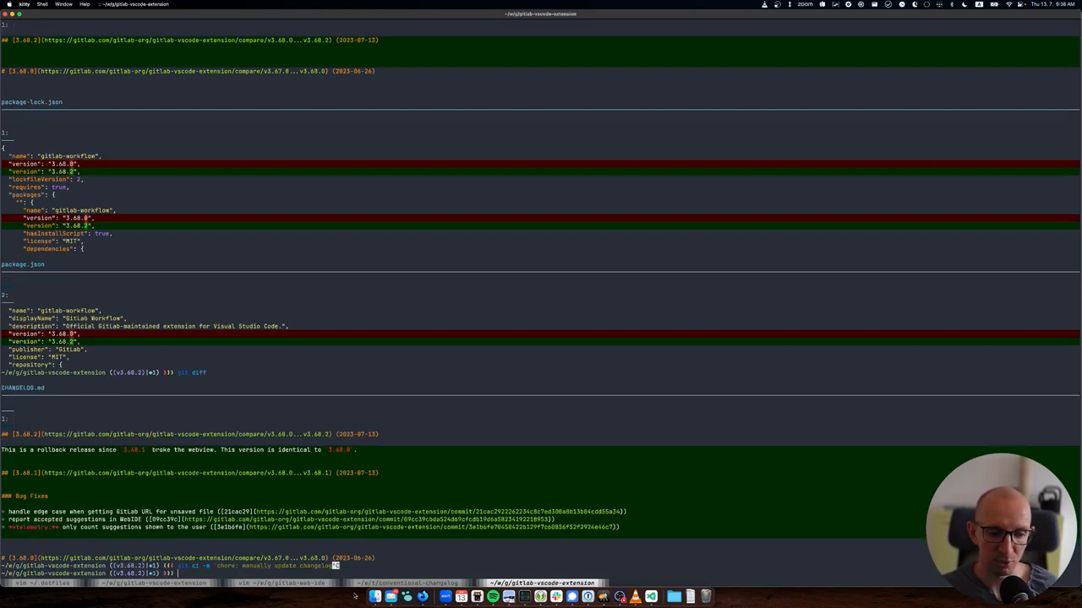
Run the changelog commit and start typing the next git command, 'co'
type("co")
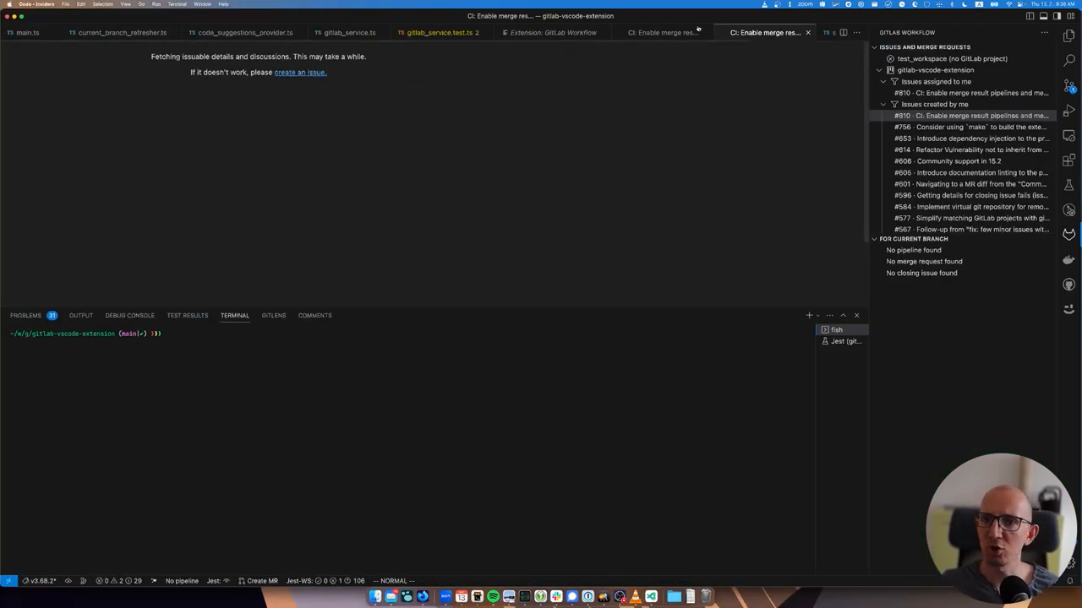
Scroll the GitLab Workflow issue list while issue #810 still shows fetching details
scroll("down", 3)
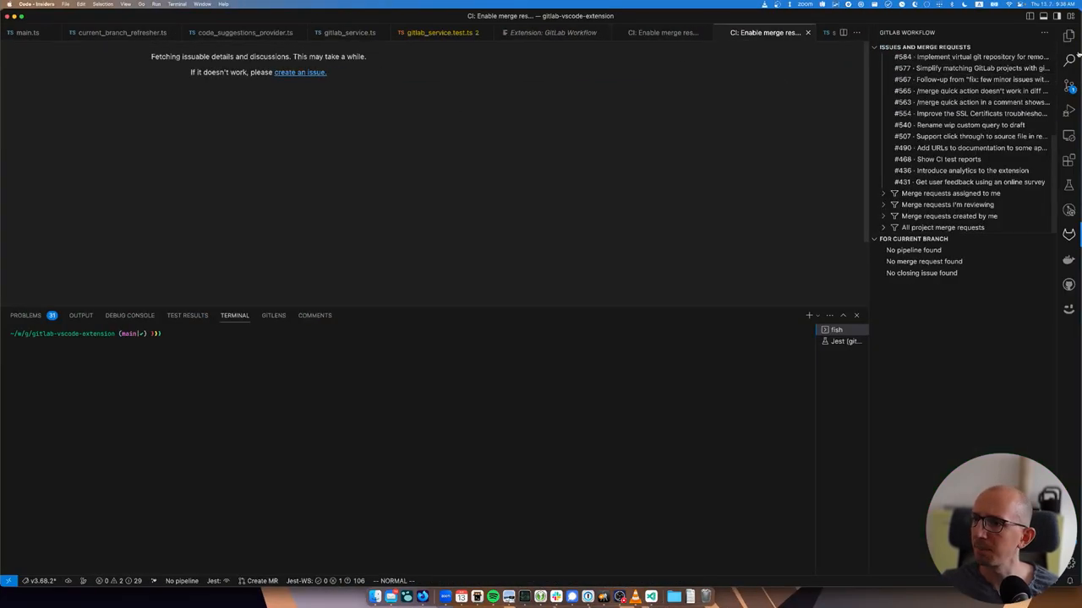
left_click(1068, 35)
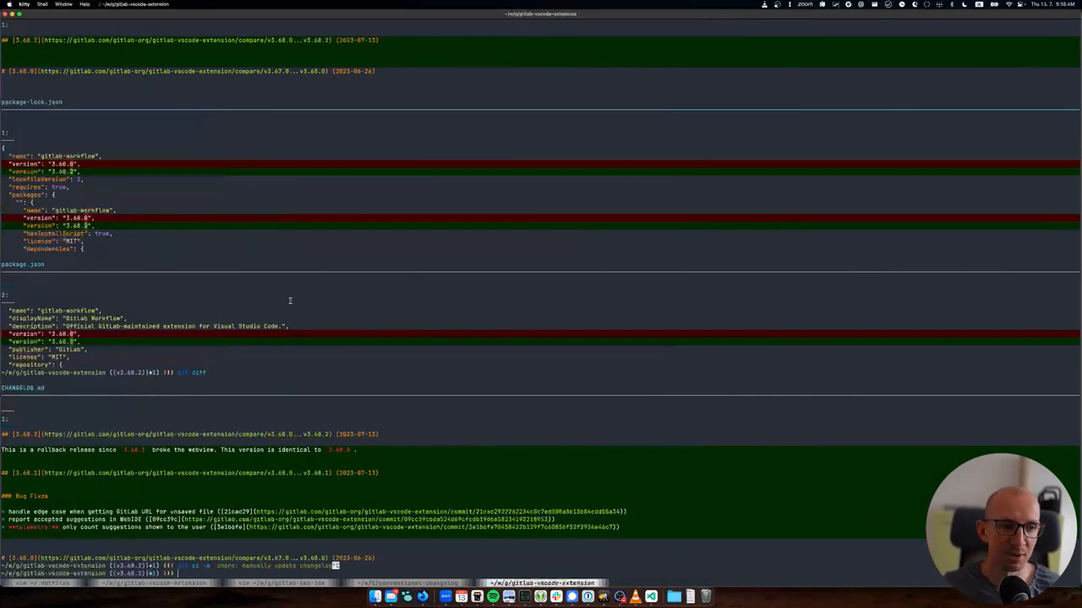
mouse_move(239, 343)
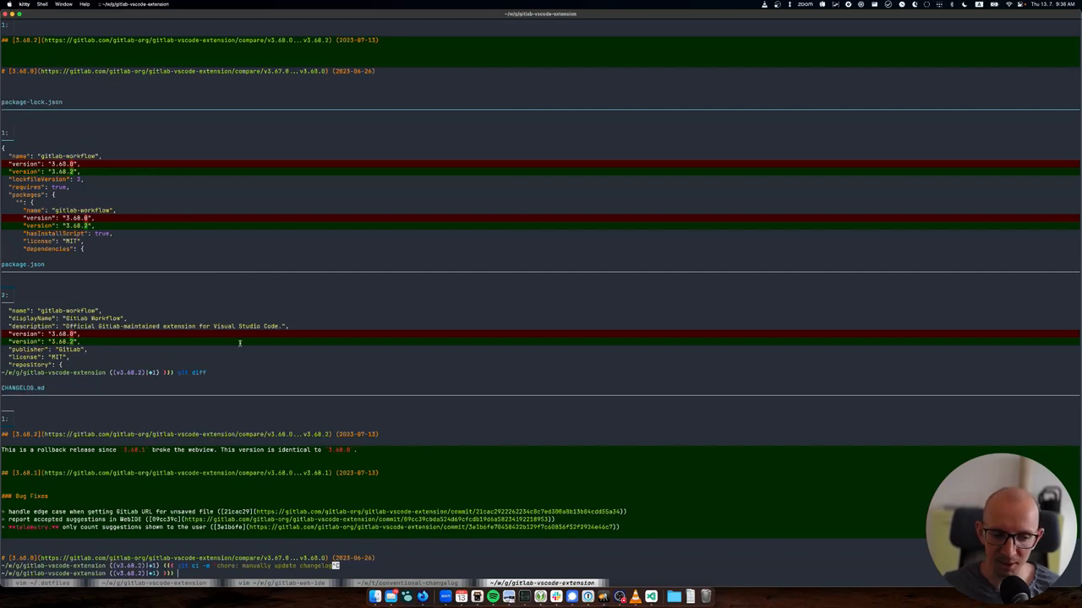
mouse_move(142, 463)
type("git co .")
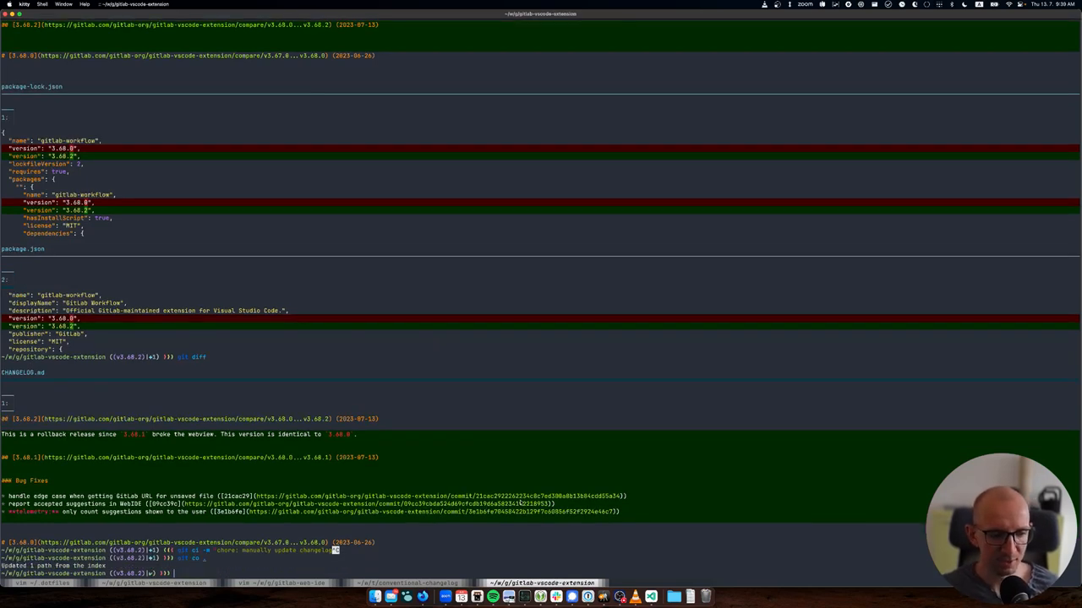
Type the command to push the release tag to origin
type("git push origin v3.68.1")
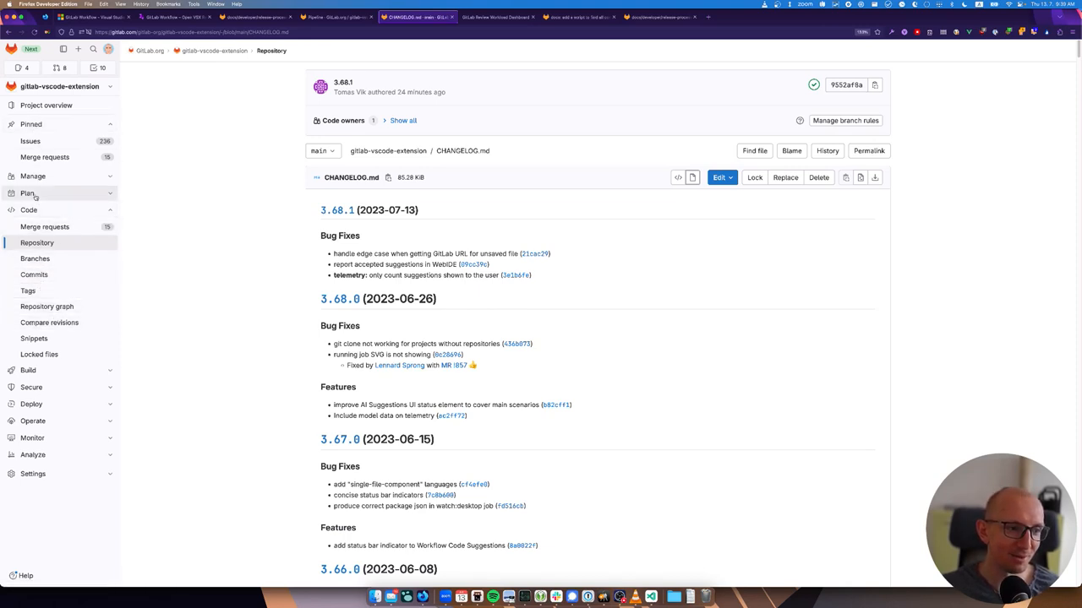
Open Build > Pipelines to see the running 3.68.2 tag pipeline
left_click(27, 370)
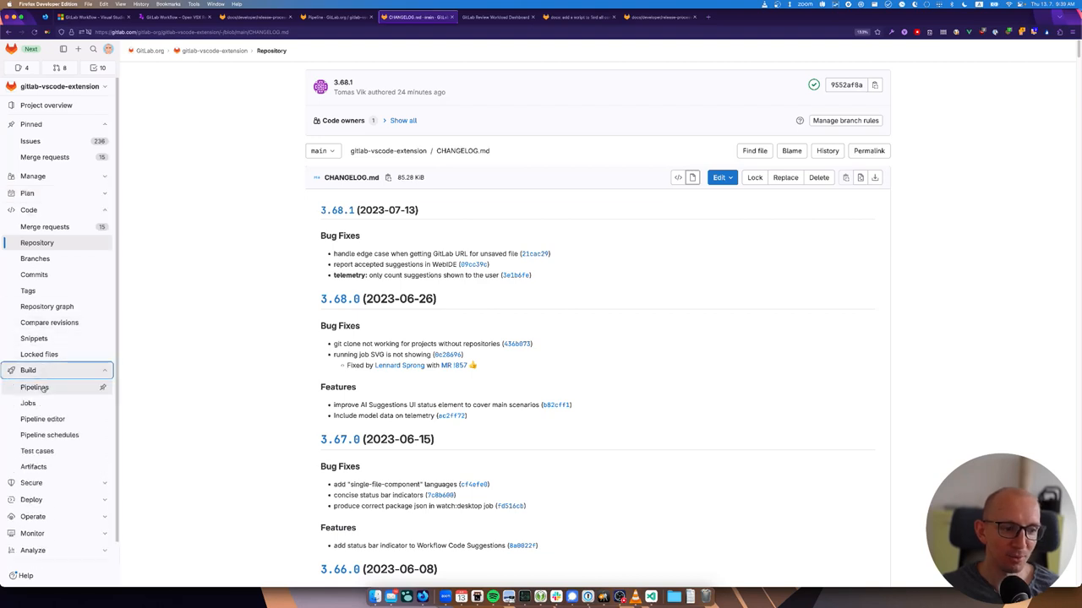
left_click(35, 387)
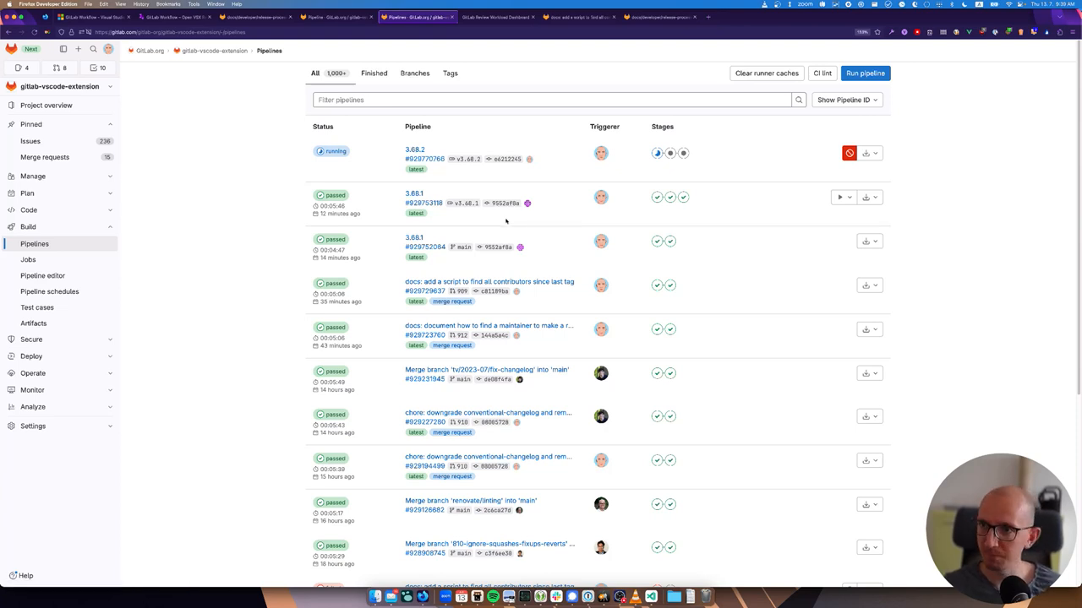
Open the 3.68.2 pipeline and run its publish_marketplace job
left_click(415, 150)
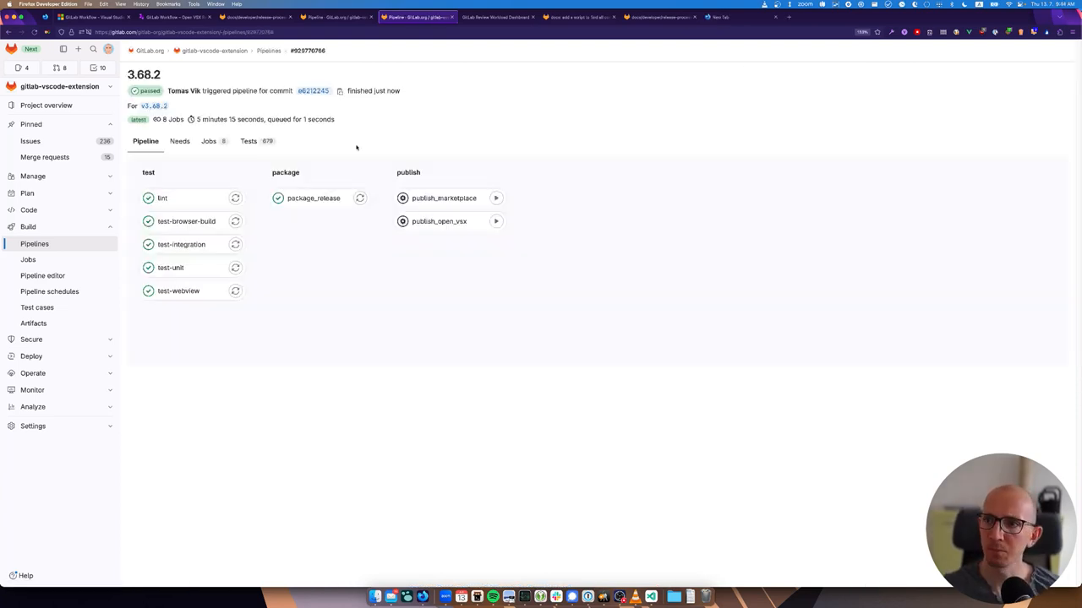
mouse_move(307, 65)
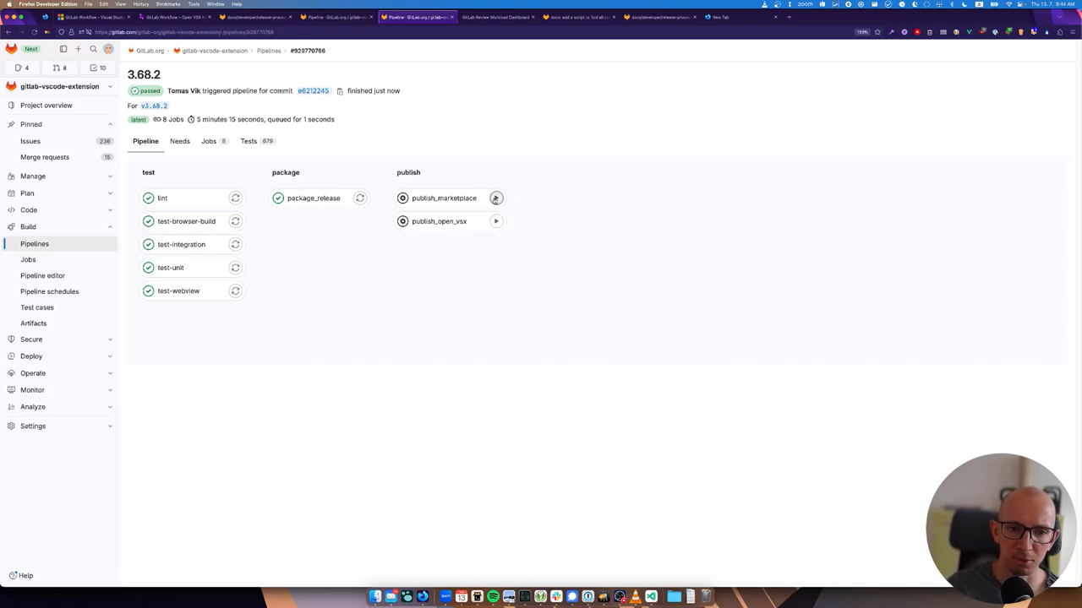
mouse_move(495, 198)
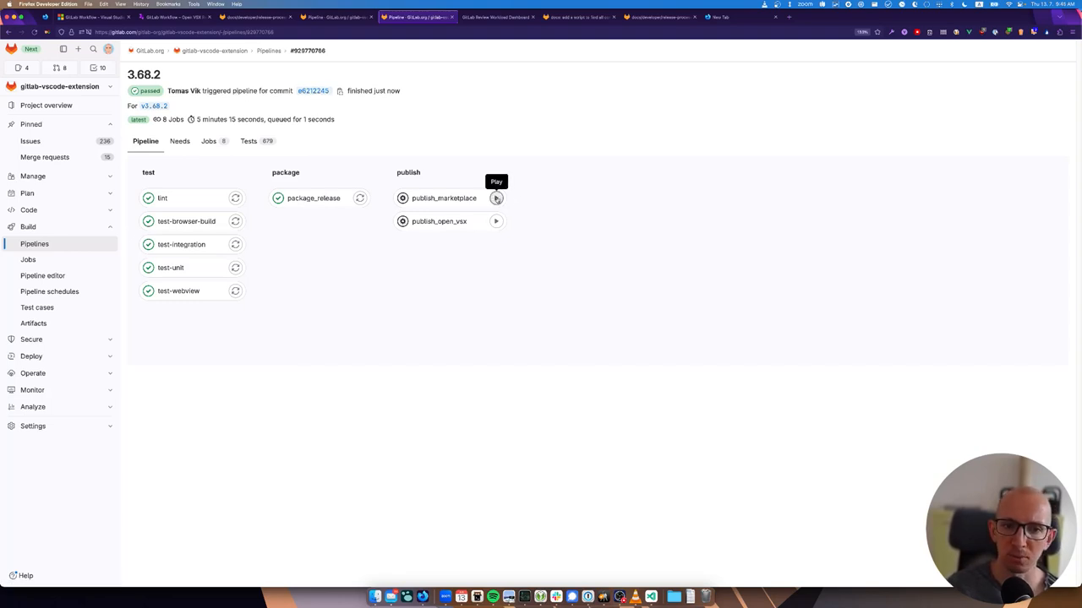
left_click(496, 198)
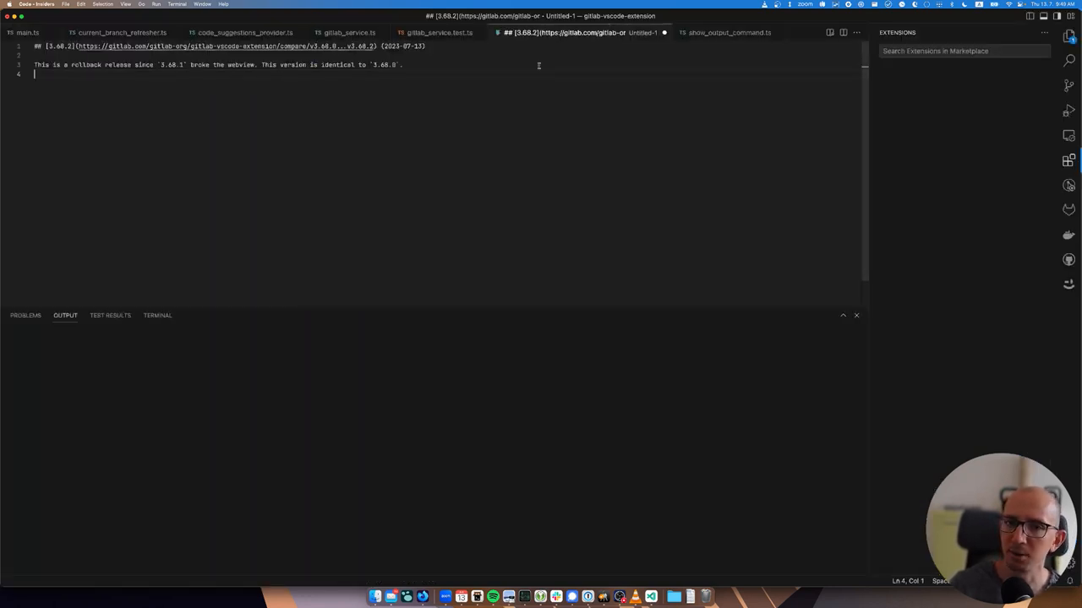
Open issue #810 from 'Issues assigned to me' in the GitLab Workflow sidebar
left_click(1068, 160)
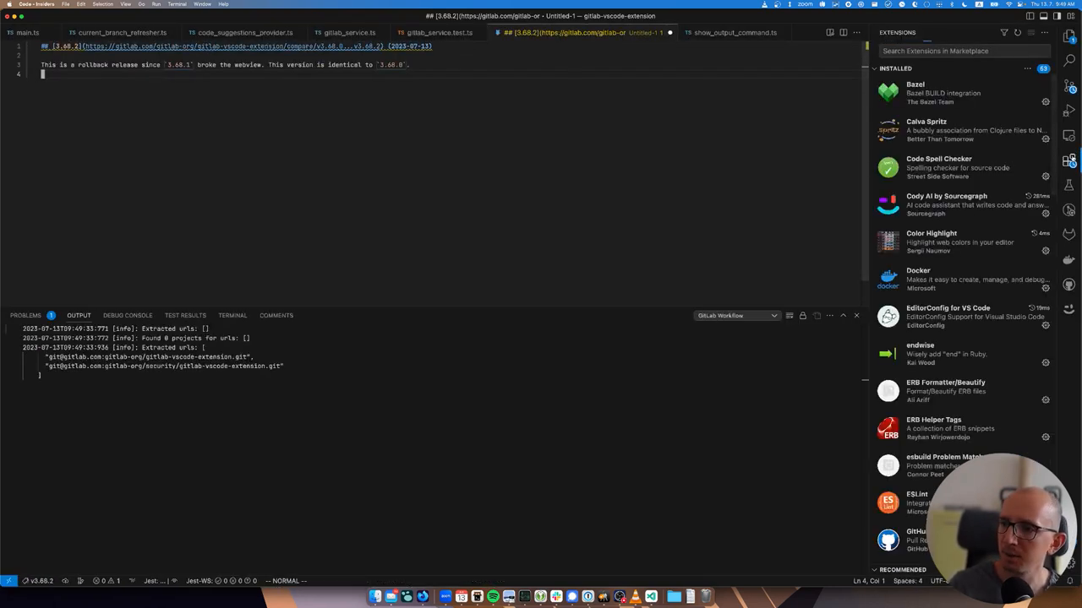
left_click(1068, 210)
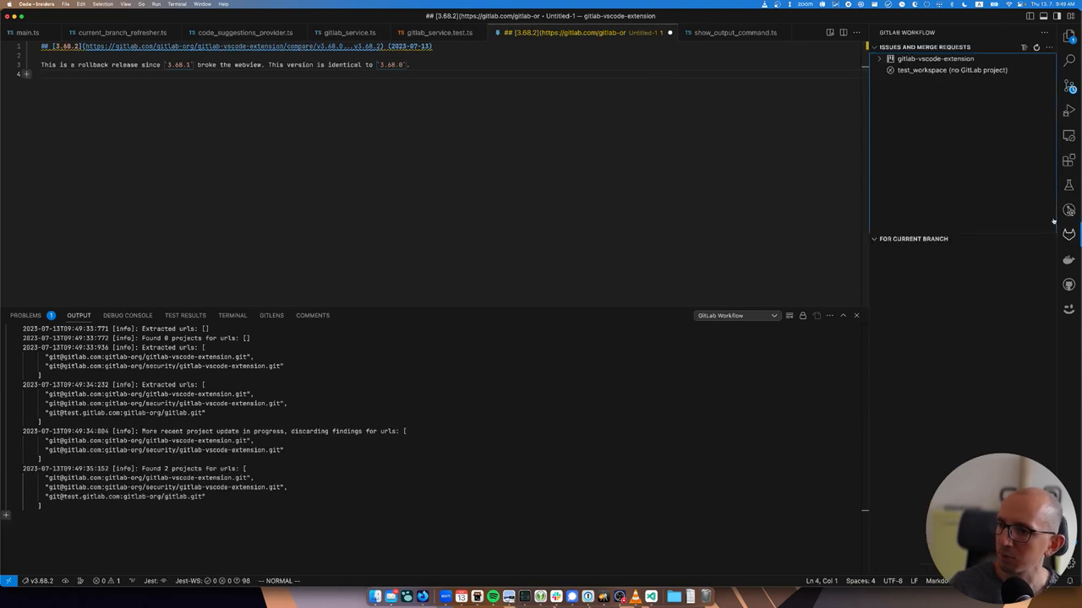
left_click(879, 59)
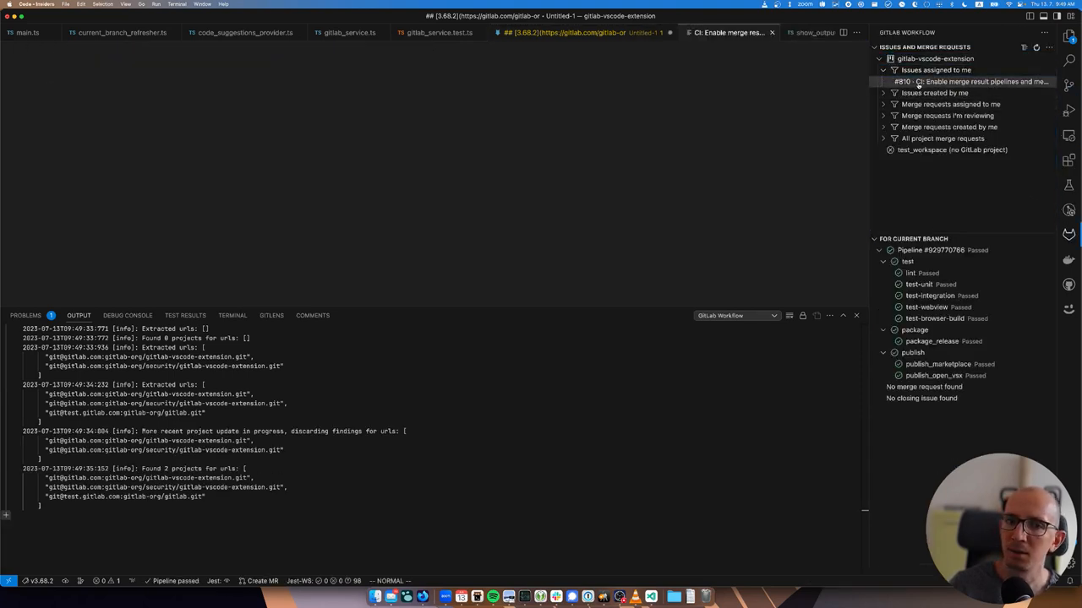
left_click(971, 81)
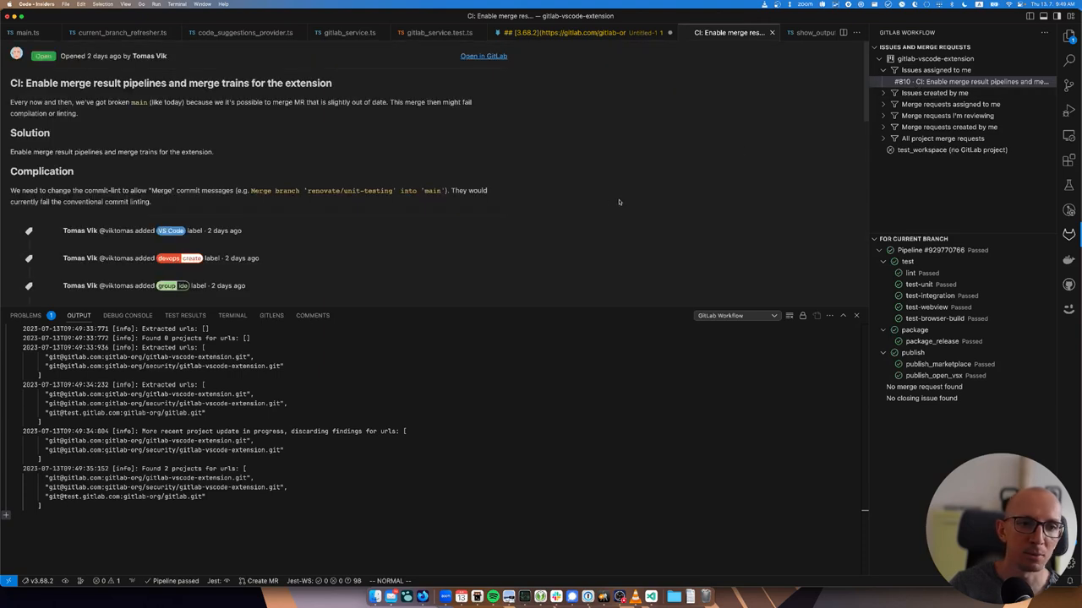